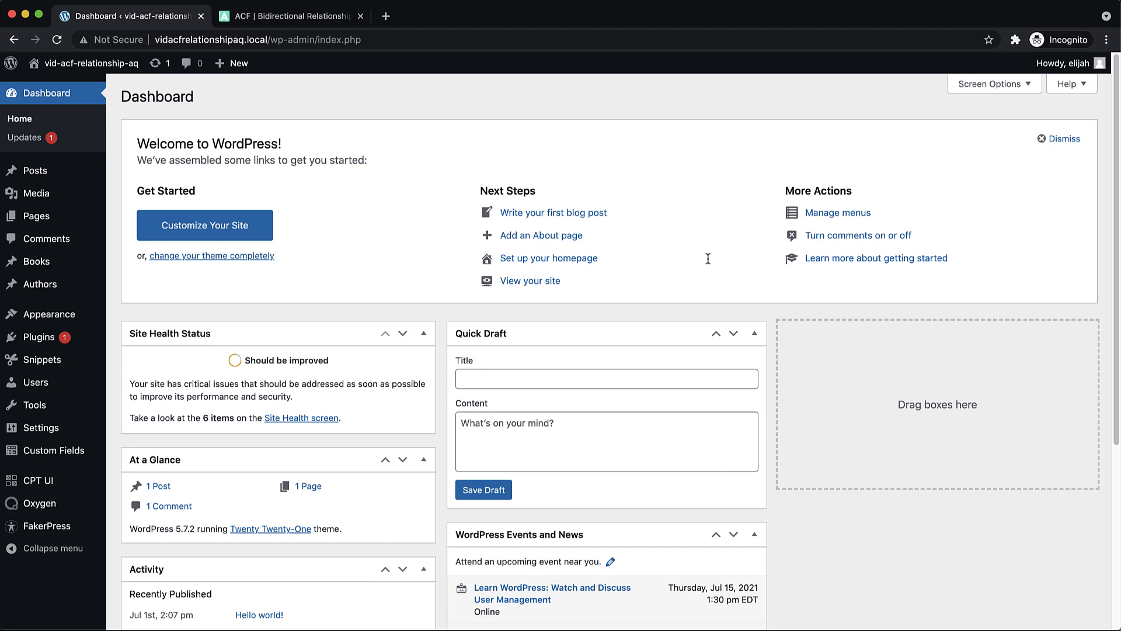
mouse_move(710, 262)
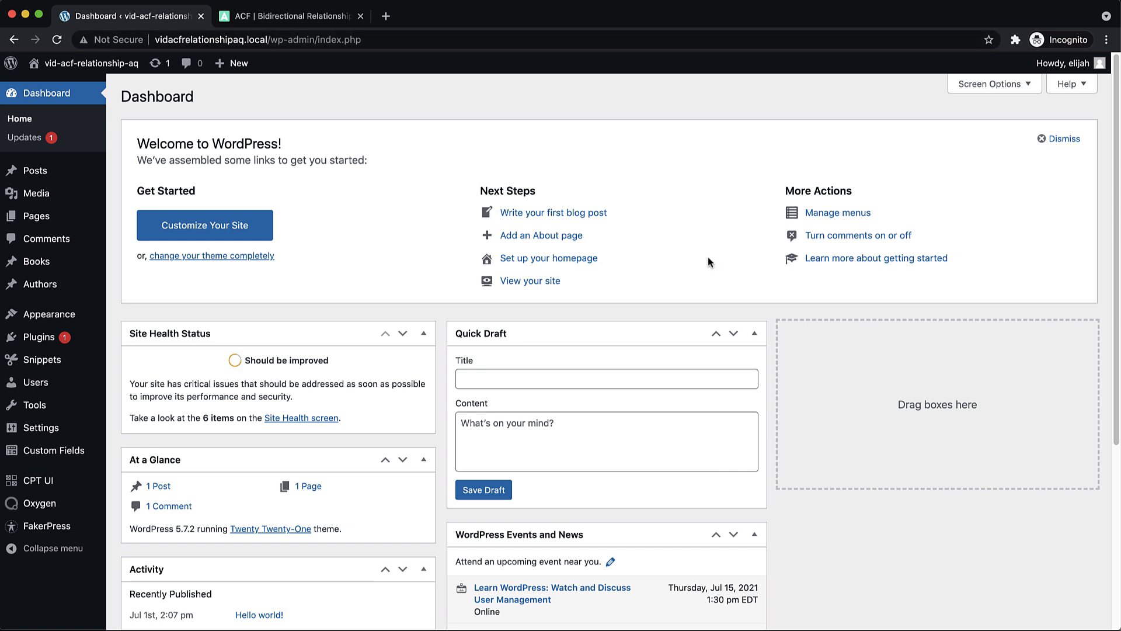
Step: View the installed plugins list with ACF PRO, Code Snippets, CPT UI, FakerPress and Oxygen active
left_click(35, 336)
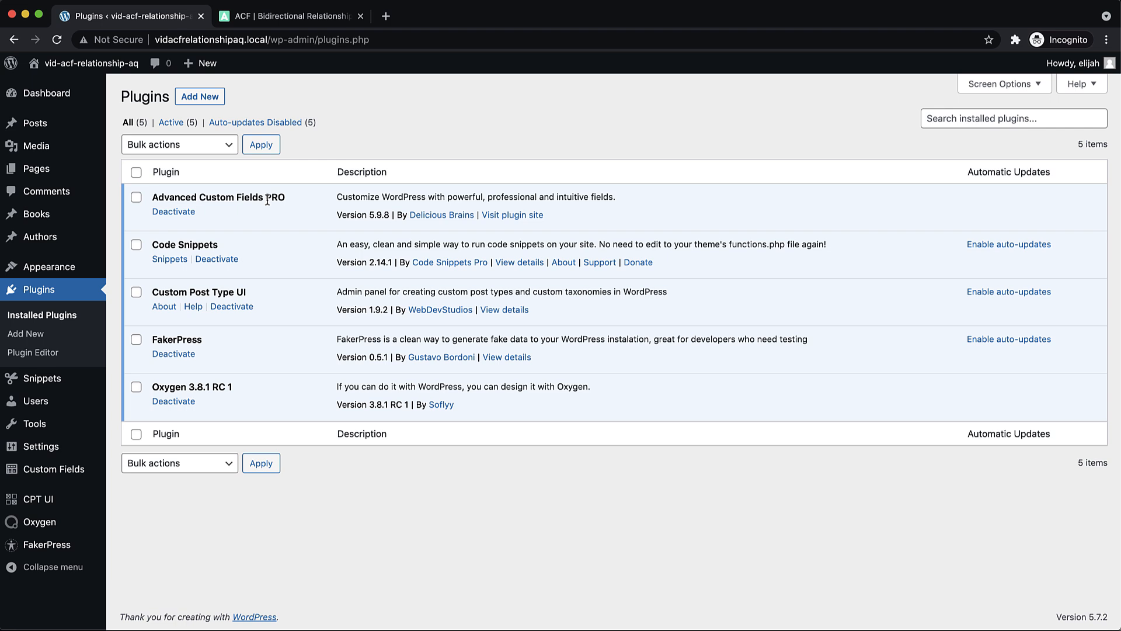
mouse_move(208, 246)
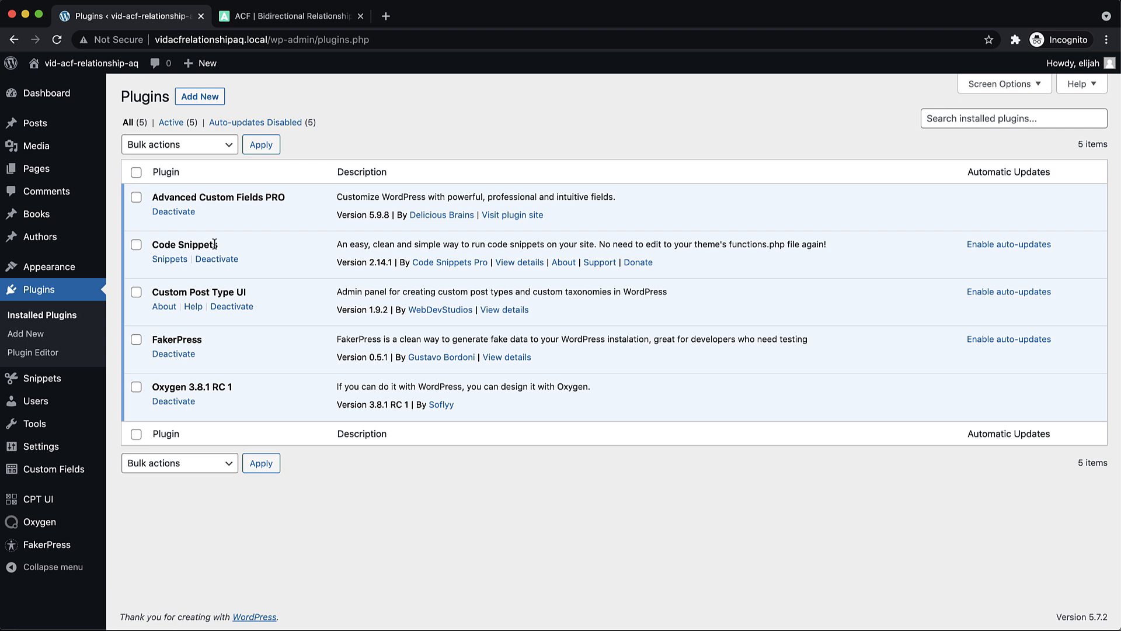
mouse_move(182, 297)
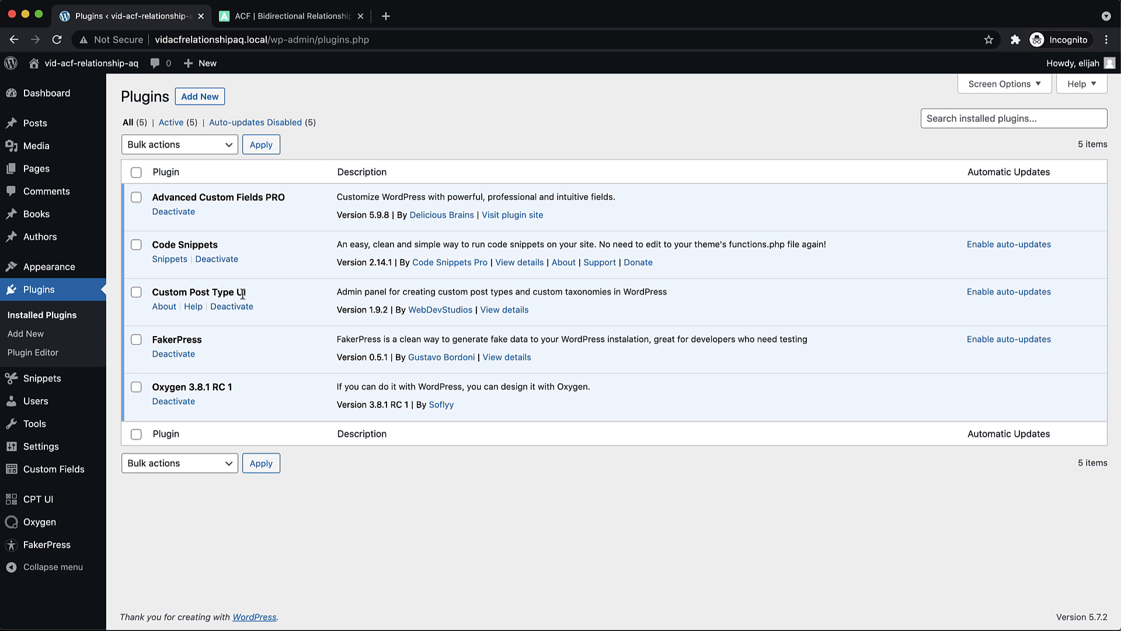
mouse_move(40, 235)
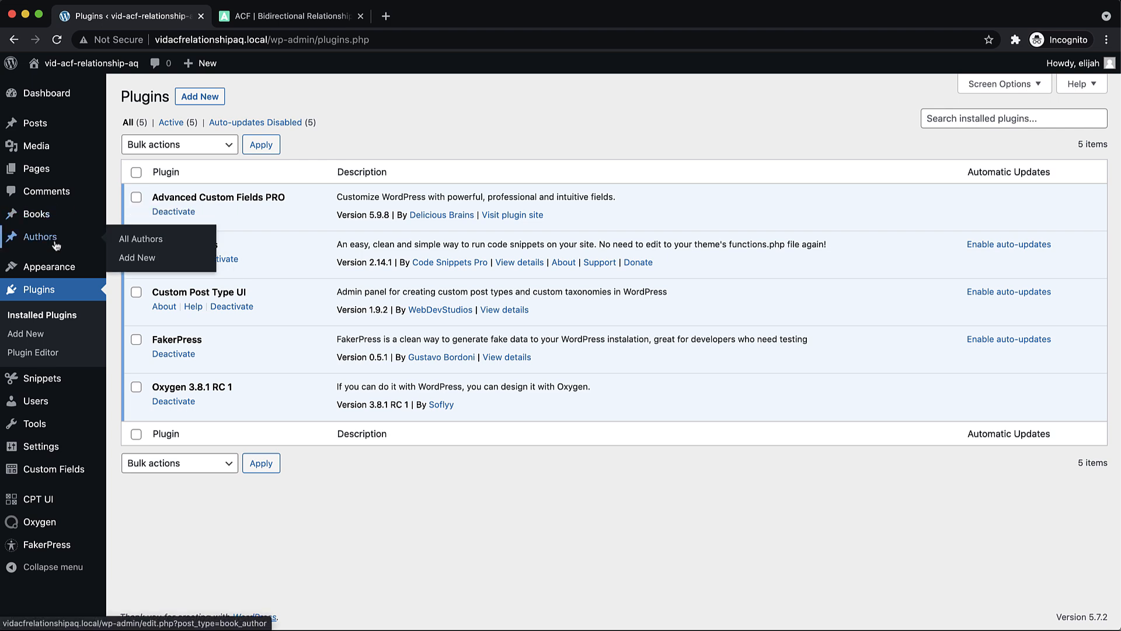
mouse_move(36, 214)
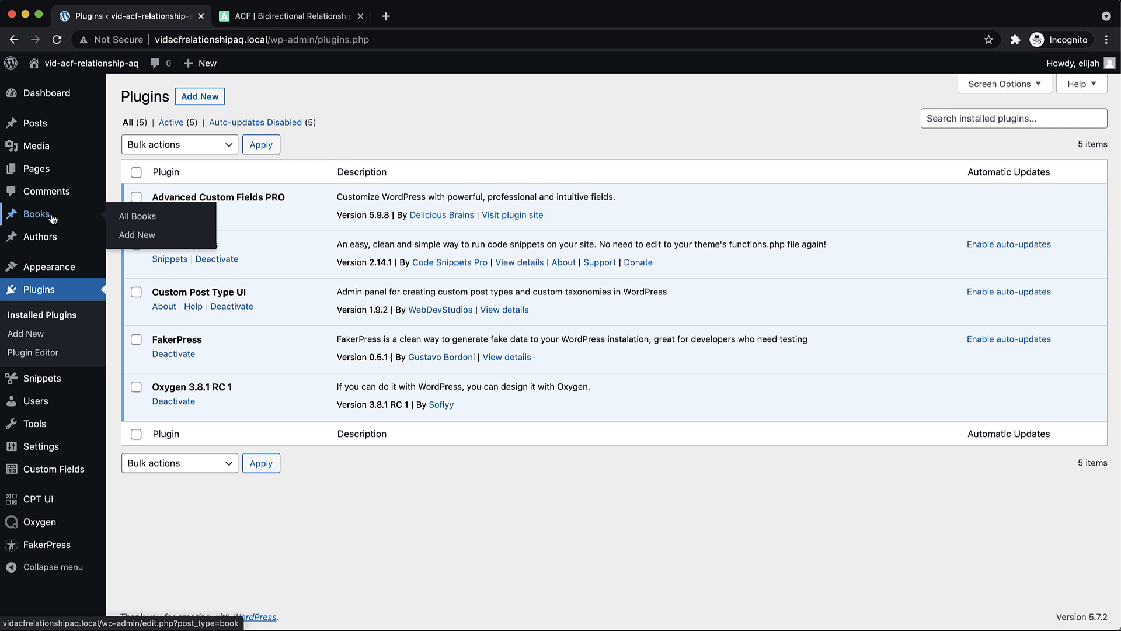
mouse_move(56, 242)
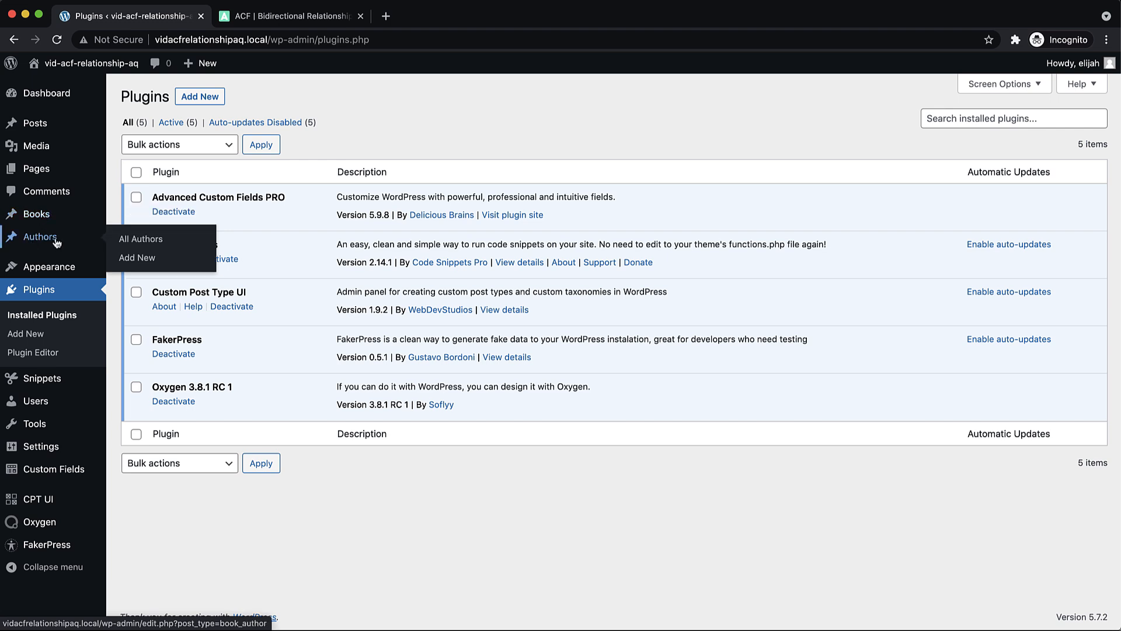
mouse_move(337, 237)
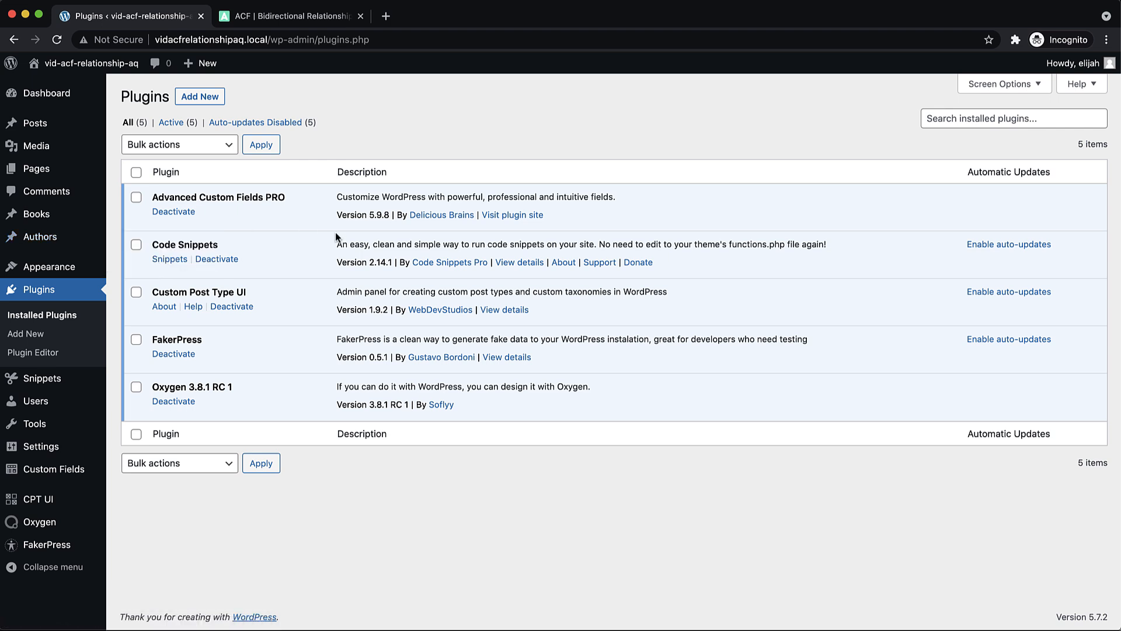
mouse_move(316, 237)
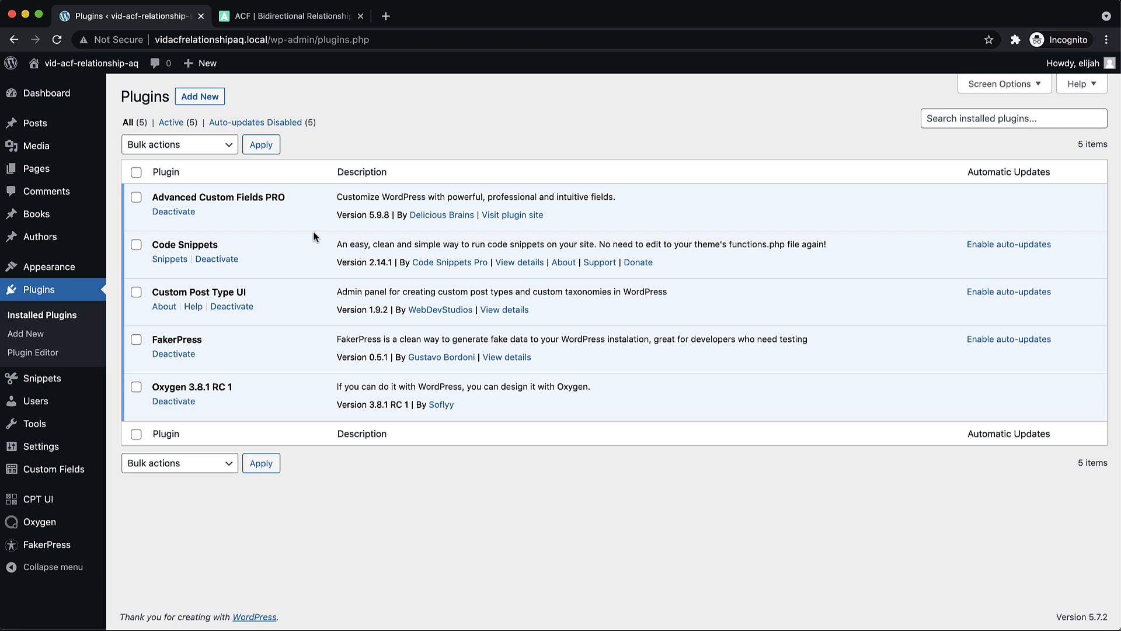
mouse_move(54, 478)
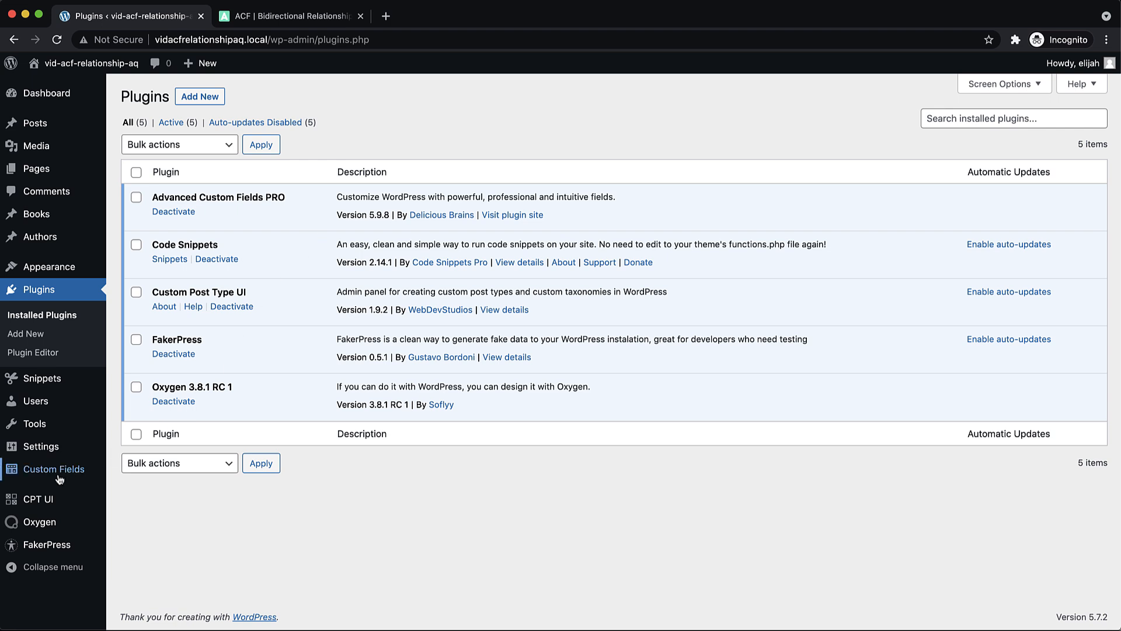
Step: Review the Associated With relationship field in Book & Author Fields, filtered to Book and Author
left_click(54, 469)
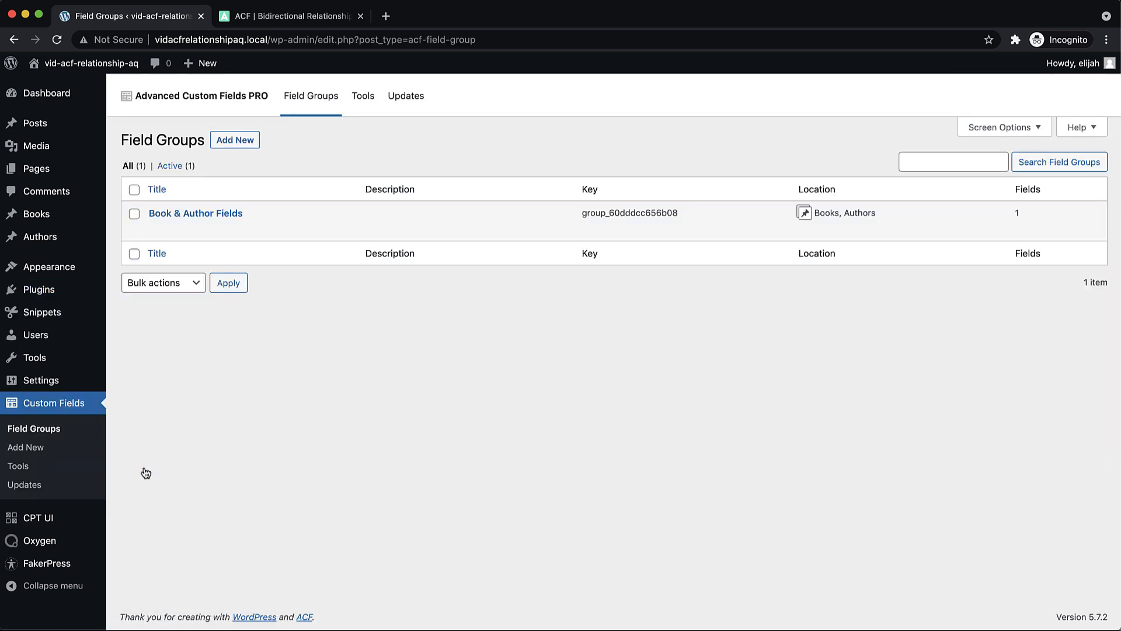
mouse_move(195, 212)
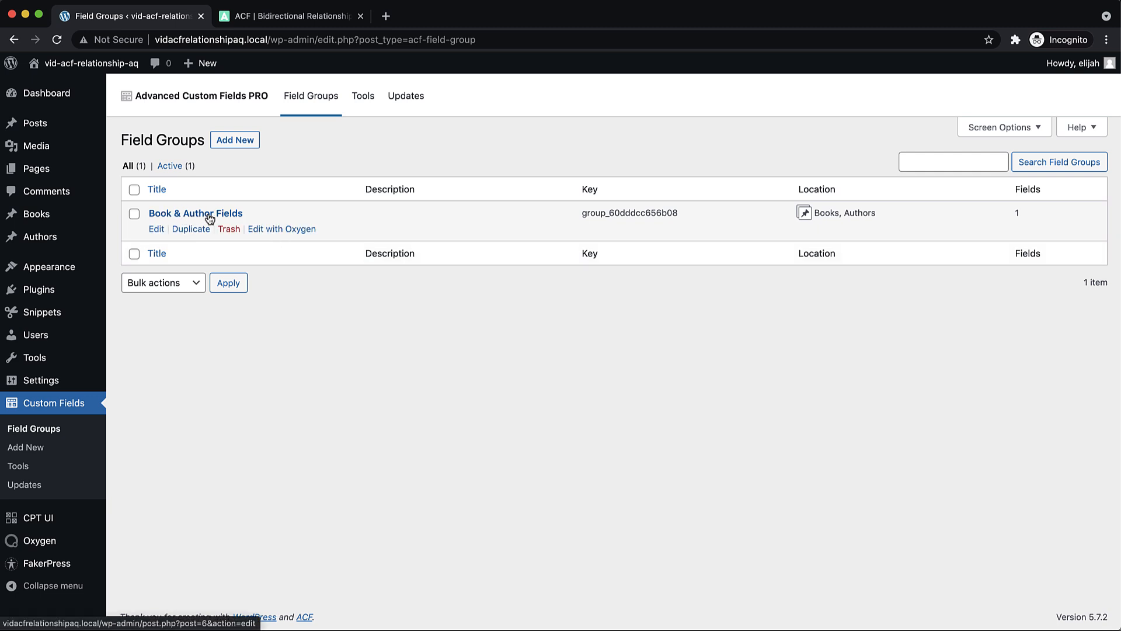
left_click(194, 212)
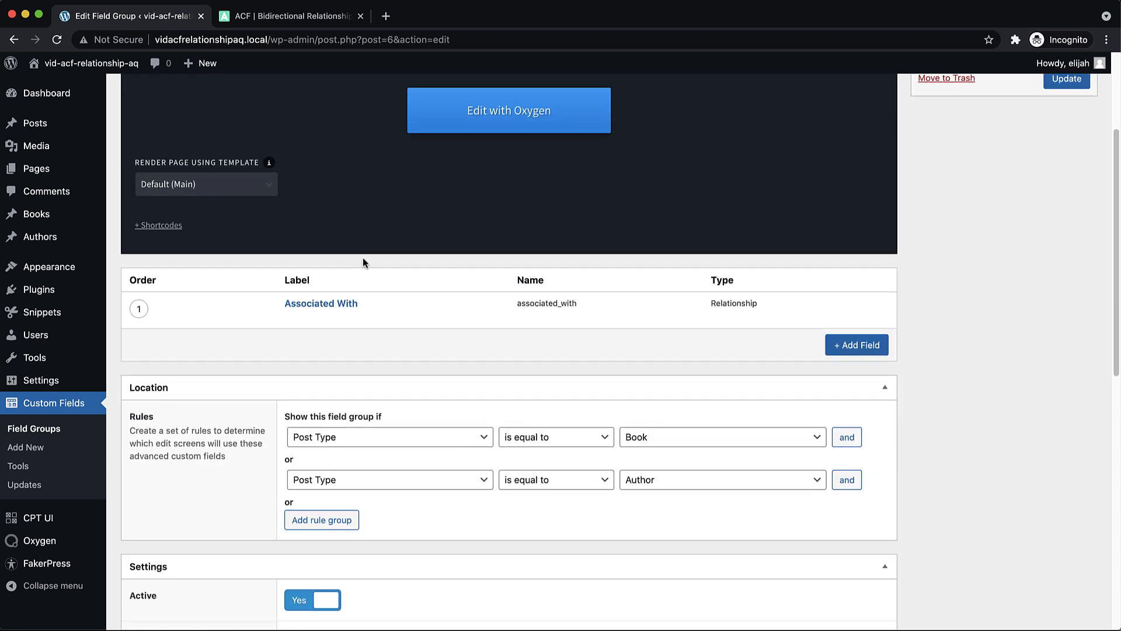
mouse_move(308, 309)
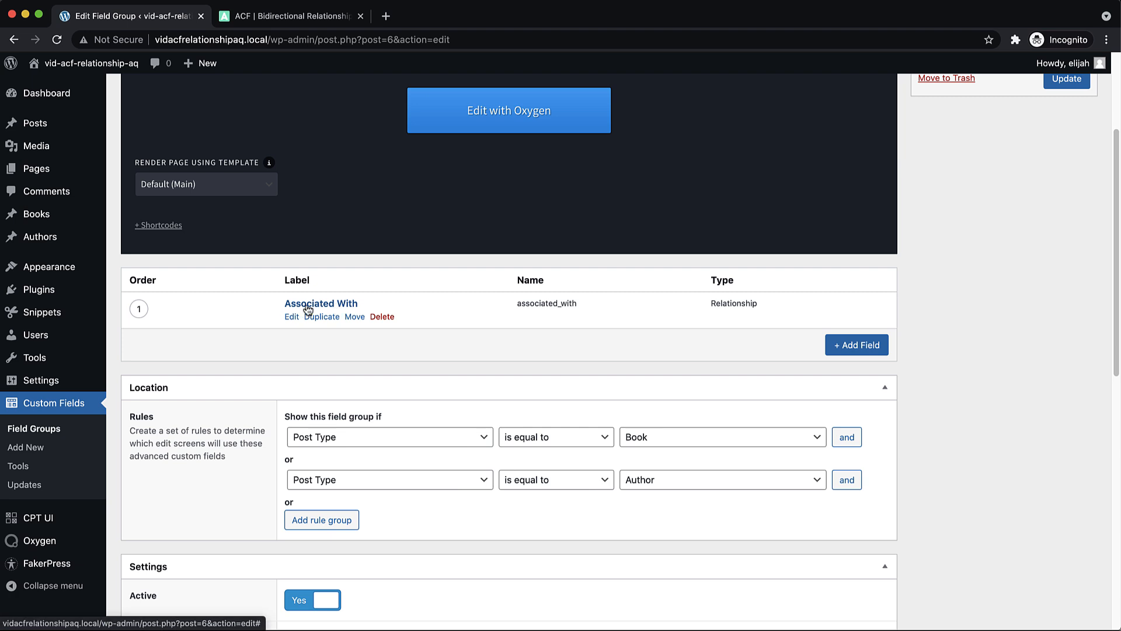
left_click(320, 303)
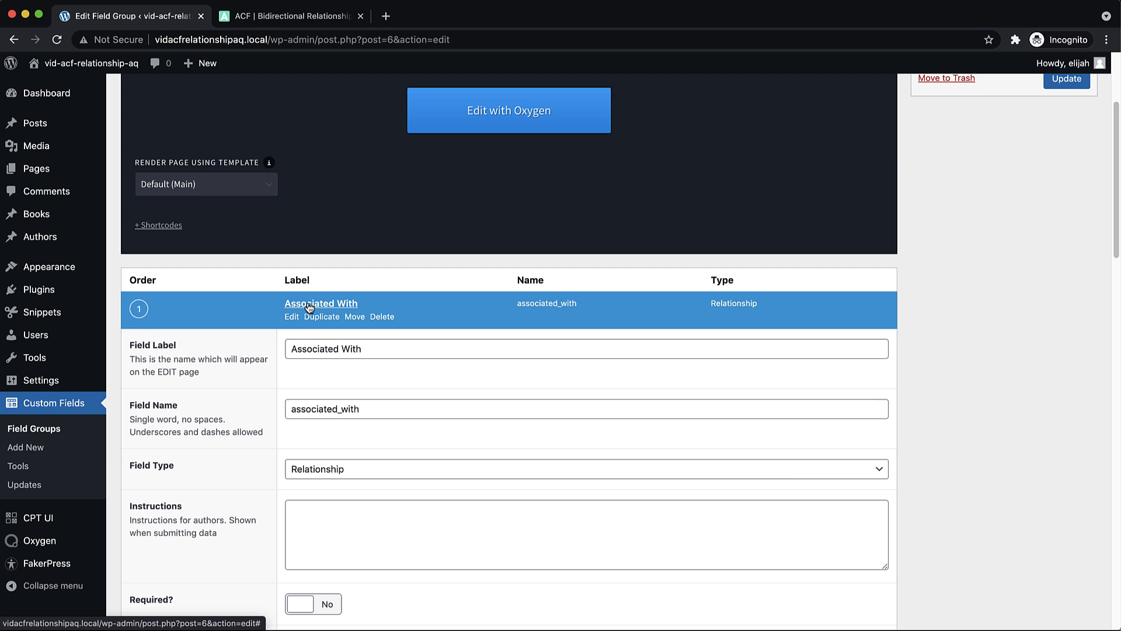
scroll("down", 3)
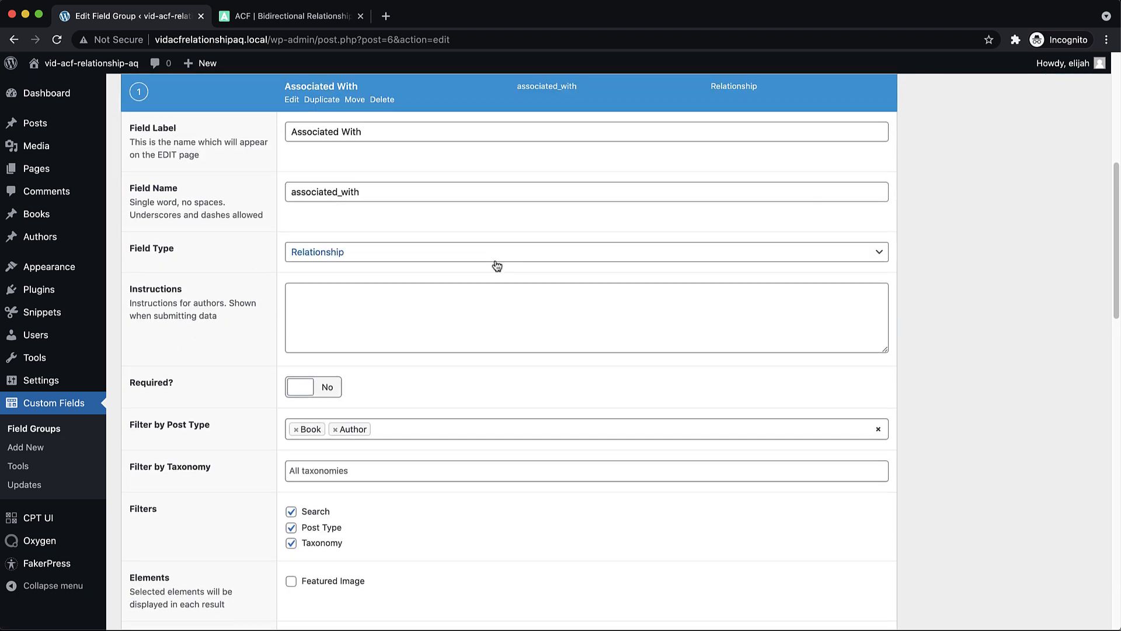
scroll("down", 3)
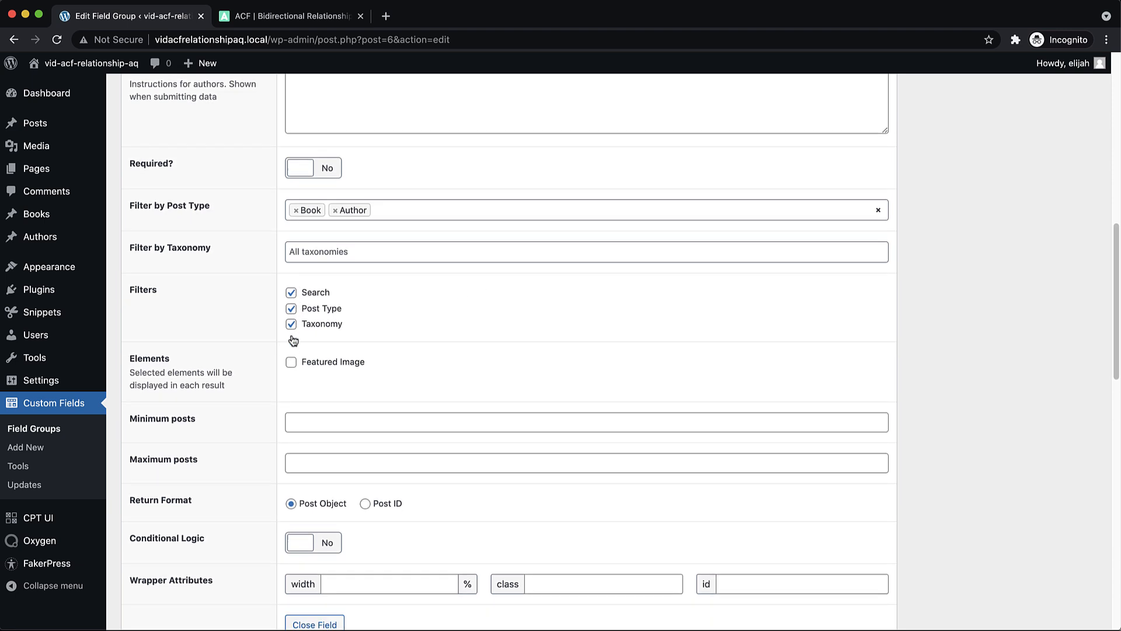
scroll("down", 3)
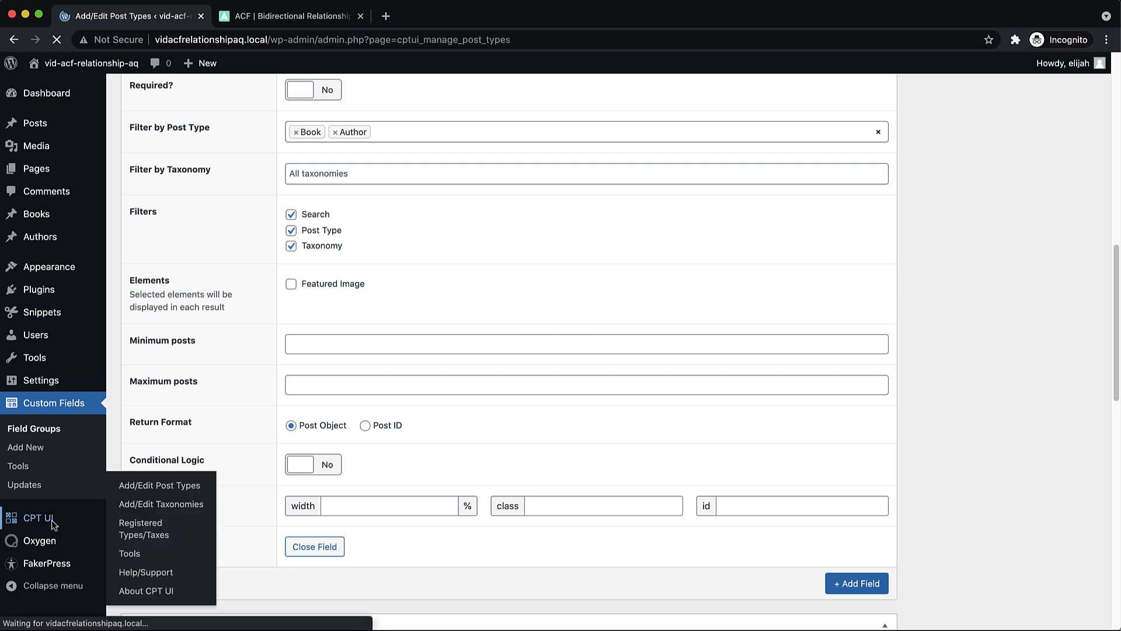
Step: Review the Book post type in CPT UI, confirming Has Archive is True with a blank slug
left_click(159, 485)
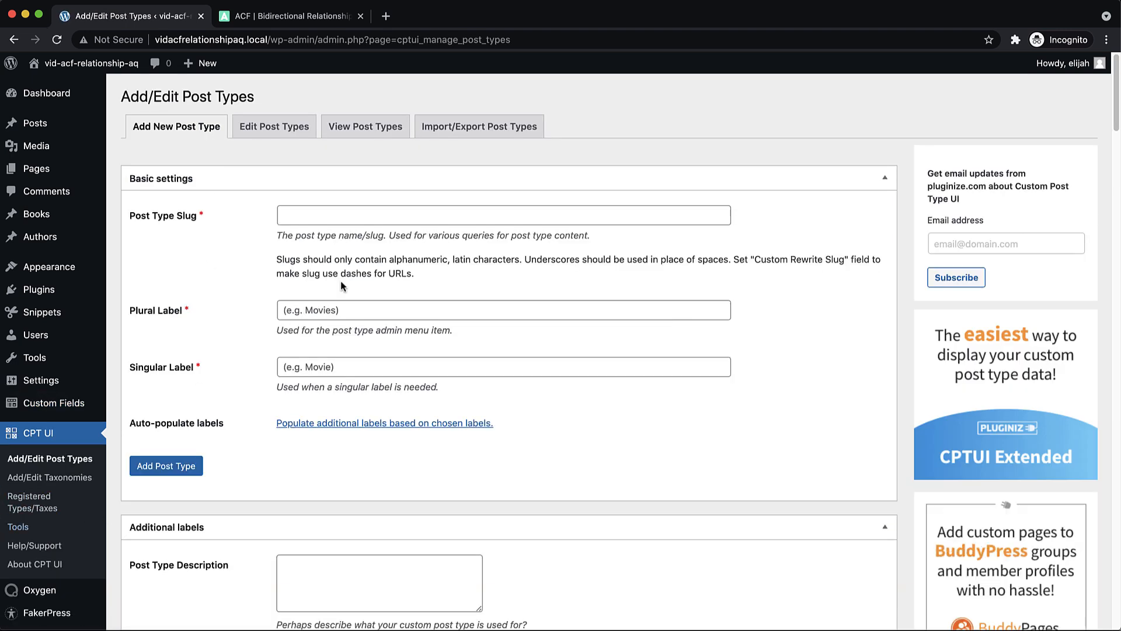
mouse_move(225, 274)
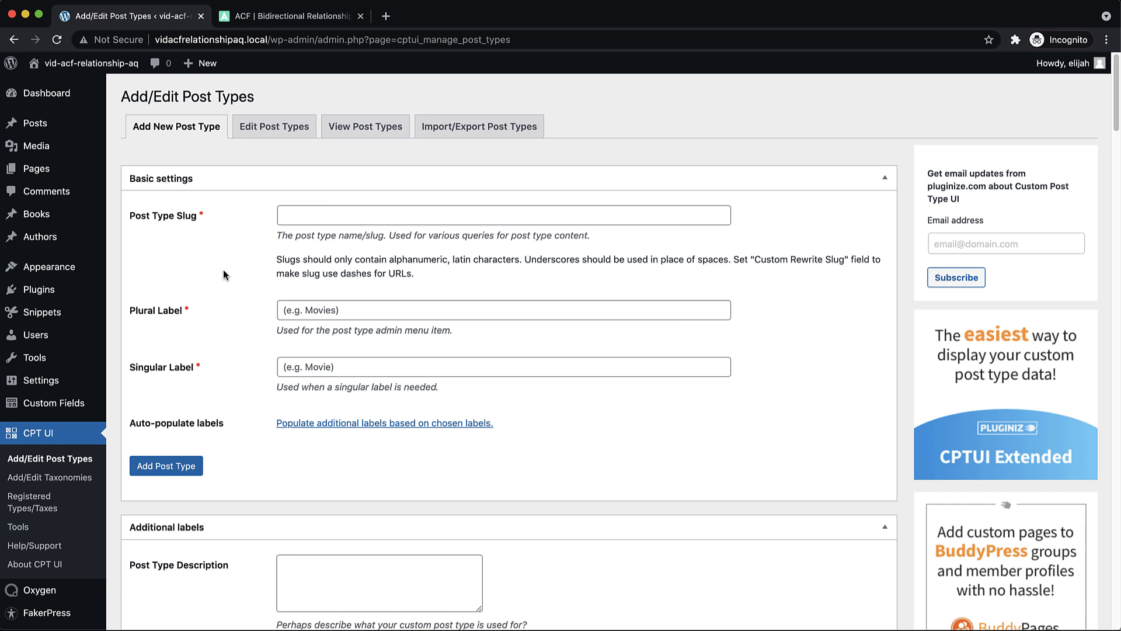
mouse_move(56, 215)
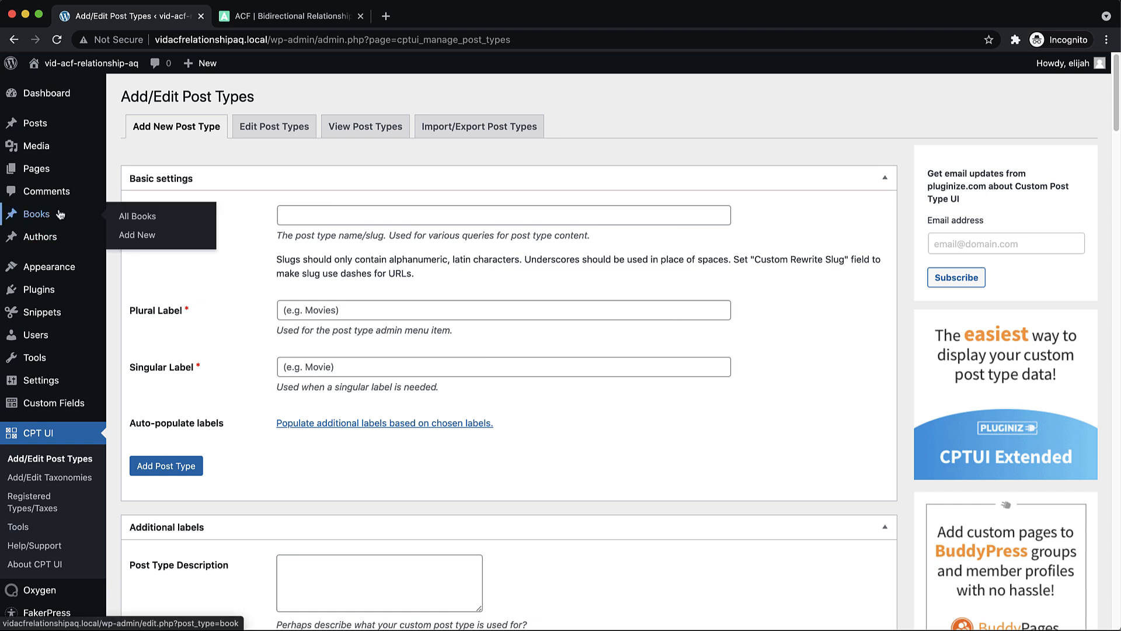
mouse_move(250, 151)
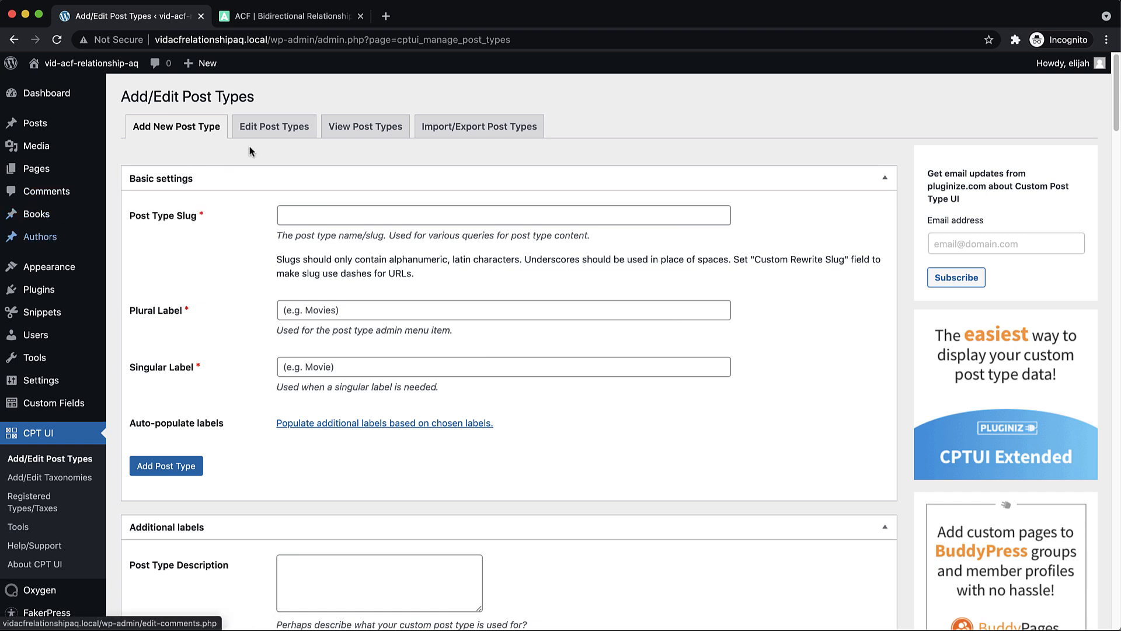
left_click(274, 126)
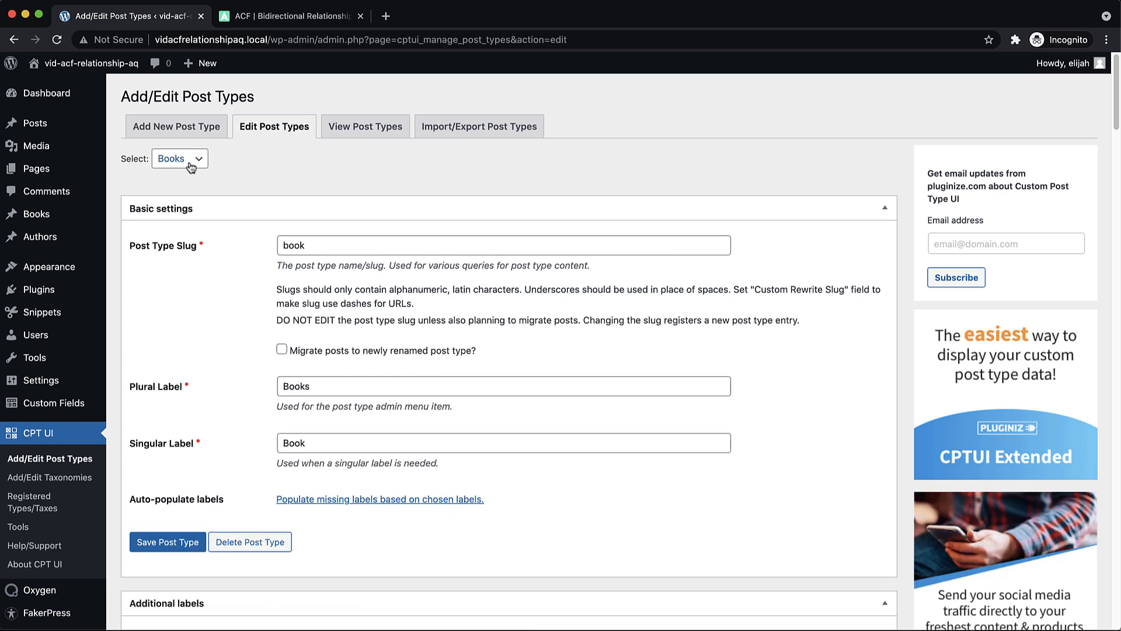
scroll("down", 3)
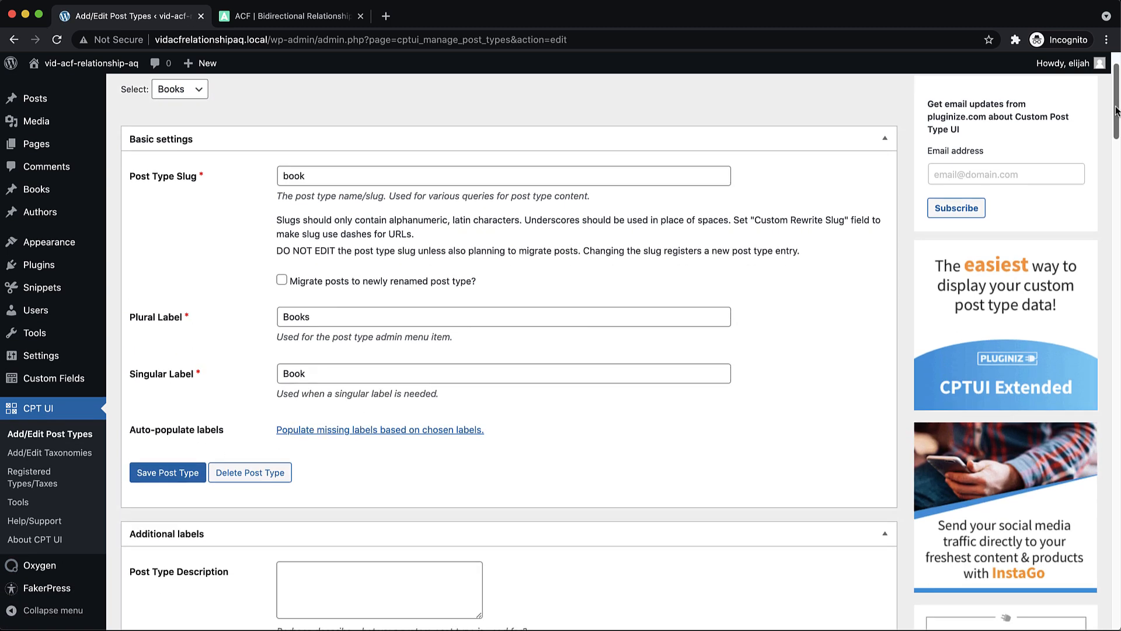
scroll("down", 3)
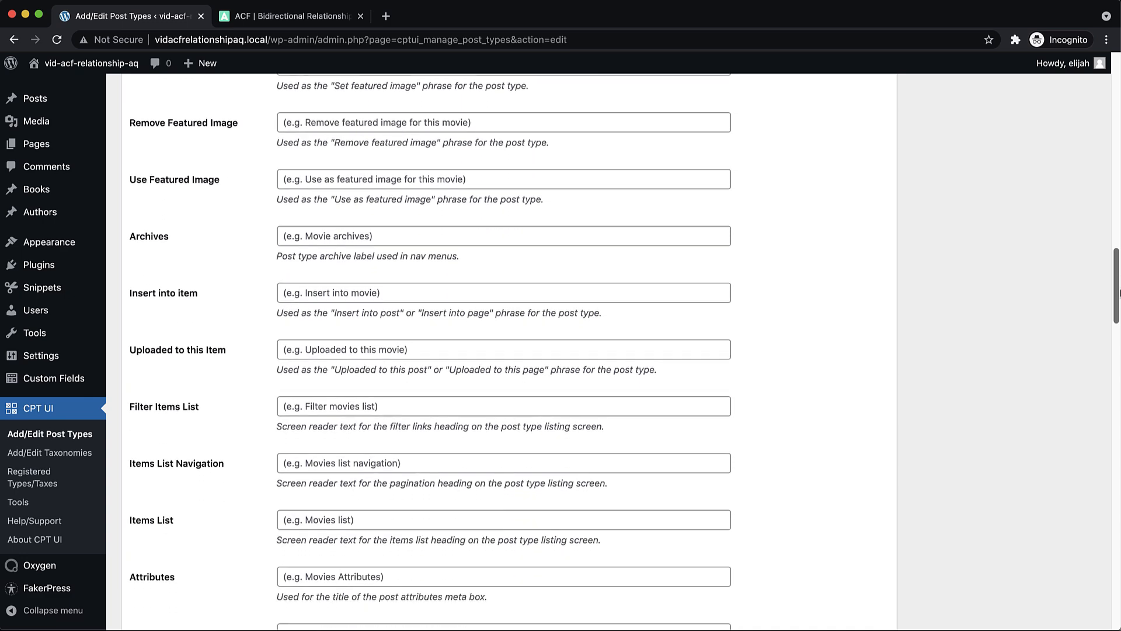
scroll("down", 3)
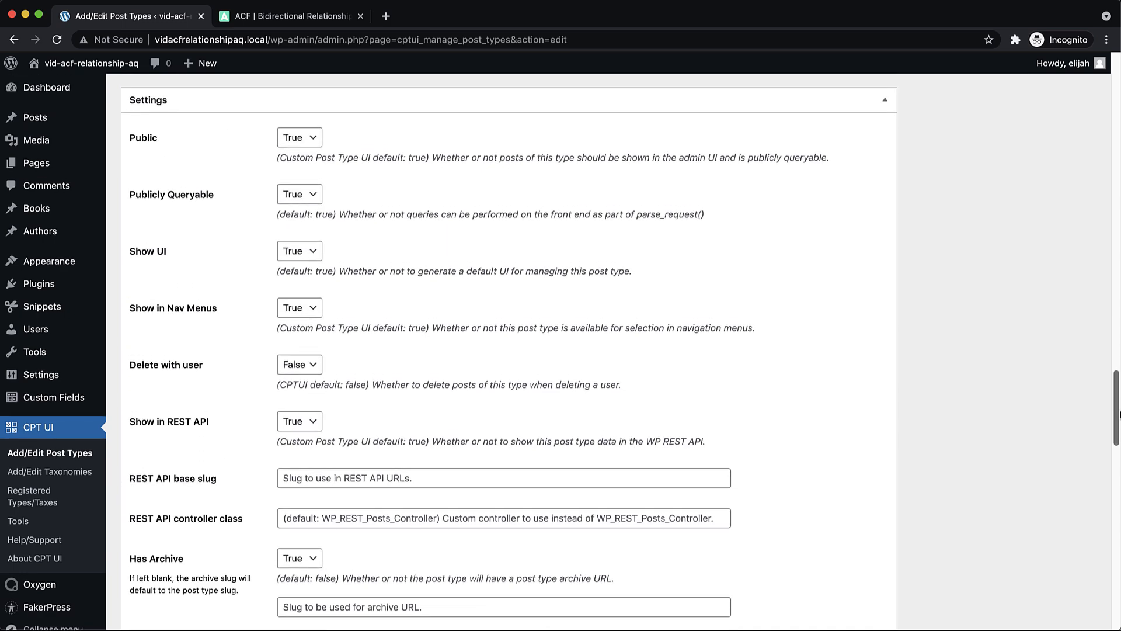
scroll("down", 3)
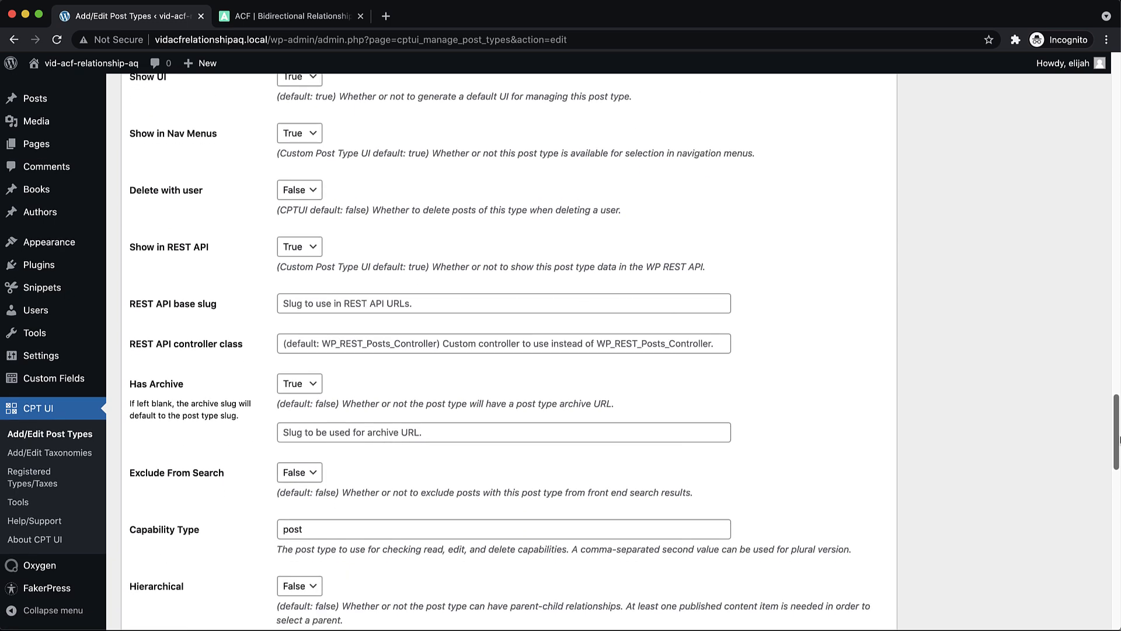
scroll("down", 3)
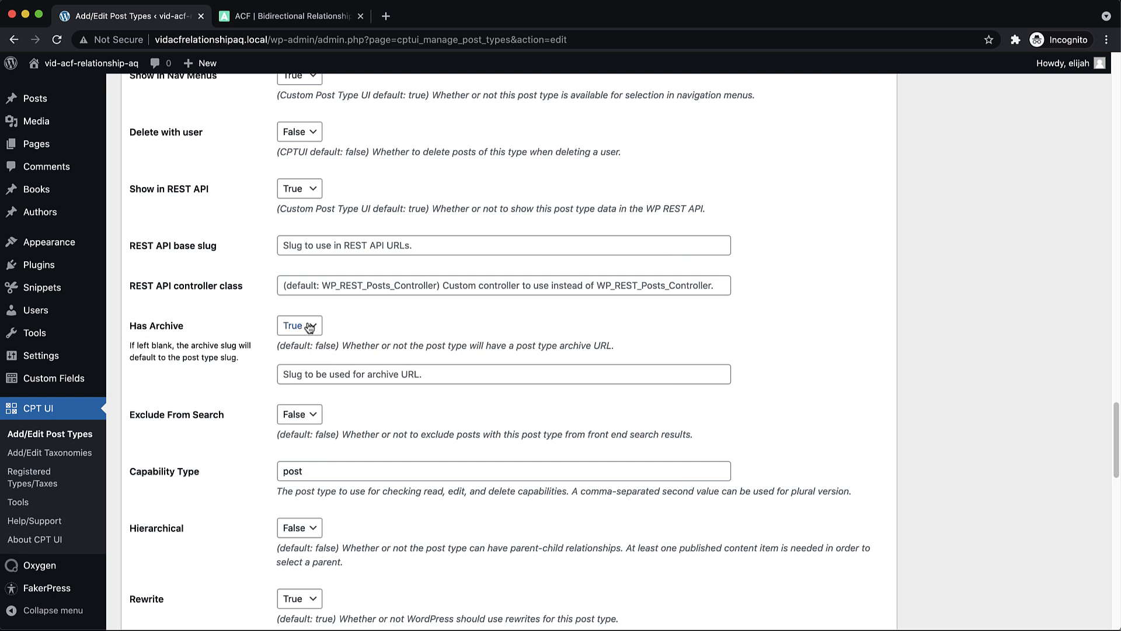
mouse_move(301, 328)
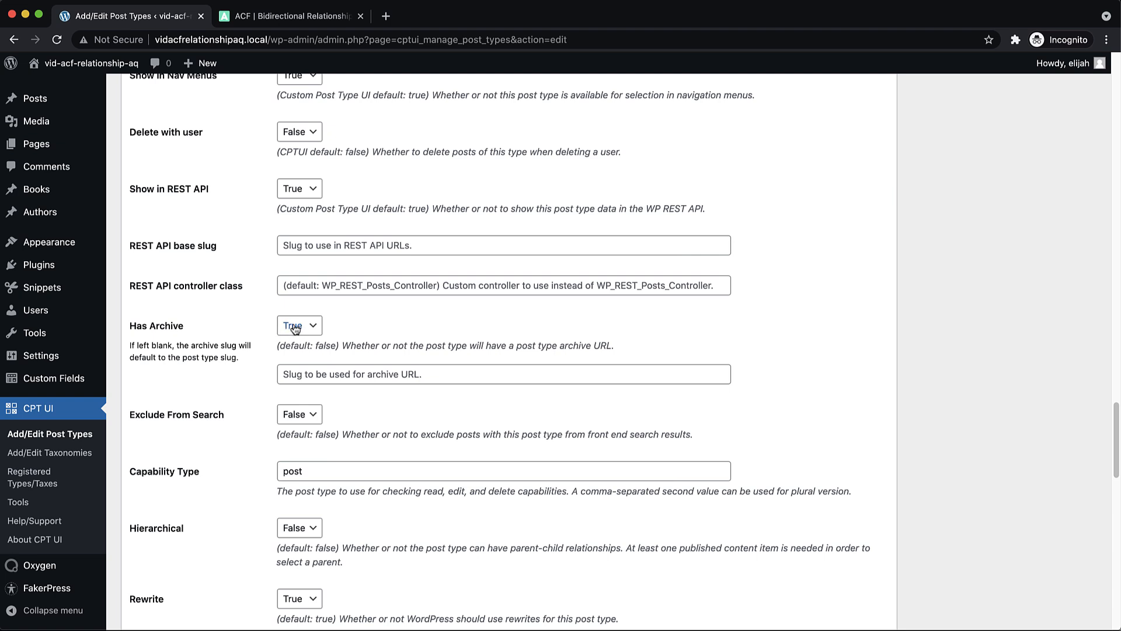
mouse_move(268, 327)
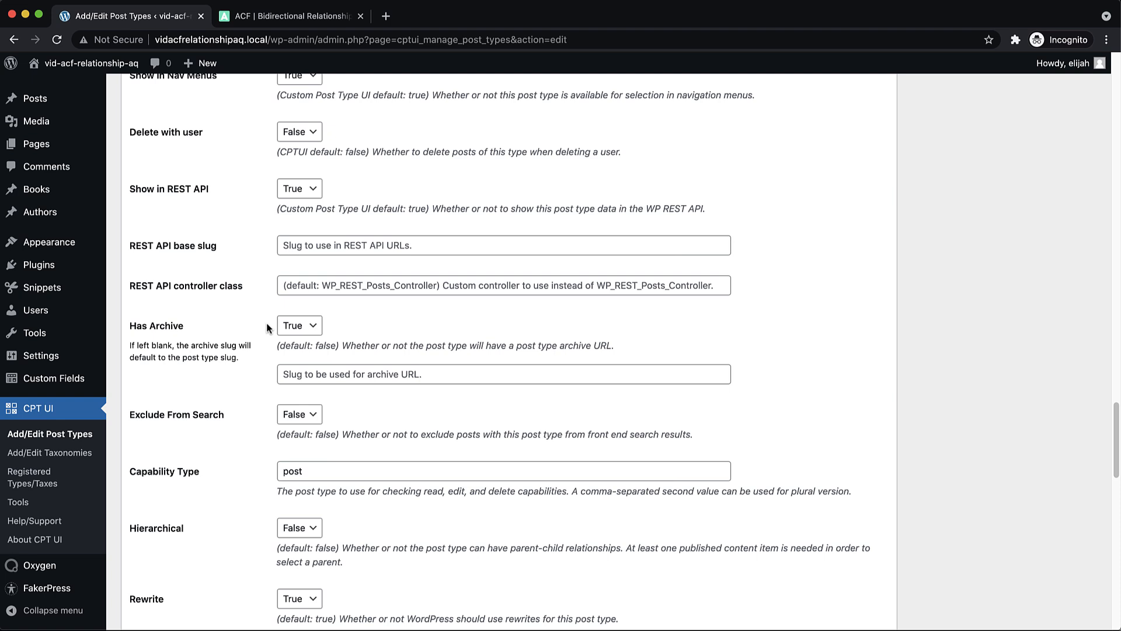
mouse_move(129, 232)
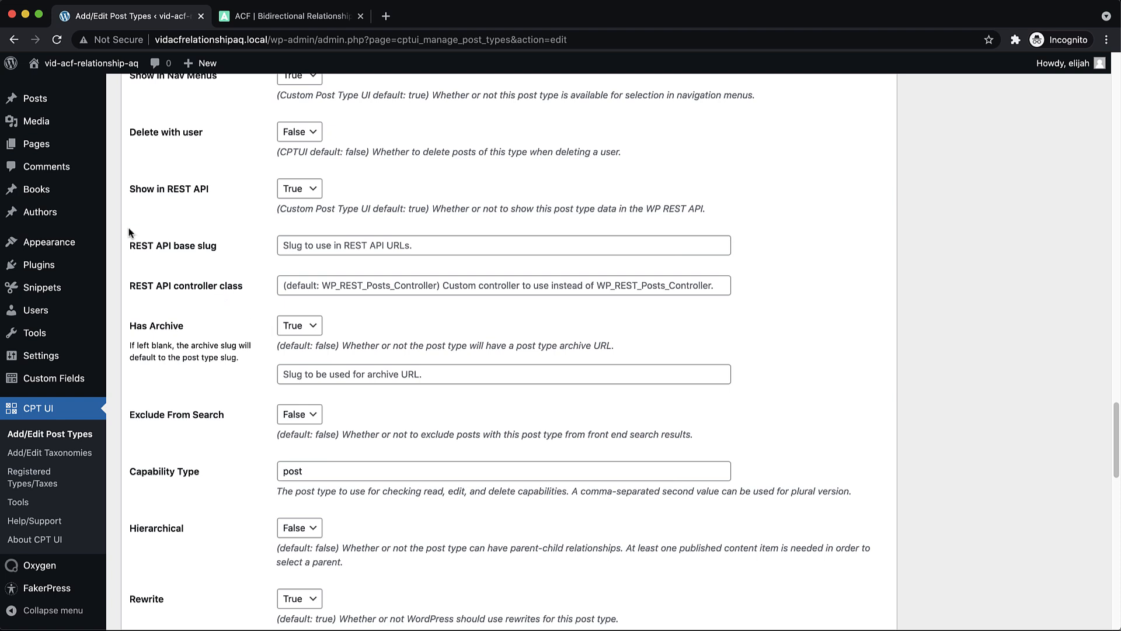
Step: Associate author Chuck Omnis with the book Optio distinctio soluta est and return to All Authors
left_click(40, 212)
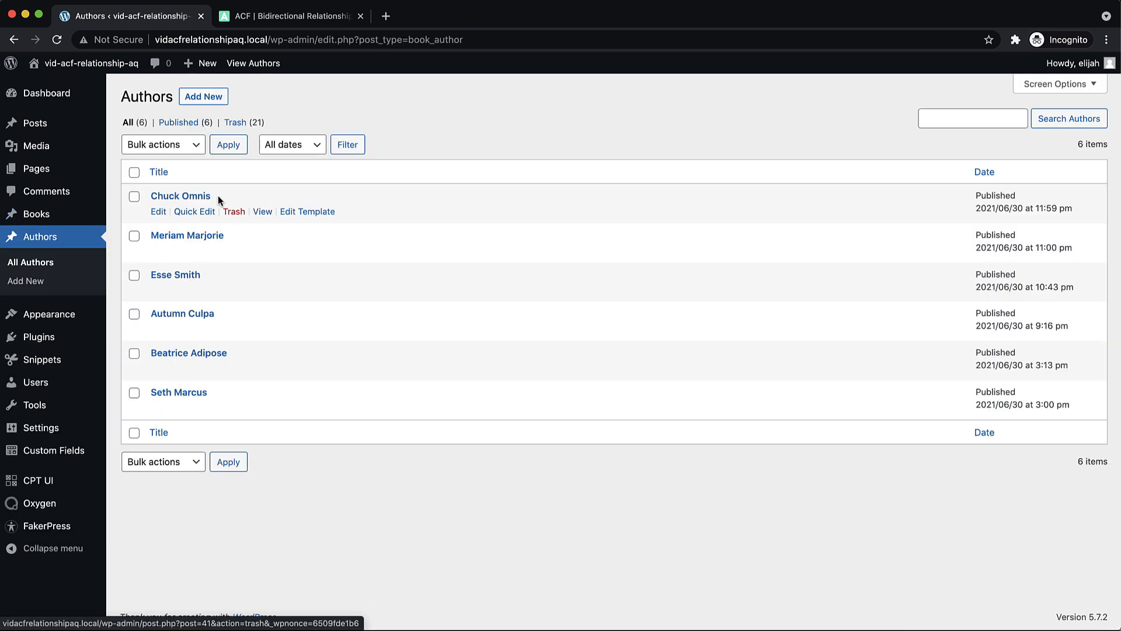
left_click(180, 196)
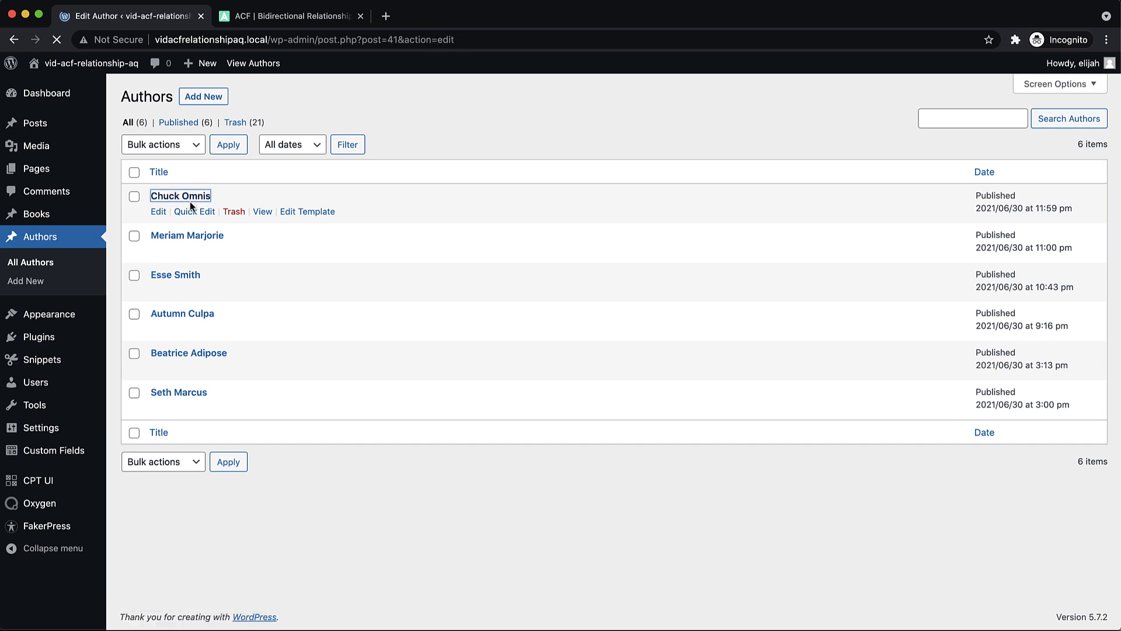
left_click(158, 212)
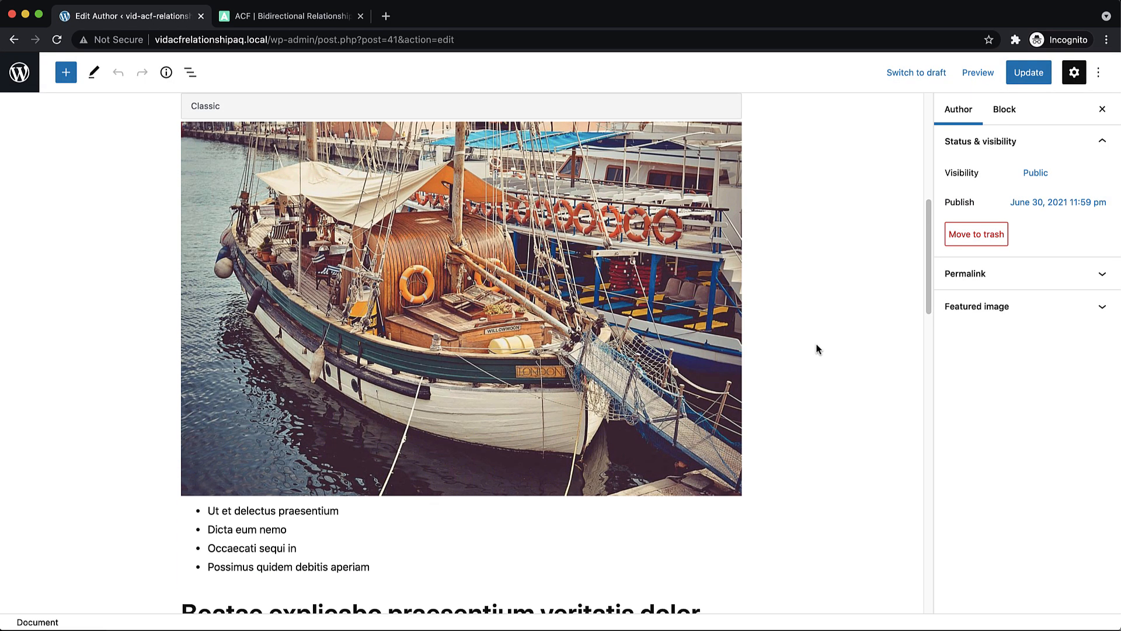
scroll("down", 3)
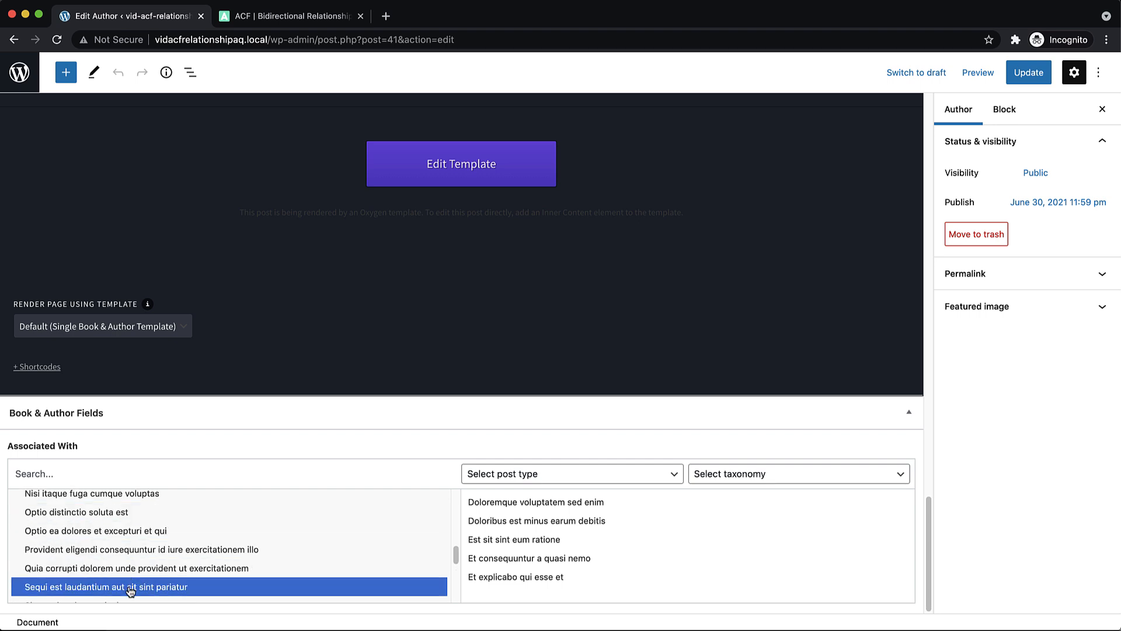
left_click(110, 586)
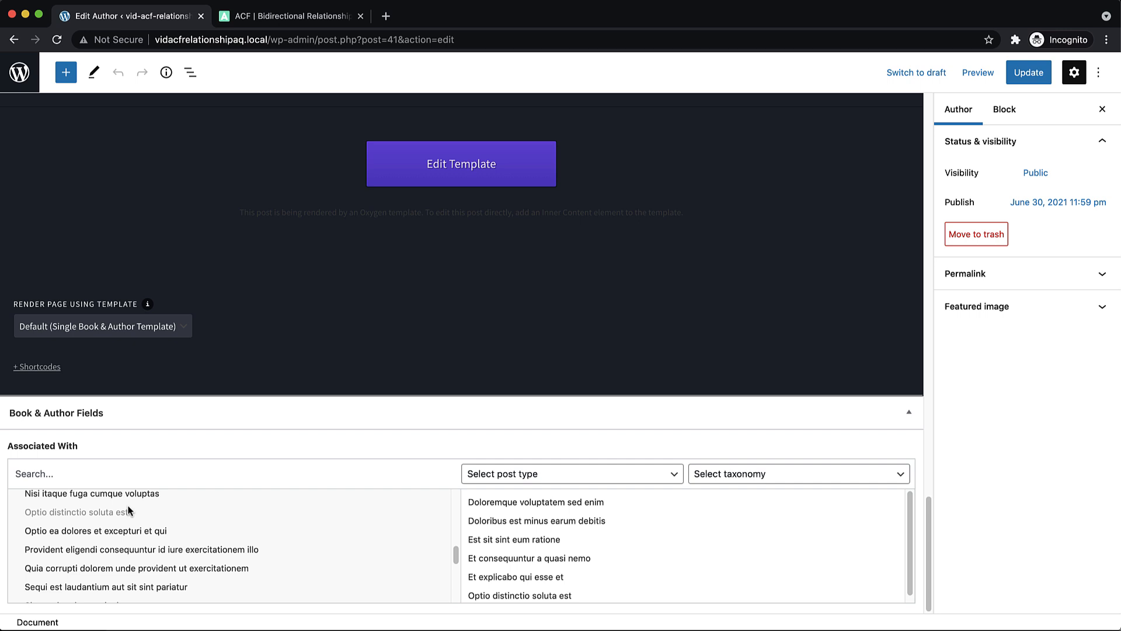
left_click(491, 590)
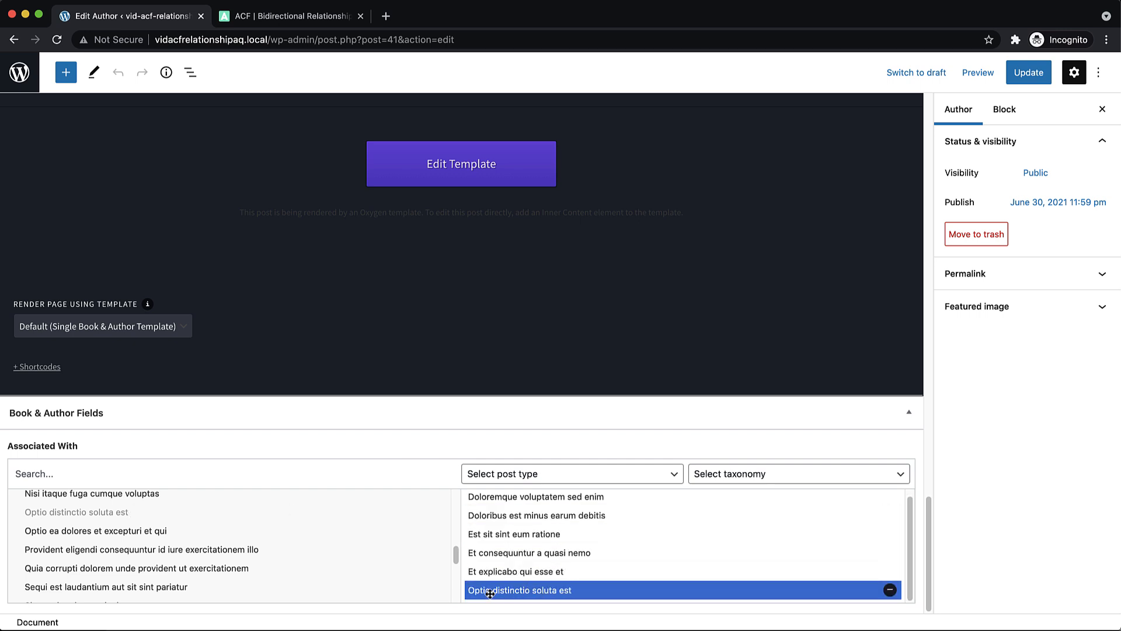
left_click(891, 587)
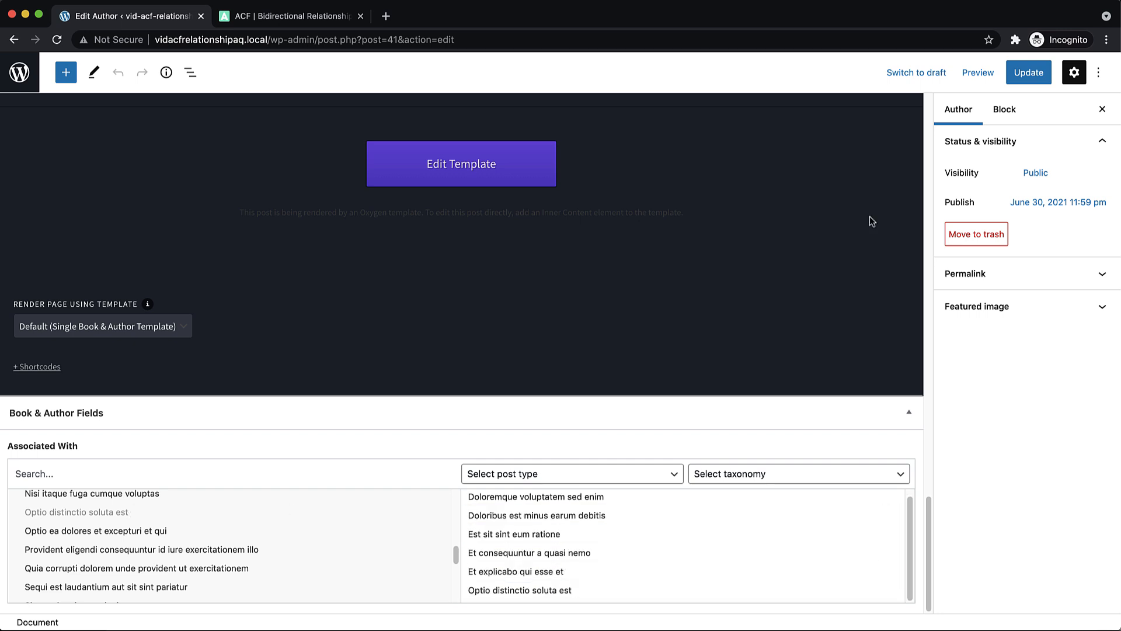
left_click(1030, 73)
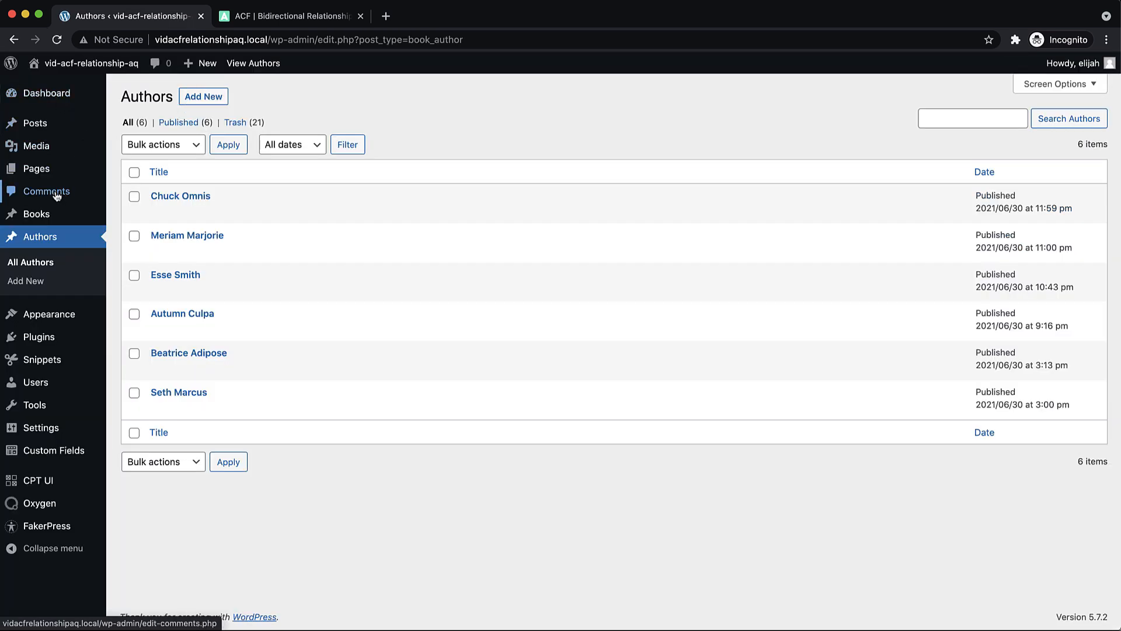
mouse_move(35, 169)
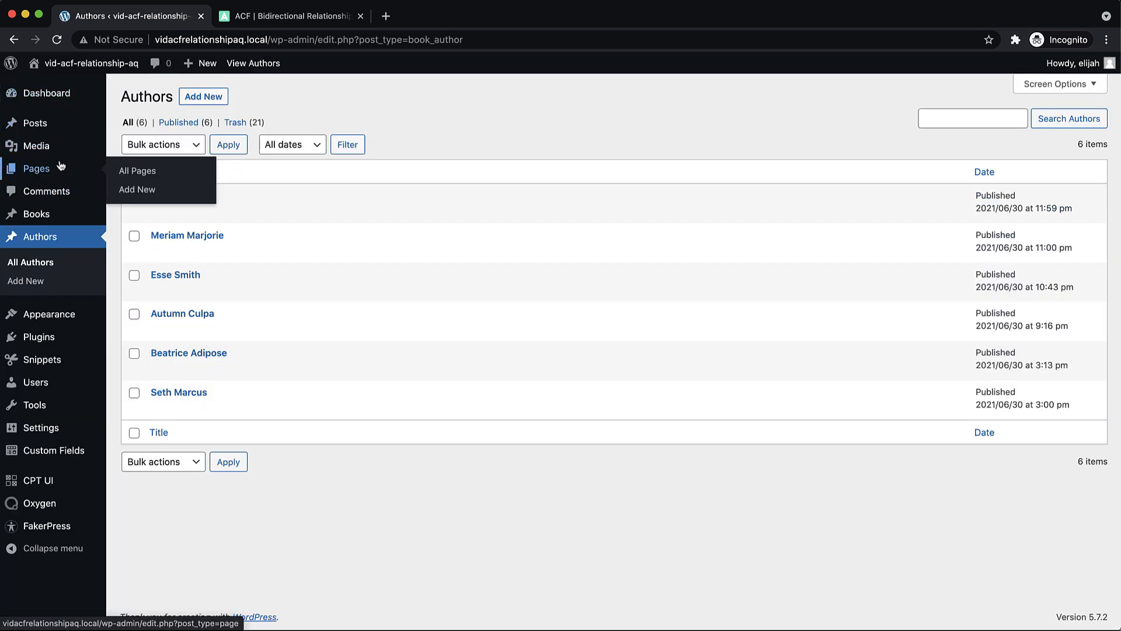
Step: Check the Associated With field on the book Optio ea dolores et excepturi et qui
left_click(36, 214)
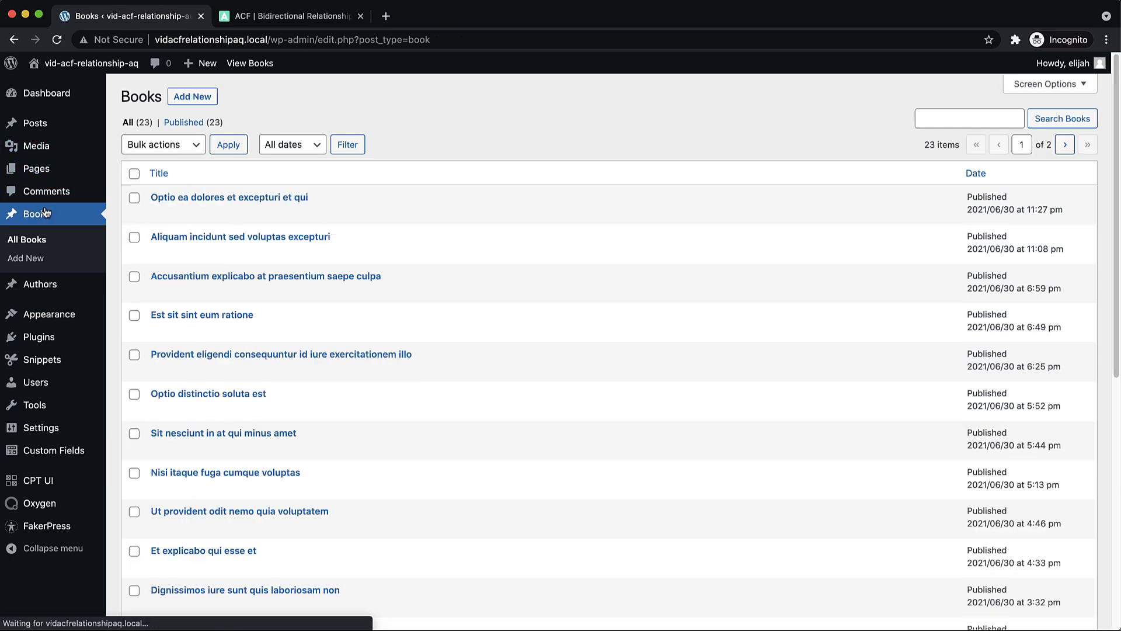
left_click(229, 196)
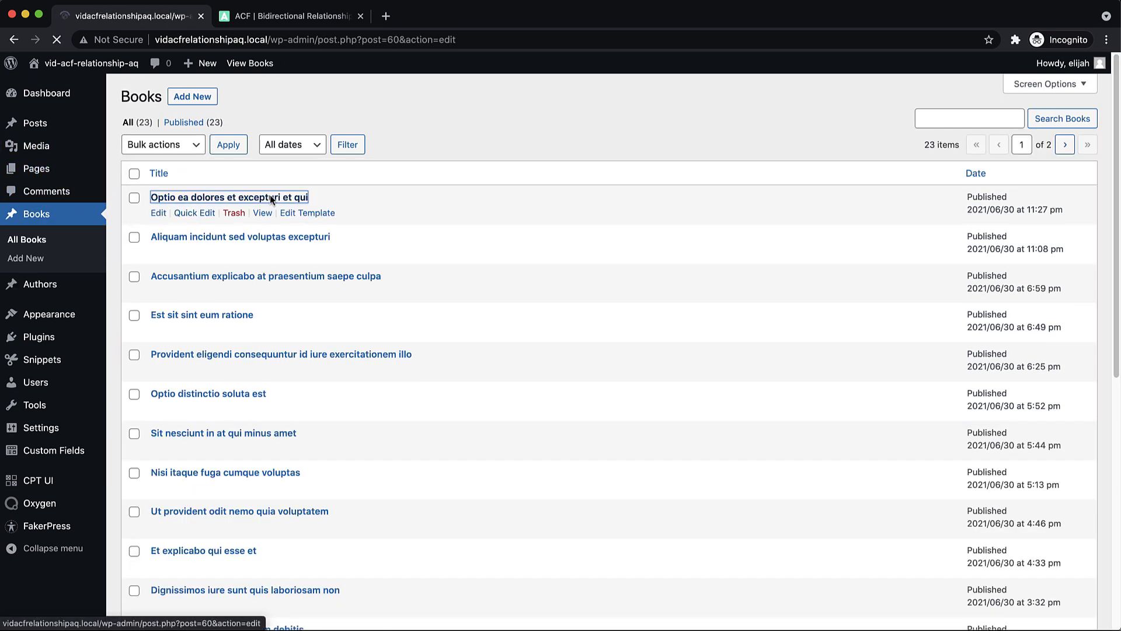
left_click(224, 196)
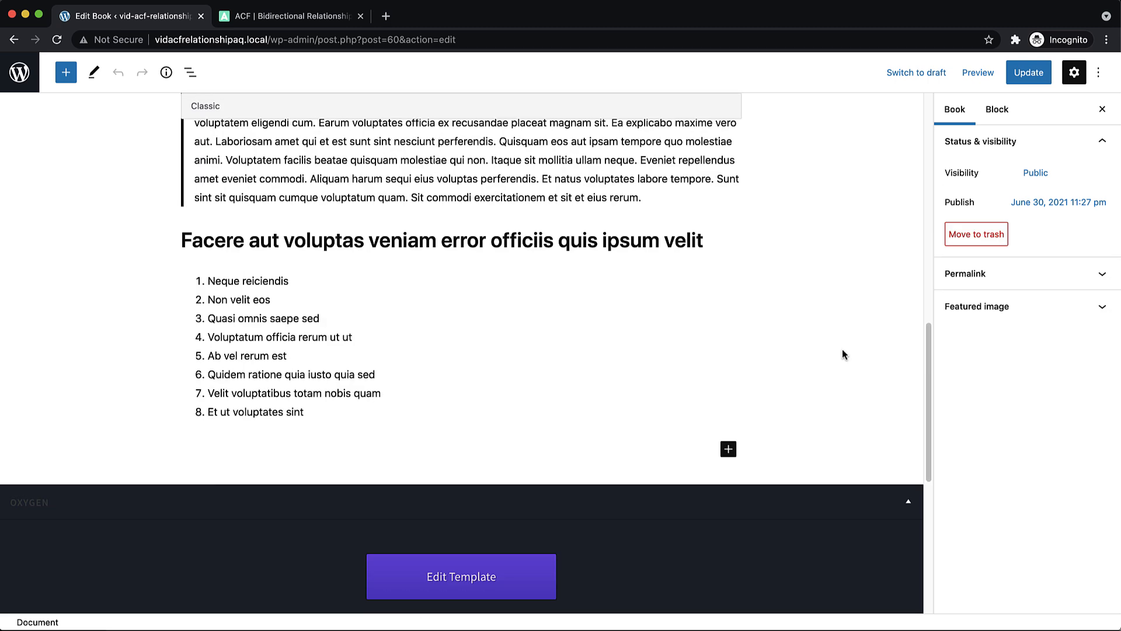
scroll("down", 3)
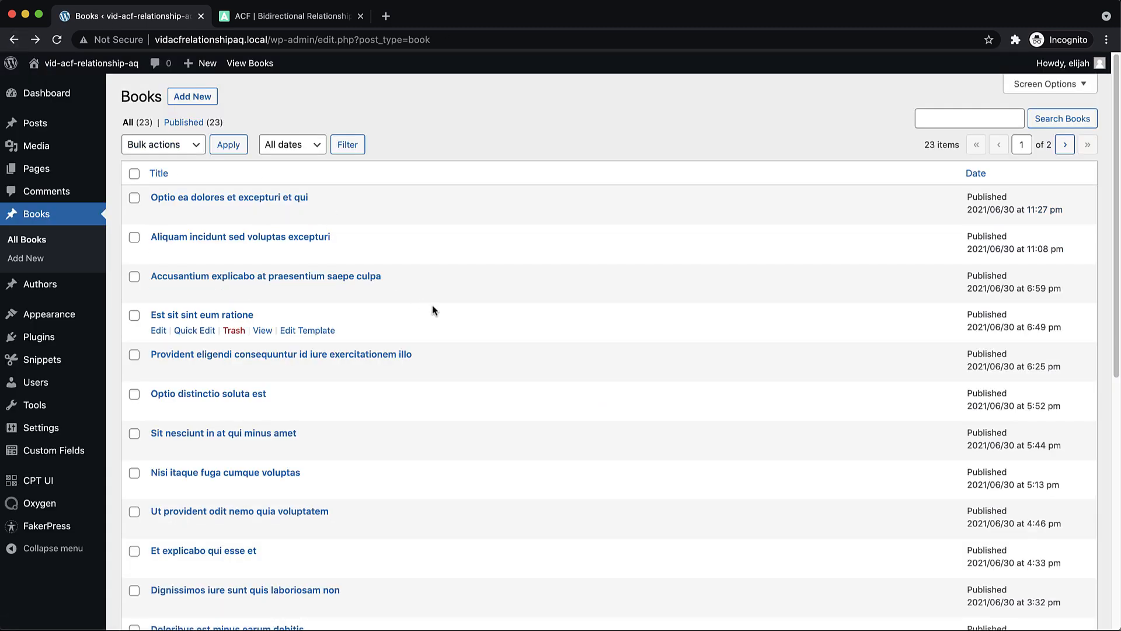
scroll("down", 3)
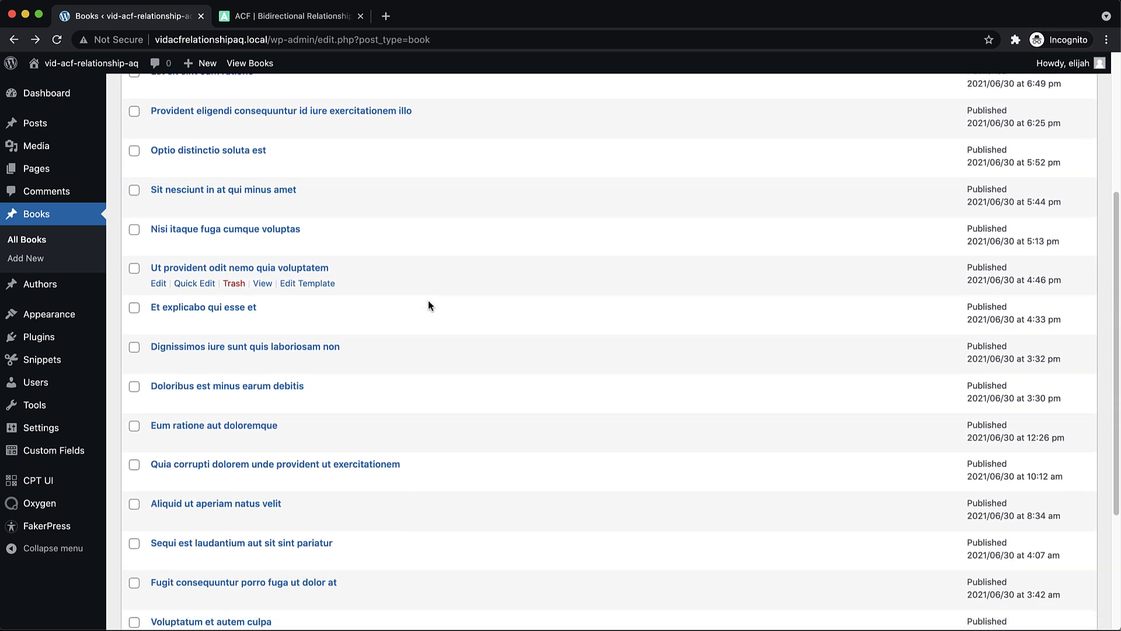
scroll("down", 3)
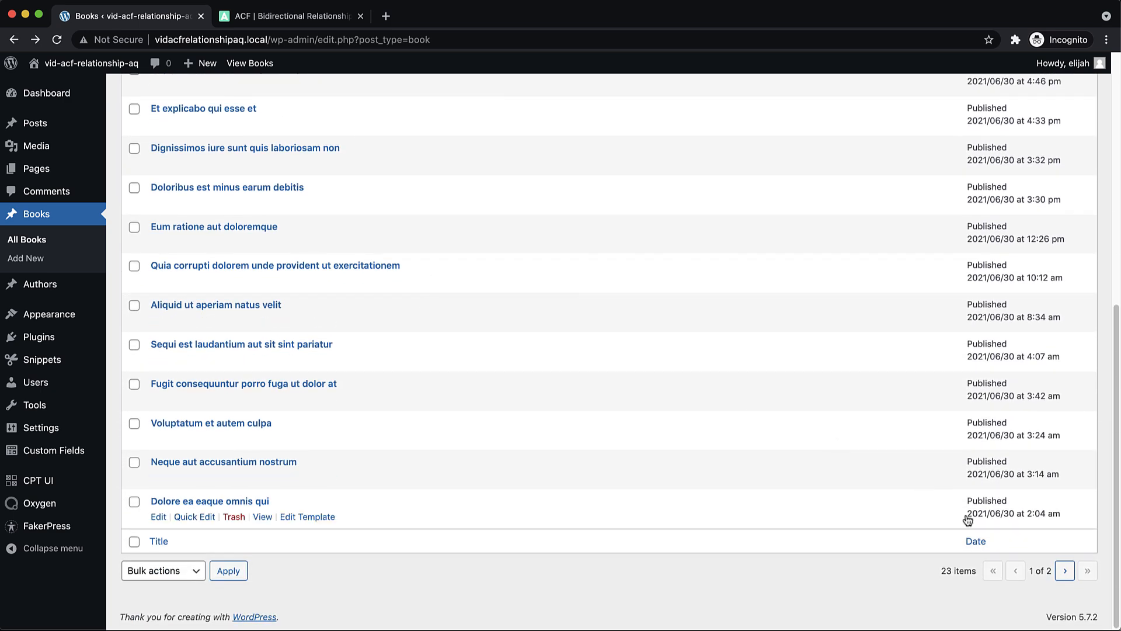
Step: Search 'optid' to find Optio distinctio soluta est, confirm Chuck Omnis is associated, return to All Books
left_click(1065, 586)
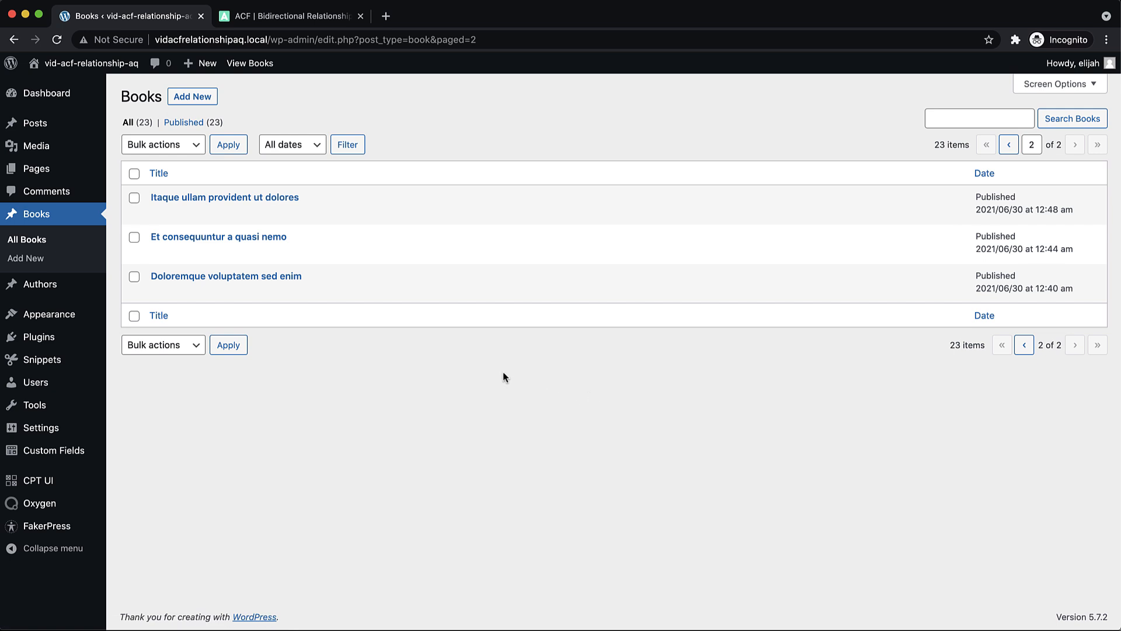
type("optid")
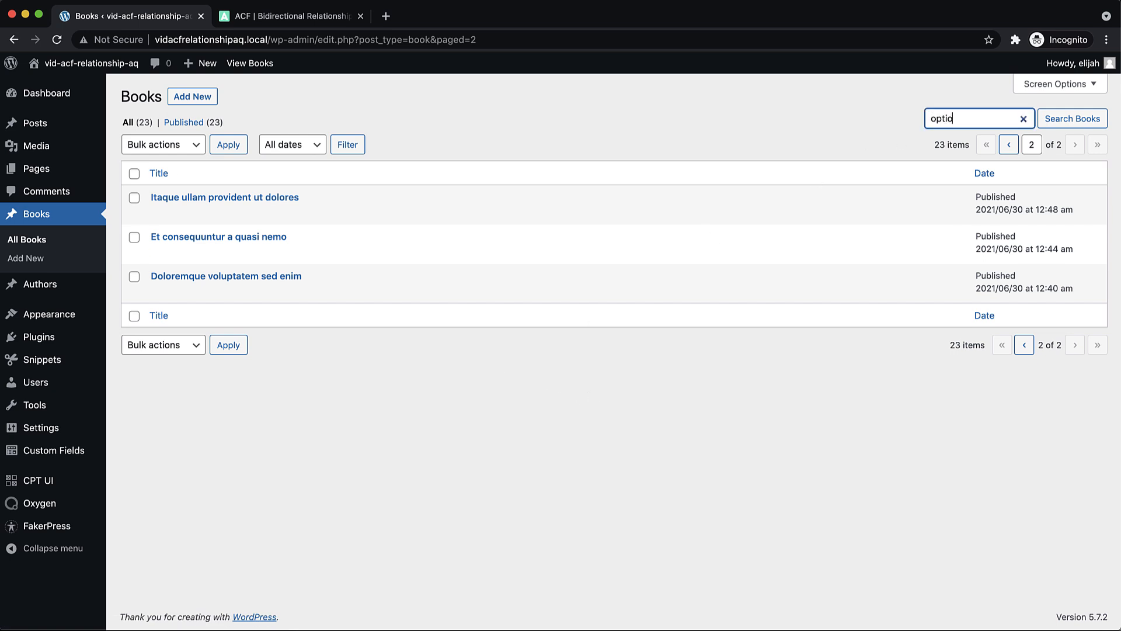
left_click(1074, 118)
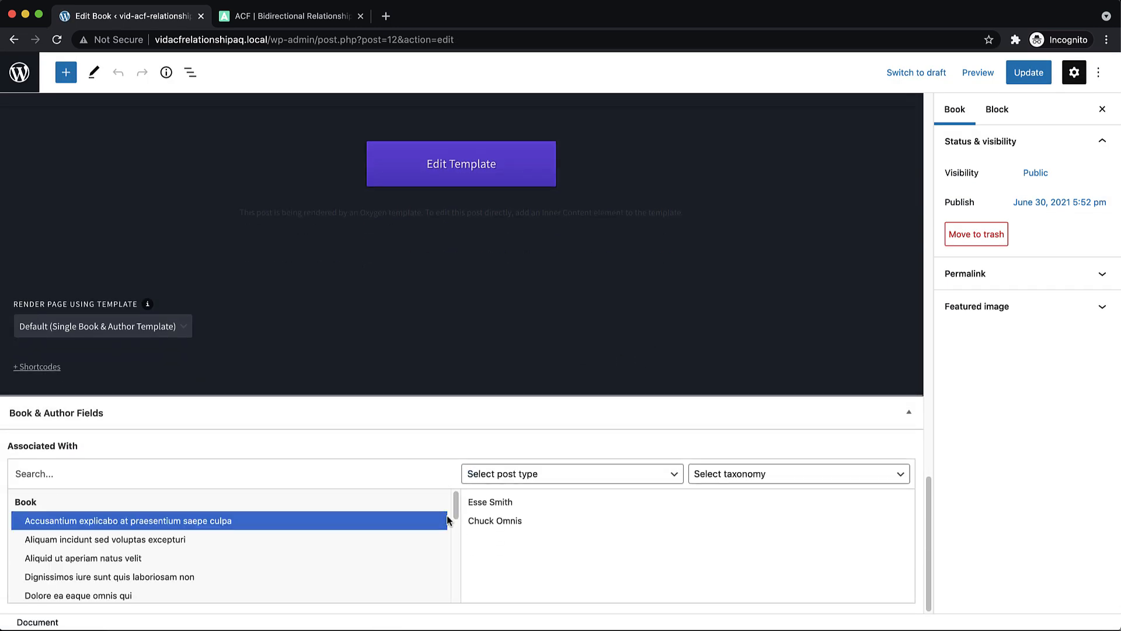
left_click(496, 521)
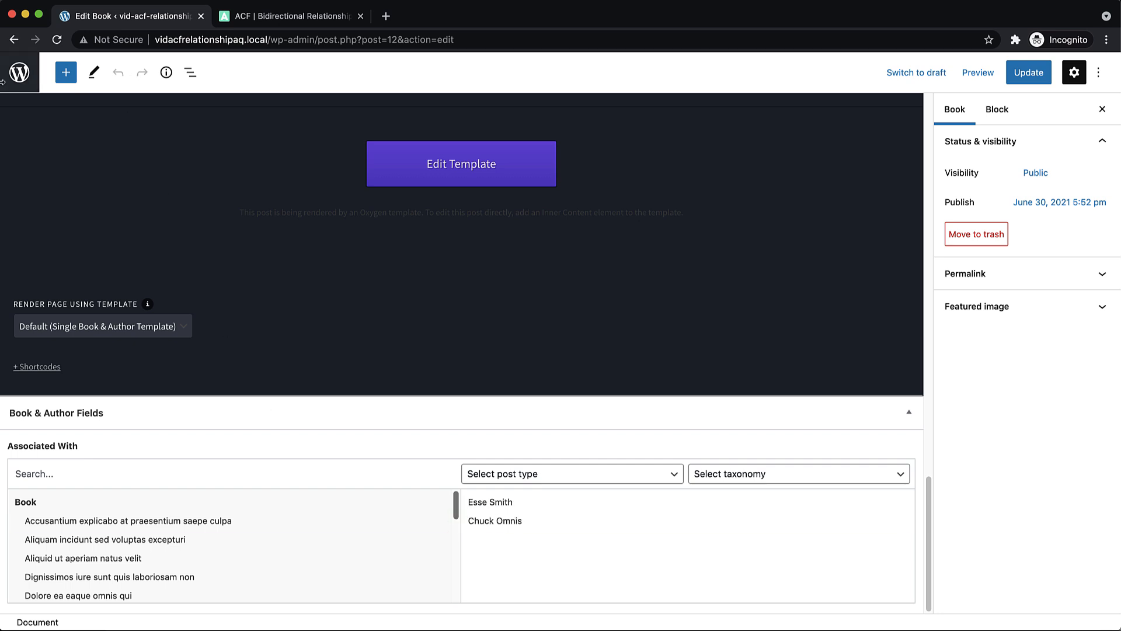
left_click(18, 71)
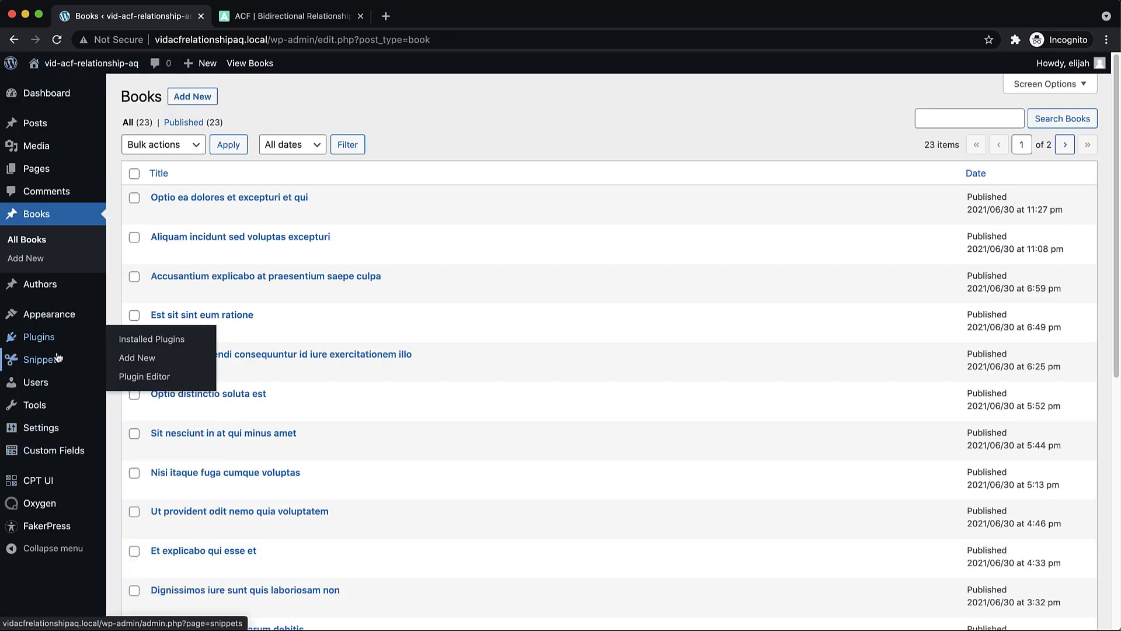
Step: Compare the ACF Bidirectional Relationship Fields snippet with the ACF documentation code, then show All Books
left_click(41, 360)
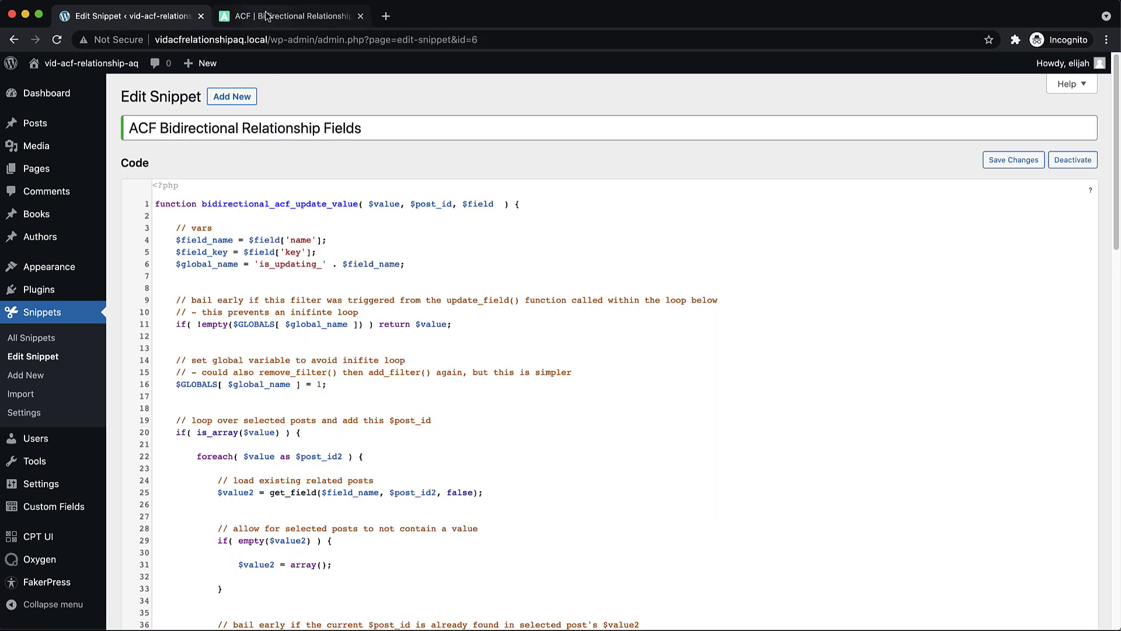
left_click(296, 16)
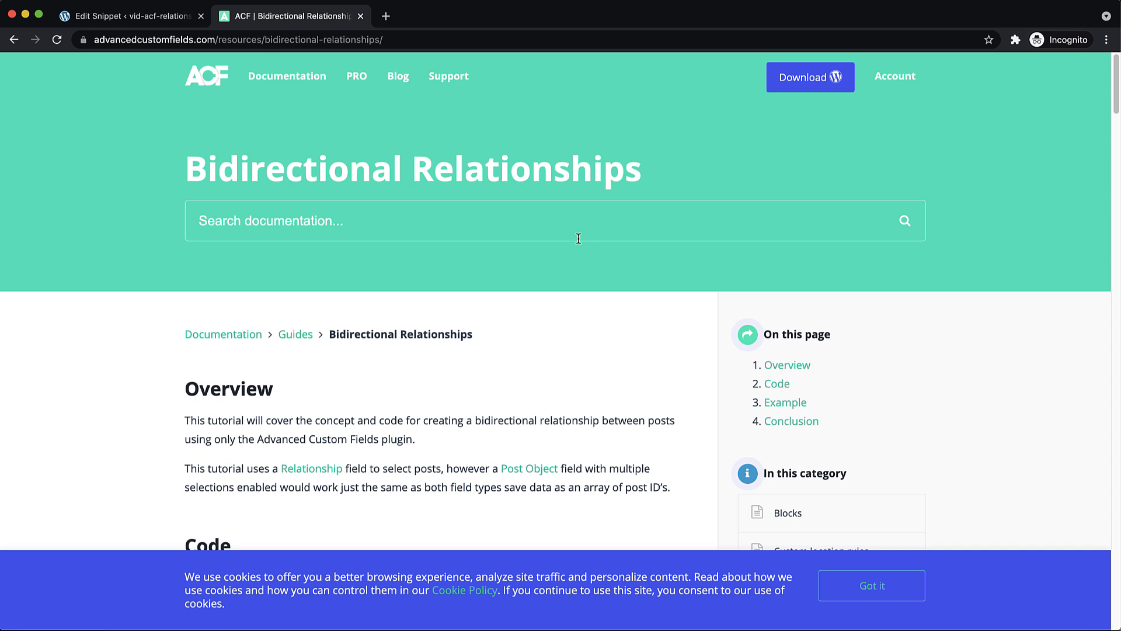
mouse_move(240, 53)
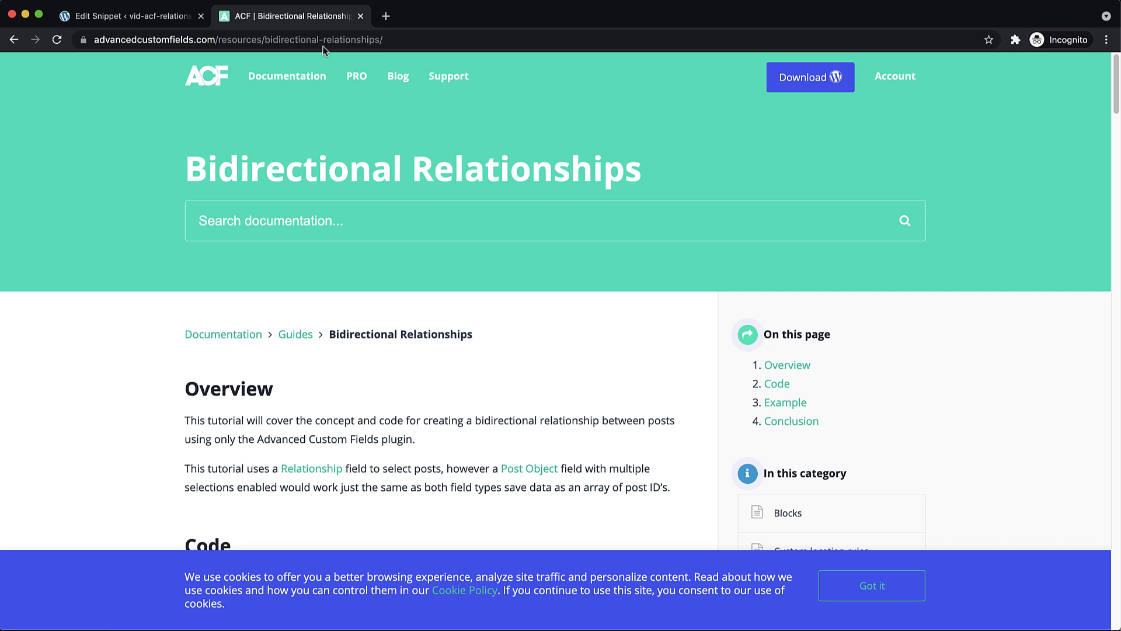
scroll("down", 3)
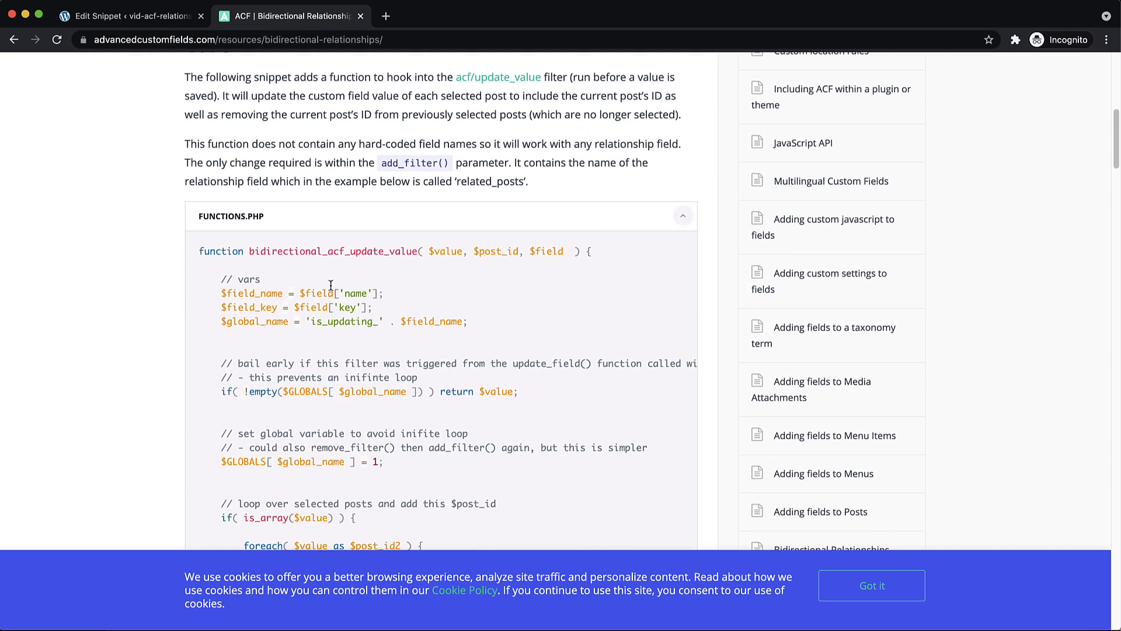
scroll("down", 3)
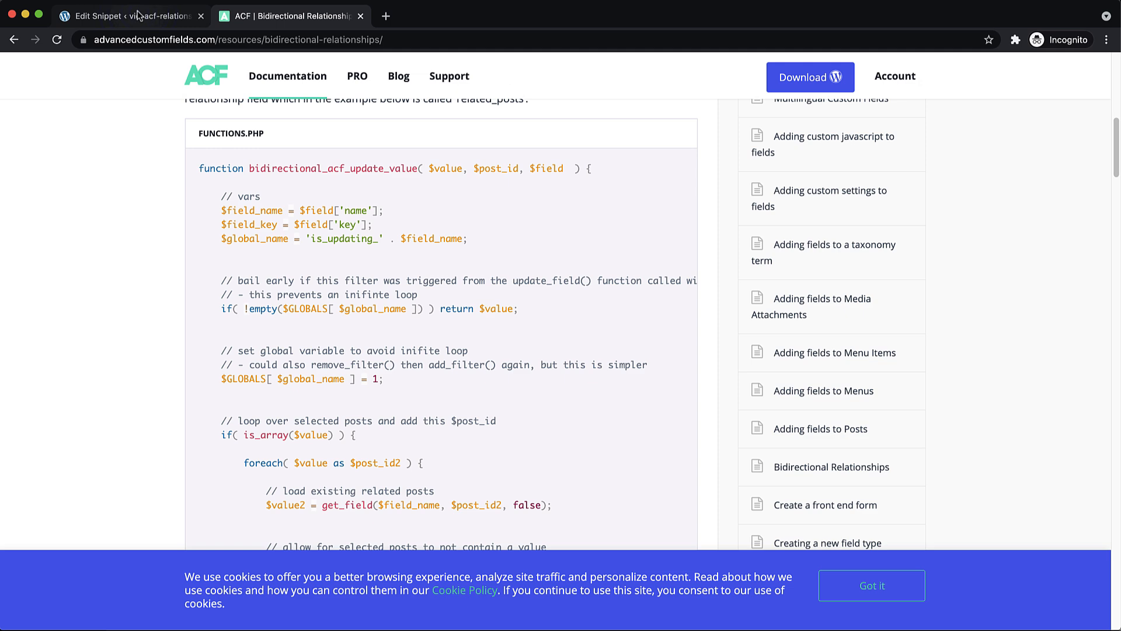
left_click(134, 15)
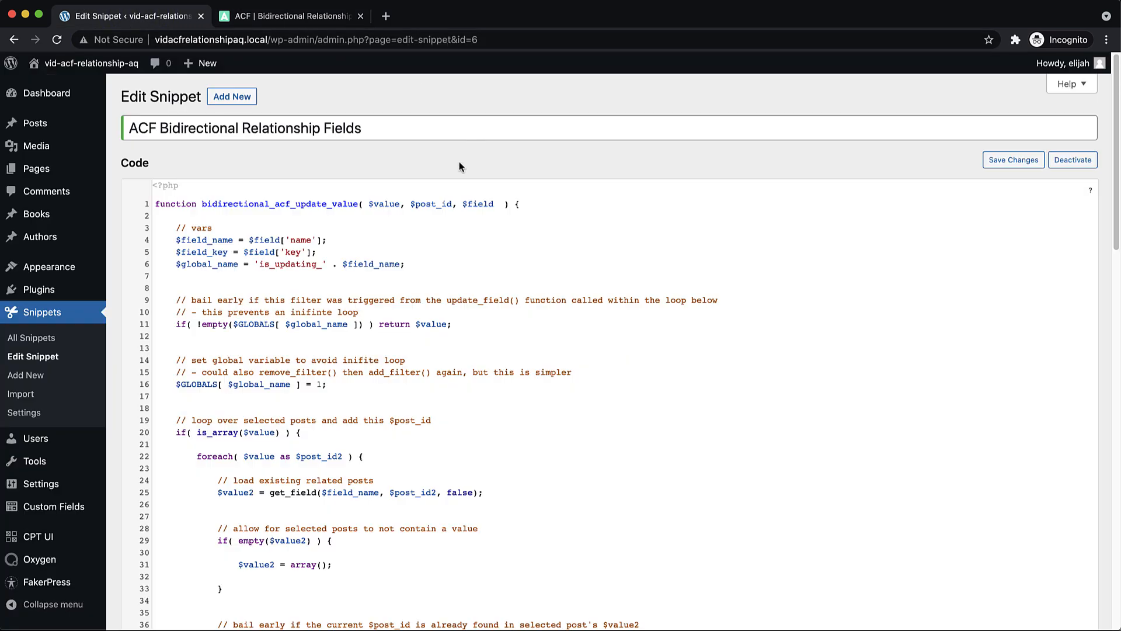
scroll("down", 3)
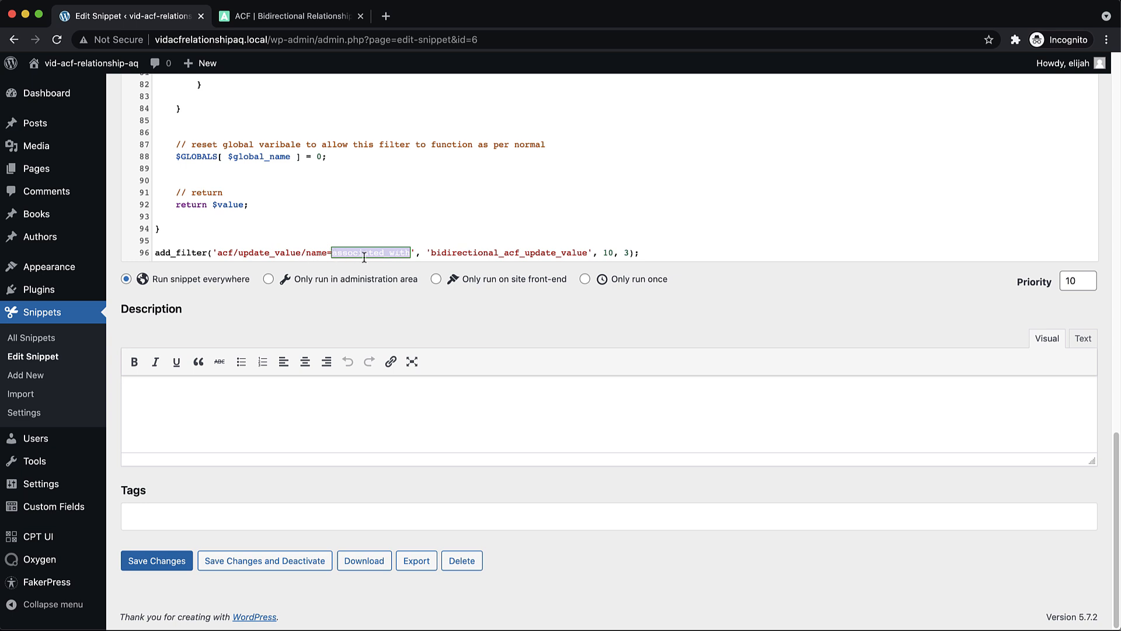
mouse_move(258, 324)
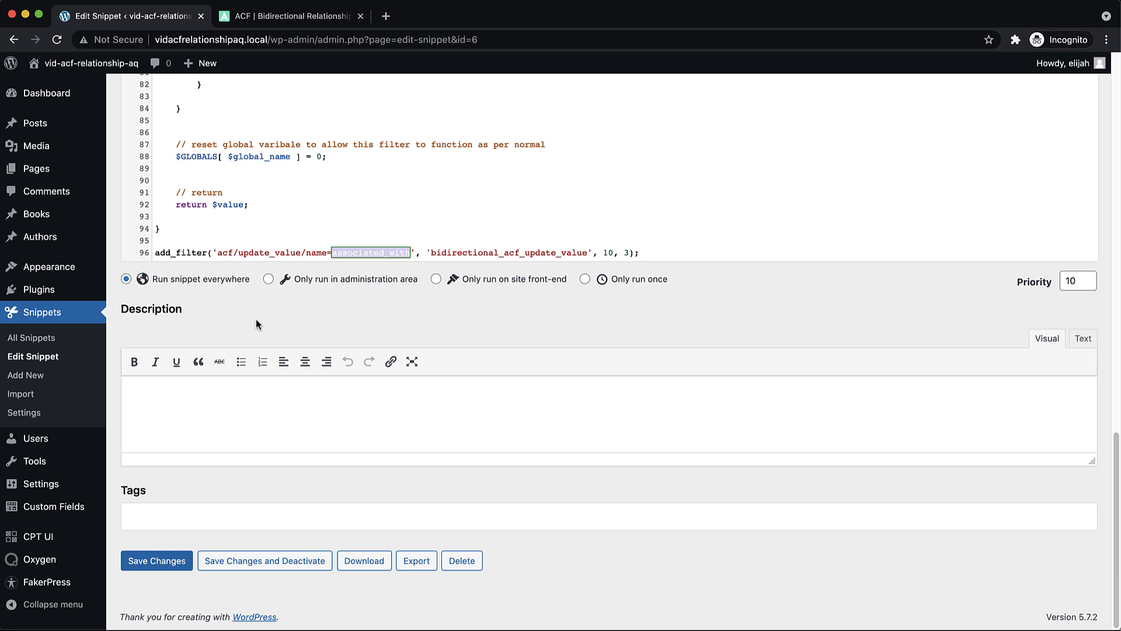
mouse_move(37, 213)
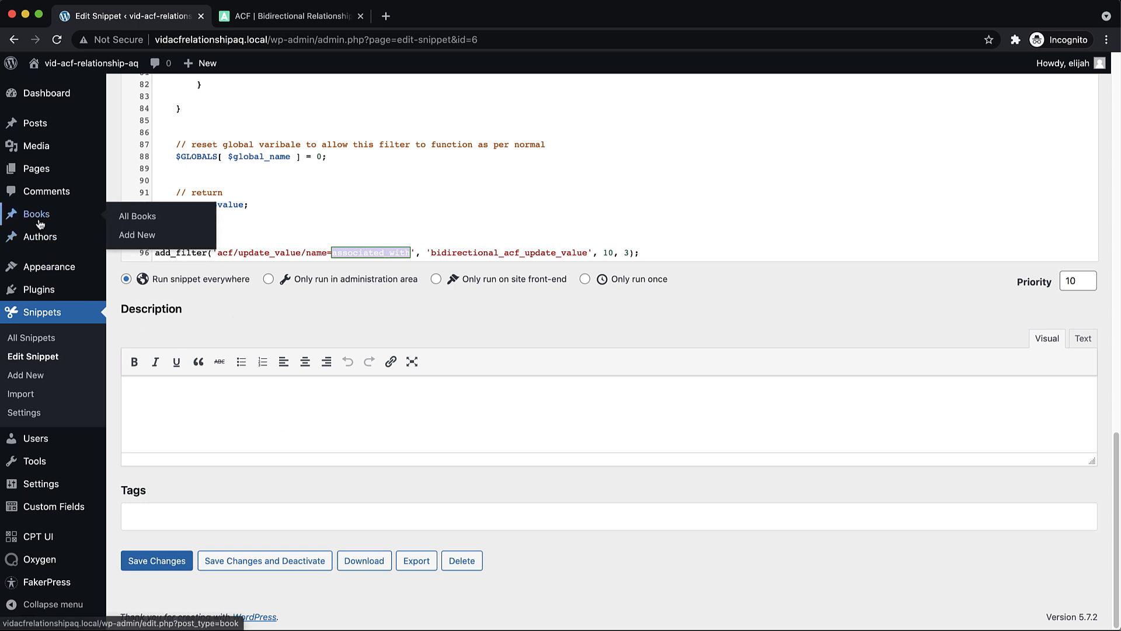
left_click(138, 216)
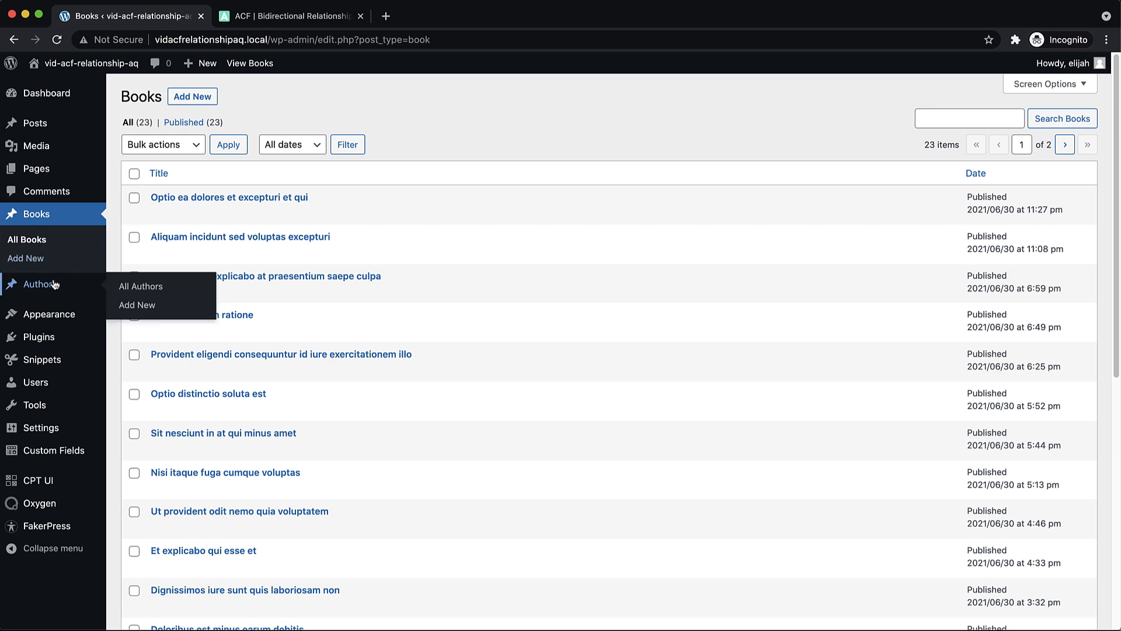
Step: Launch the Single Book & Author Template from Oxygen > Templates in the visual editor
left_click(140, 286)
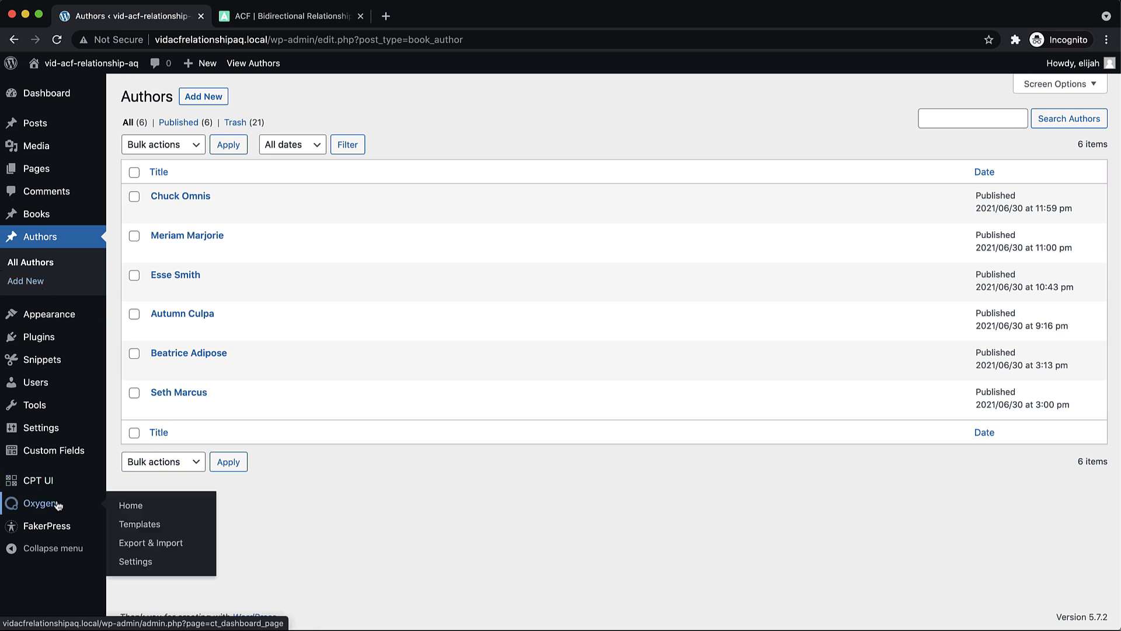
left_click(139, 523)
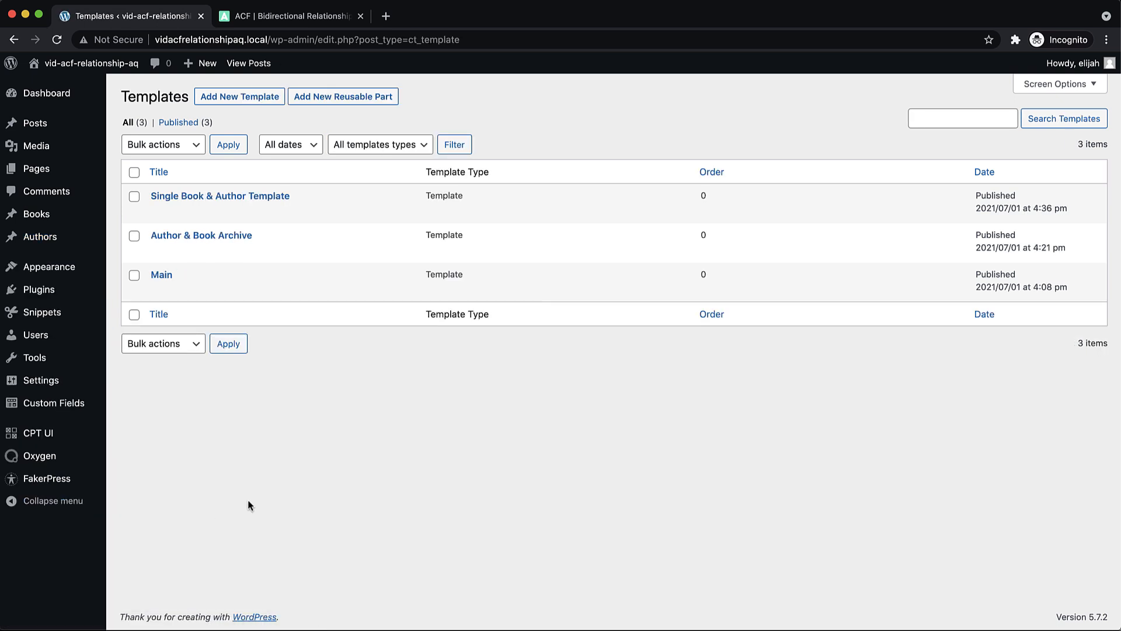
mouse_move(169, 274)
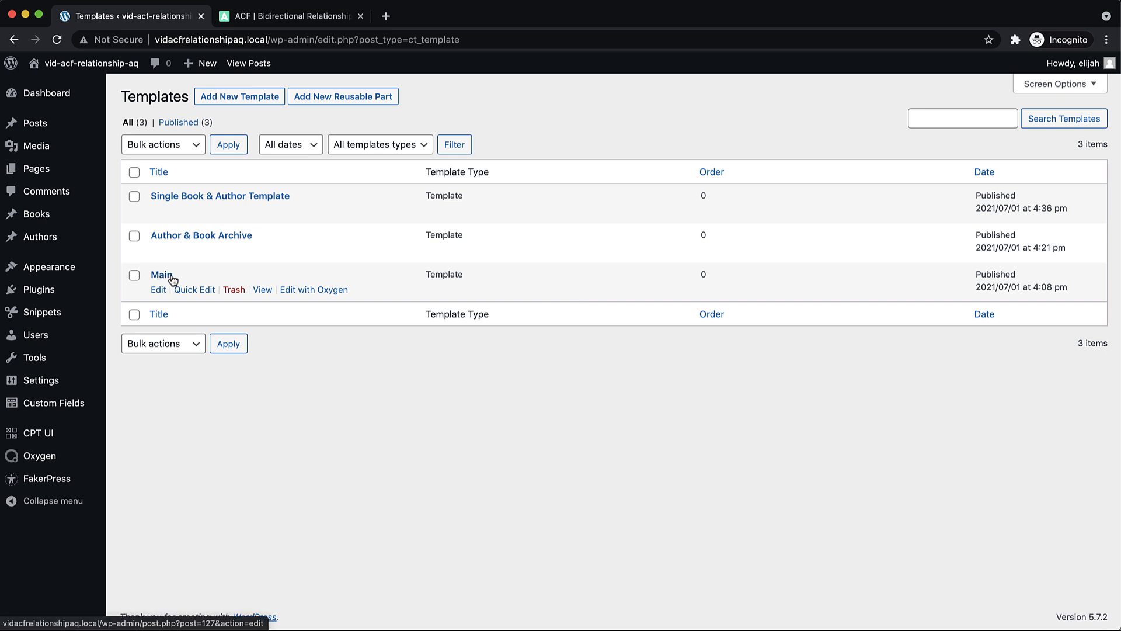
mouse_move(168, 283)
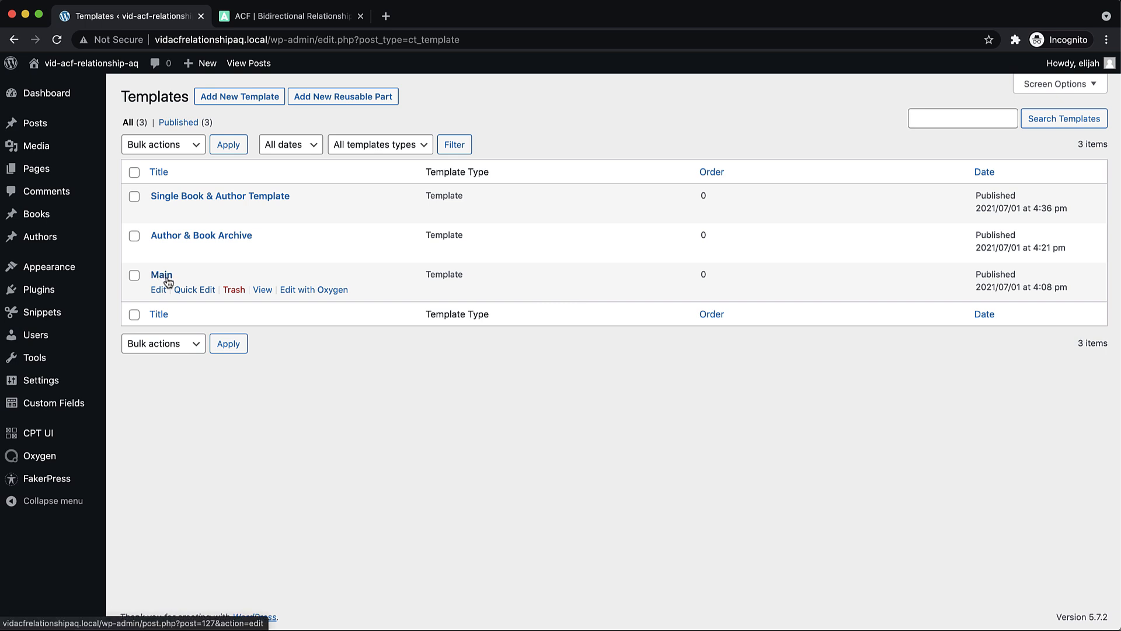
mouse_move(226, 238)
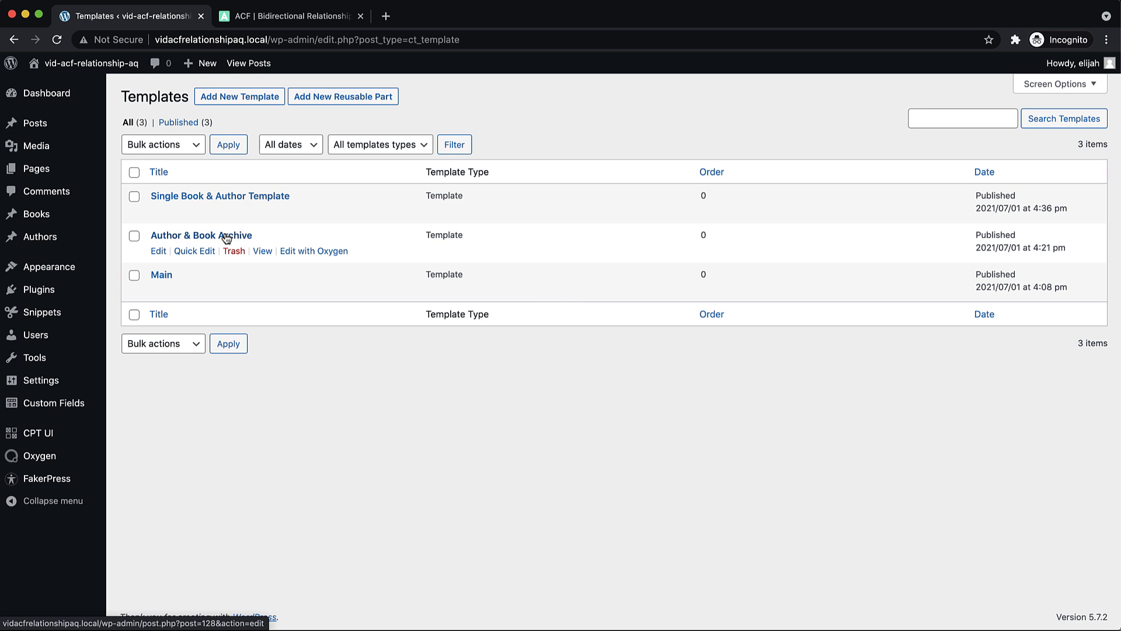
mouse_move(203, 201)
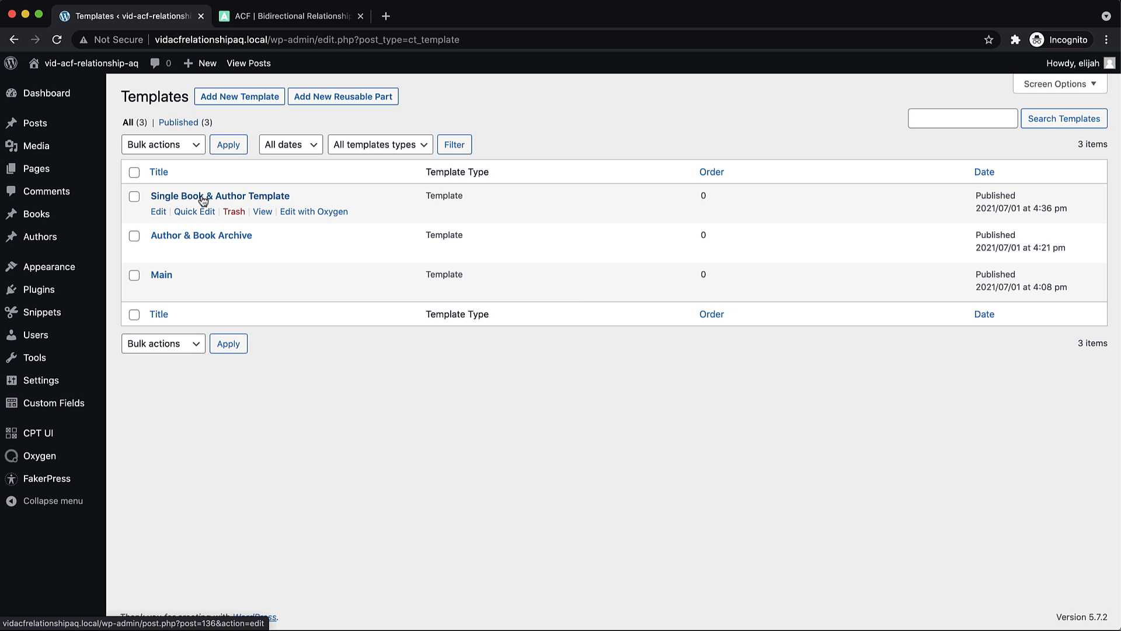
mouse_move(327, 226)
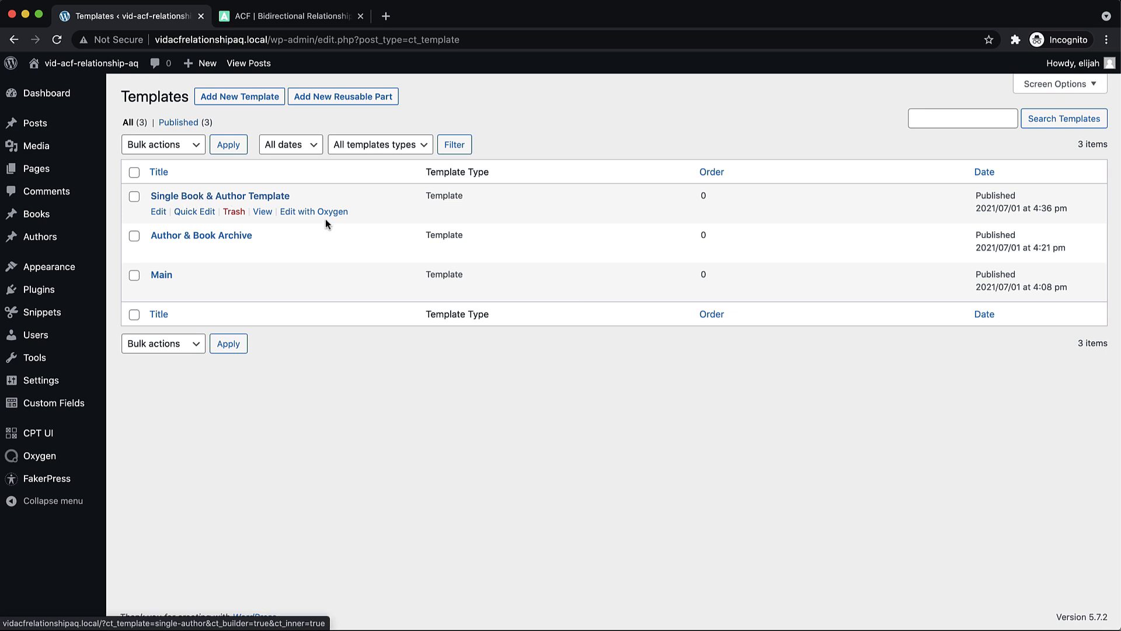
left_click(313, 212)
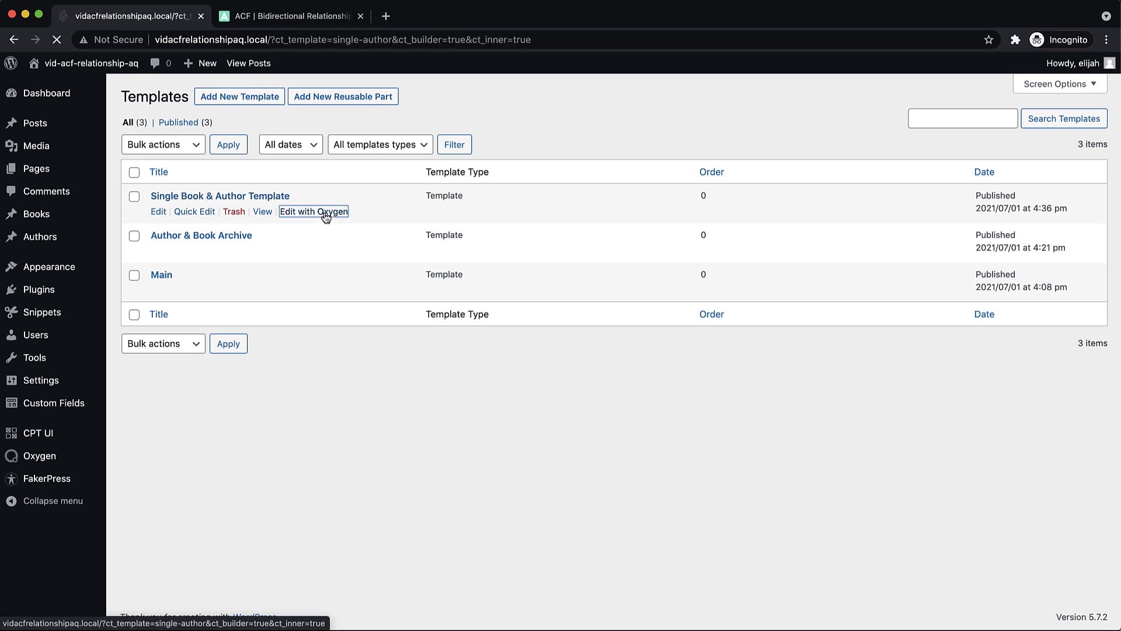
Step: Inspect the author photo, name heading and biography text in the template previewing Chuck Omnis
left_click(313, 211)
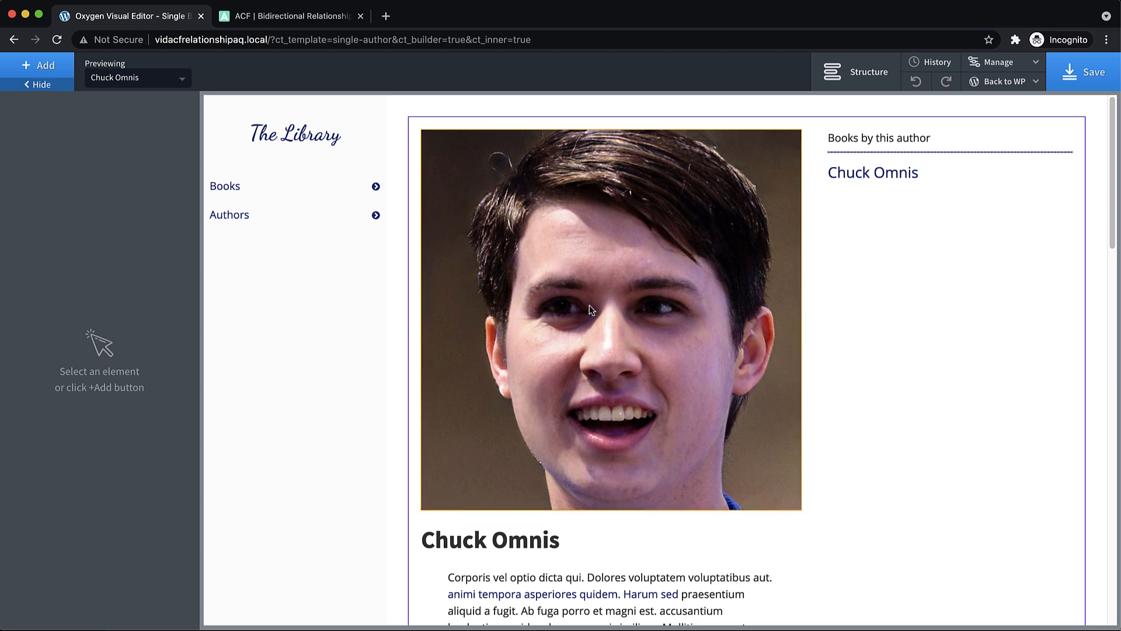
left_click(591, 309)
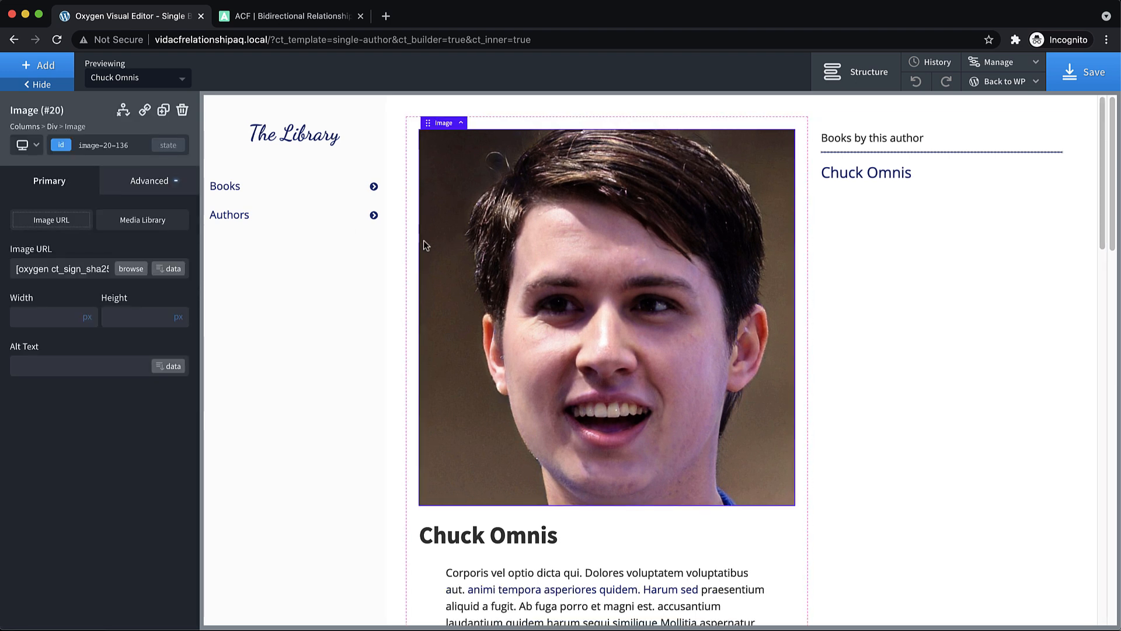
mouse_move(619, 316)
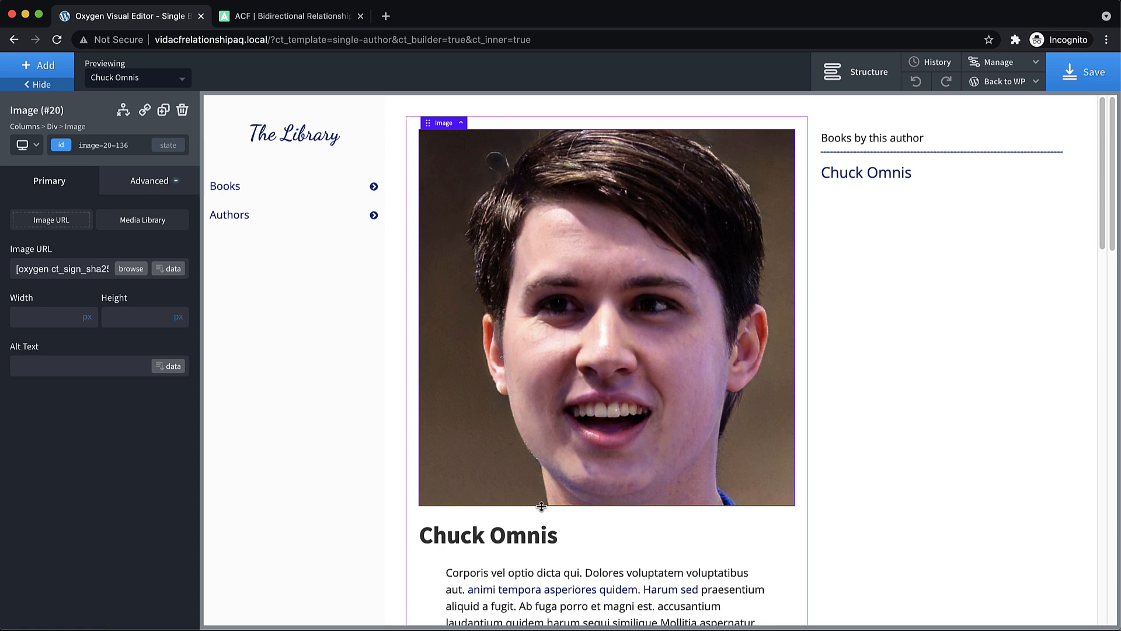
left_click(489, 535)
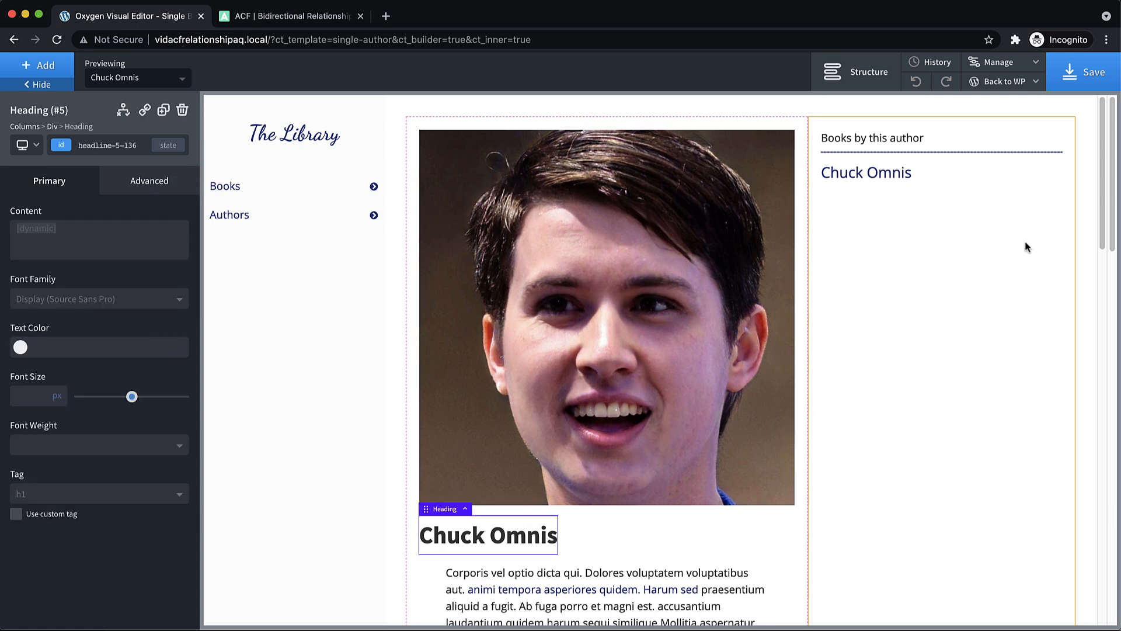
left_click(530, 589)
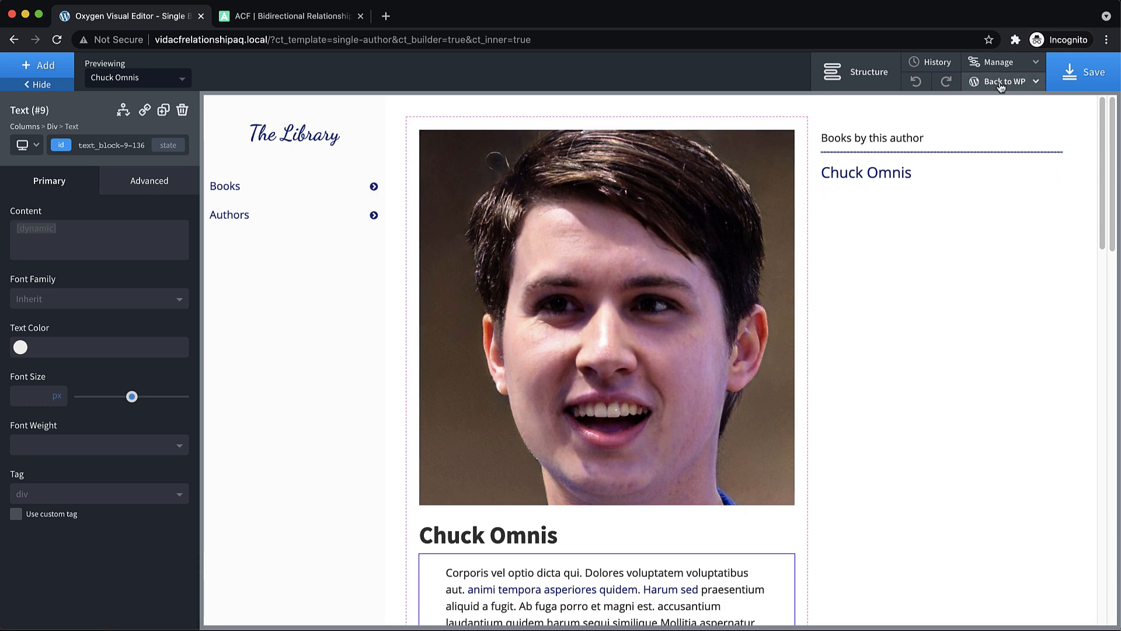
left_click(1005, 82)
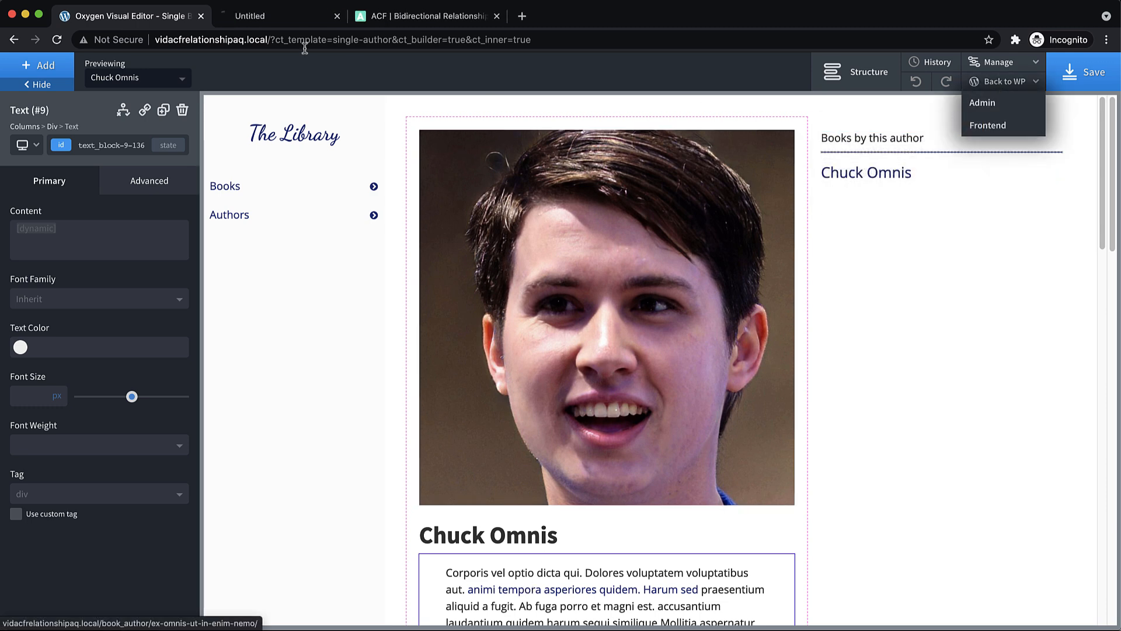
Step: Check Chuck Omnis's page and a book page on the frontend, both sidebars reading Books by this author
left_click(988, 125)
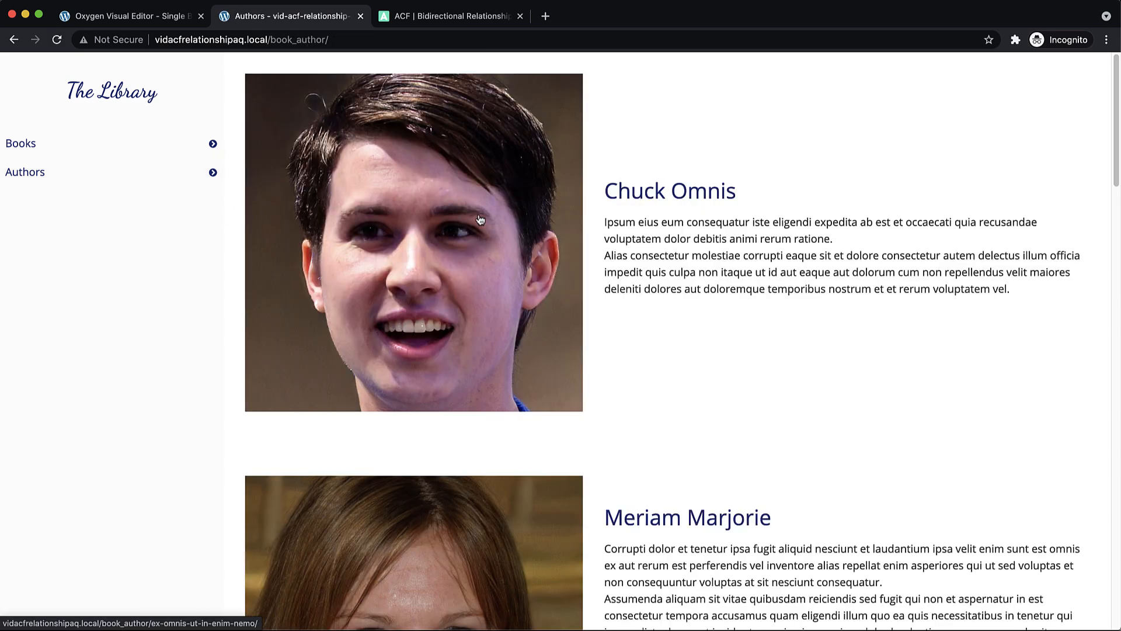
left_click(481, 219)
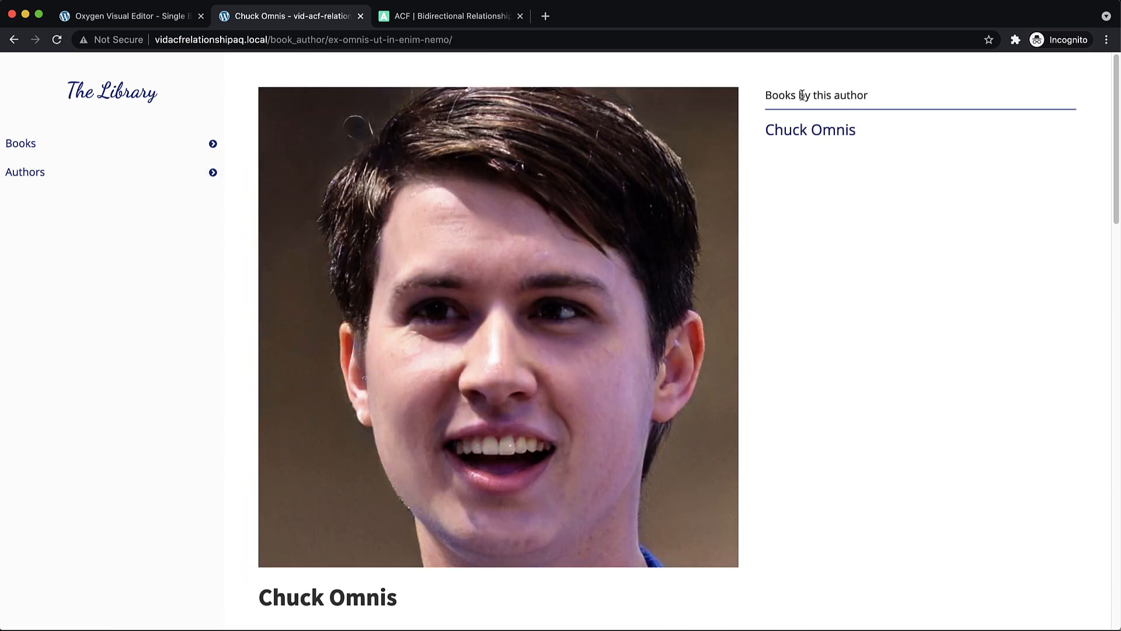
mouse_move(909, 118)
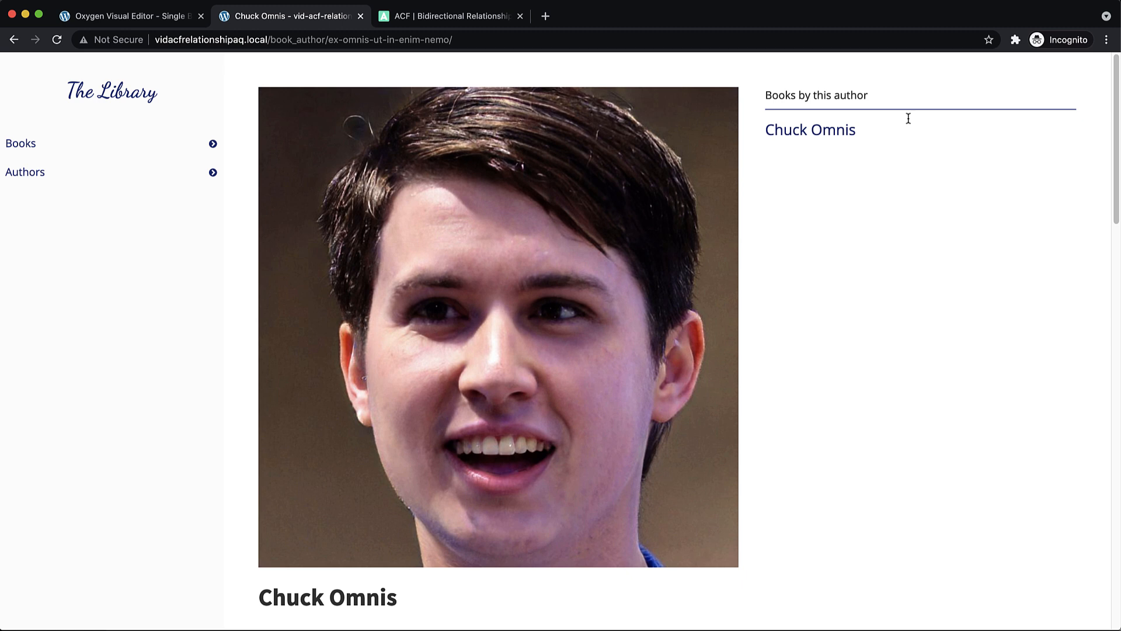
mouse_move(434, 201)
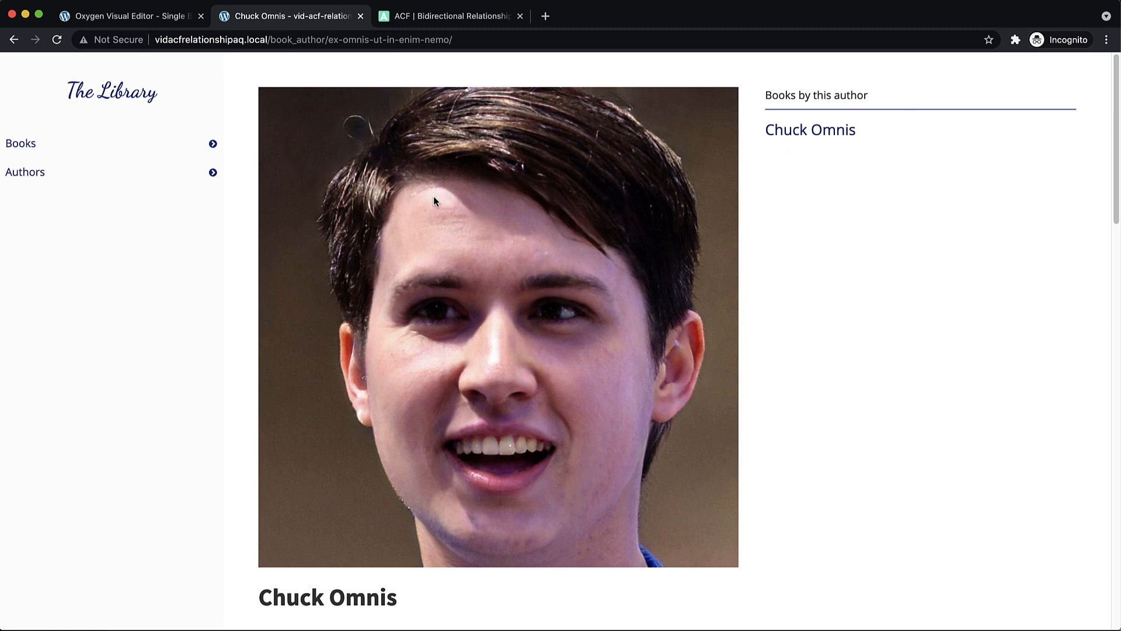
left_click(21, 142)
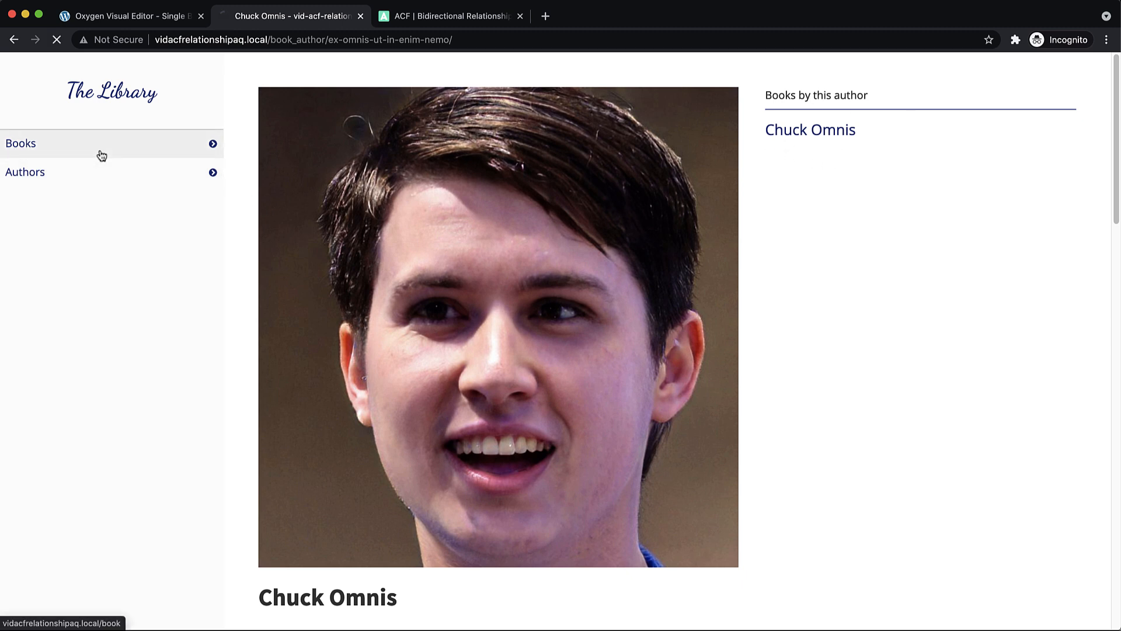
left_click(811, 130)
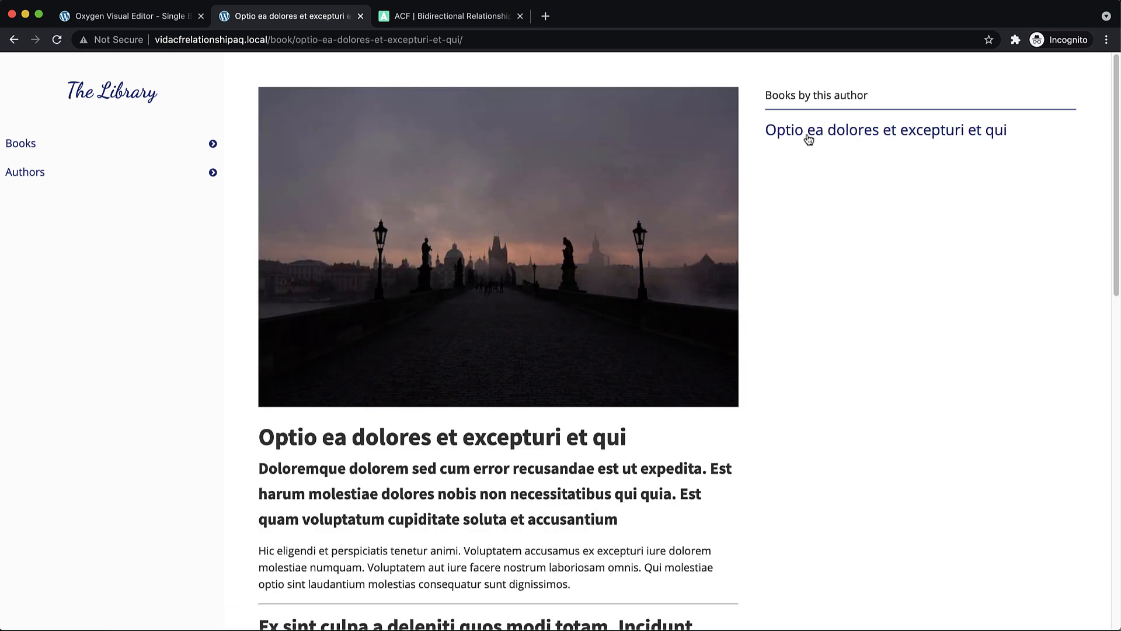
mouse_move(898, 131)
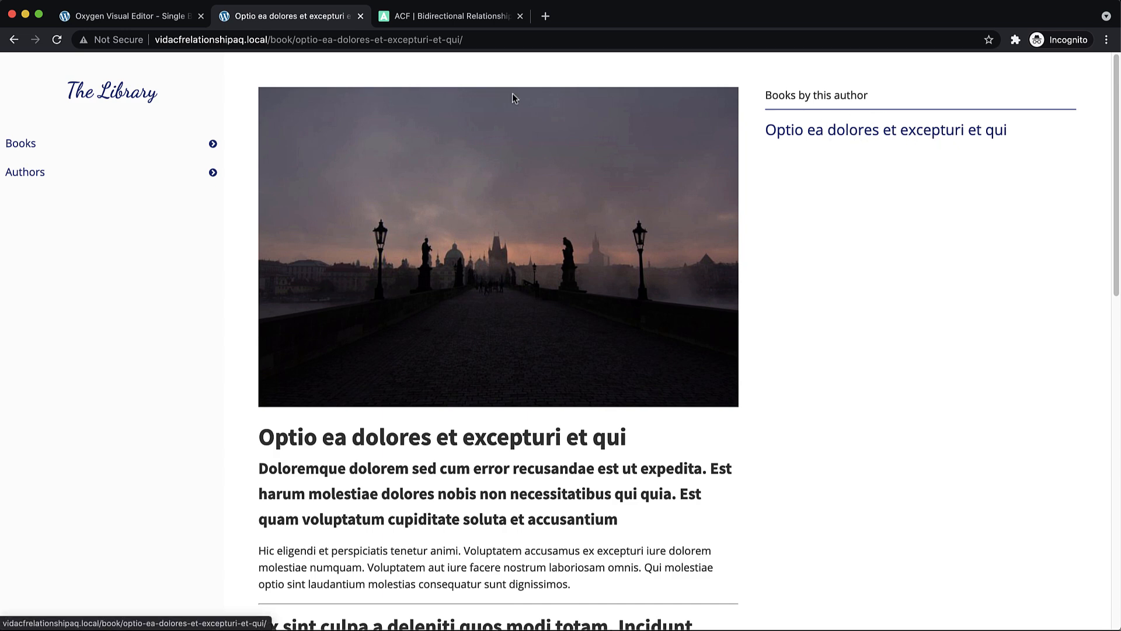
left_click(135, 17)
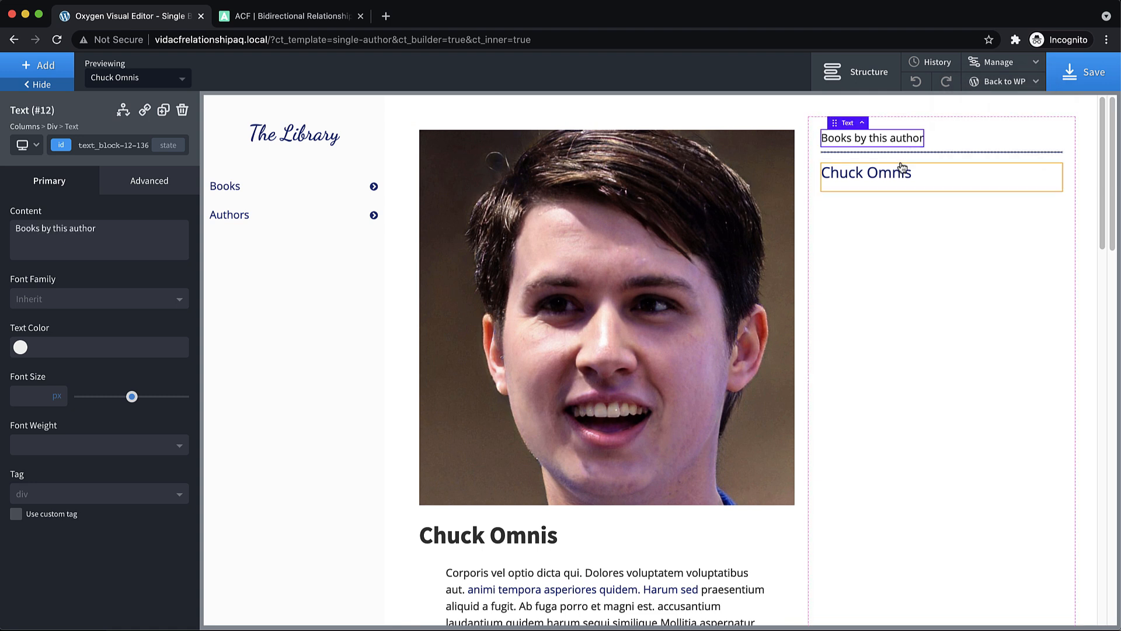
Step: Show the Query settings of the Easy Posts list, set to an advanced custom query
left_click(899, 173)
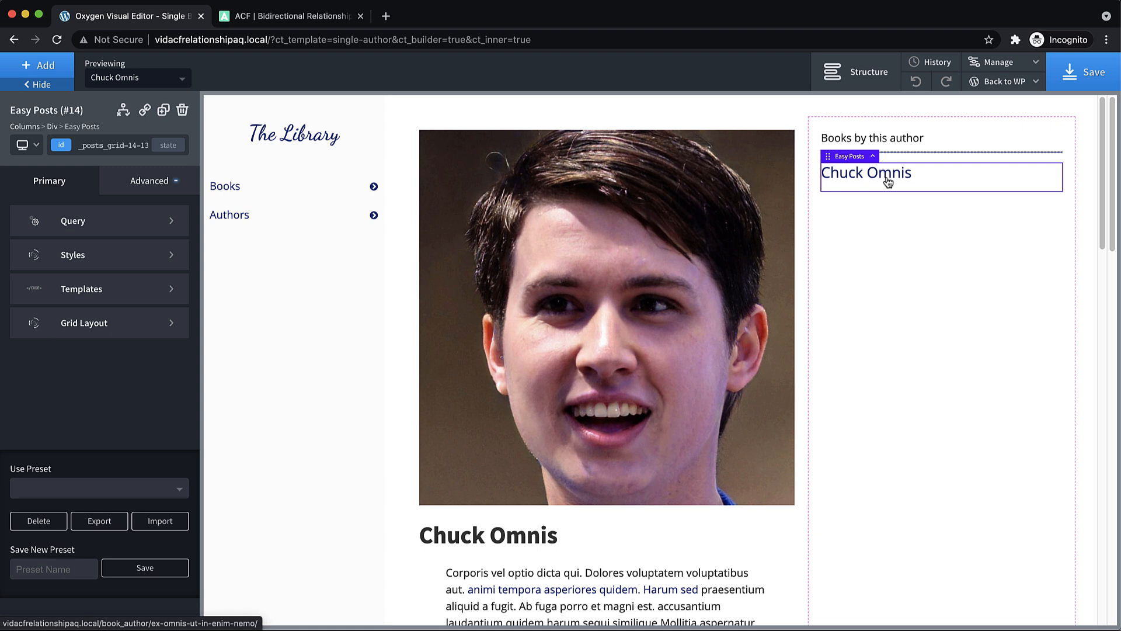
mouse_move(87, 203)
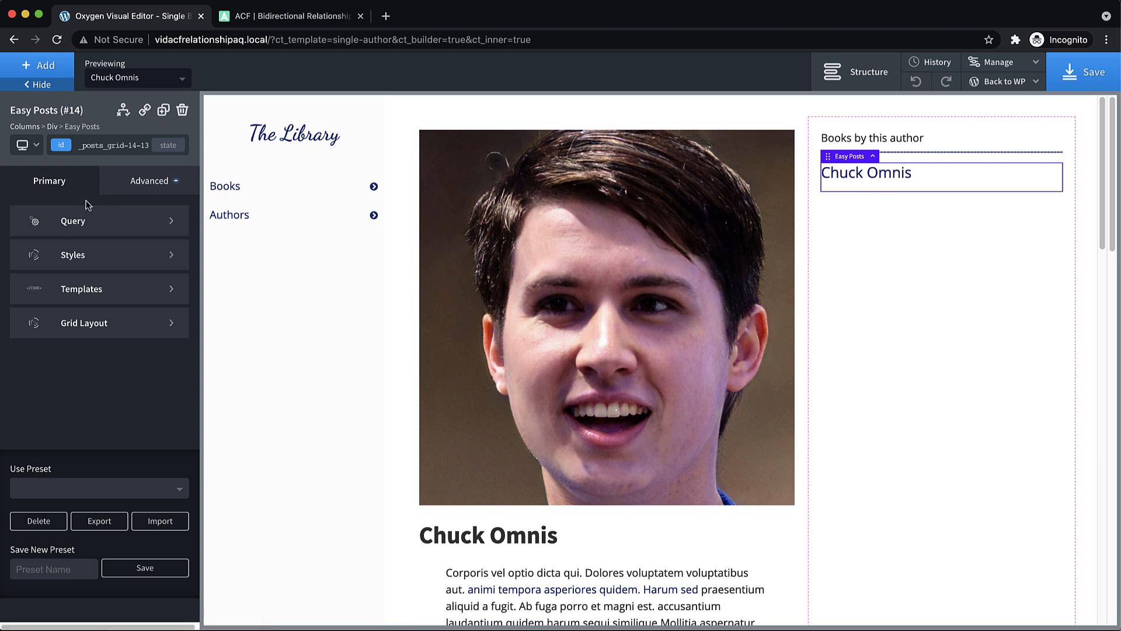
left_click(73, 221)
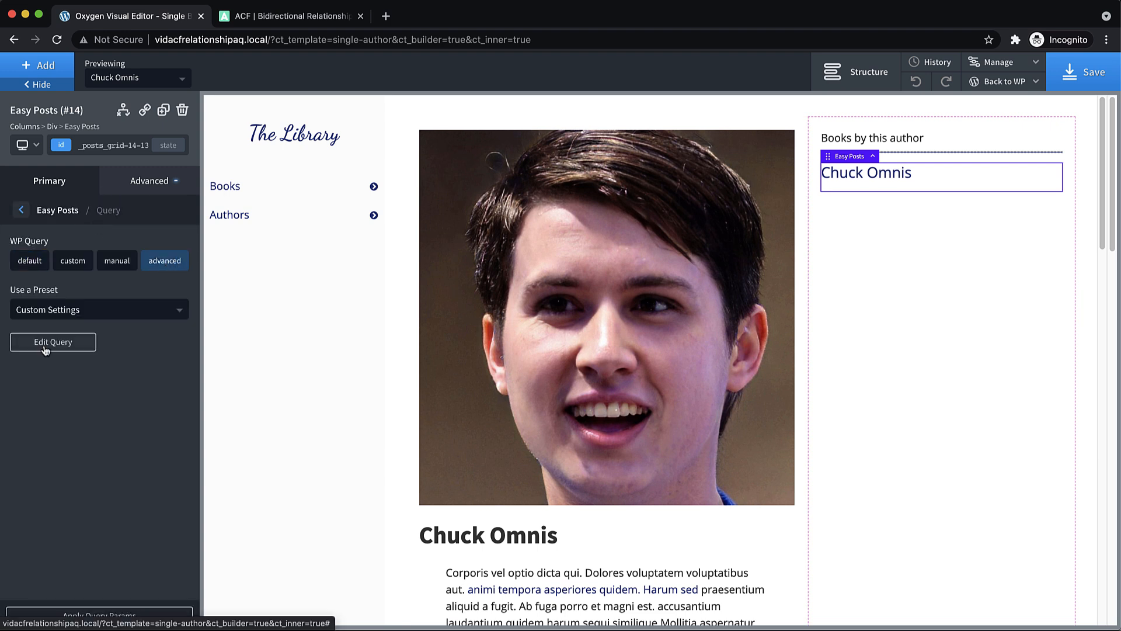
Step: Add a post__in query parameter to the Easy Posts query and give it a value
left_click(53, 341)
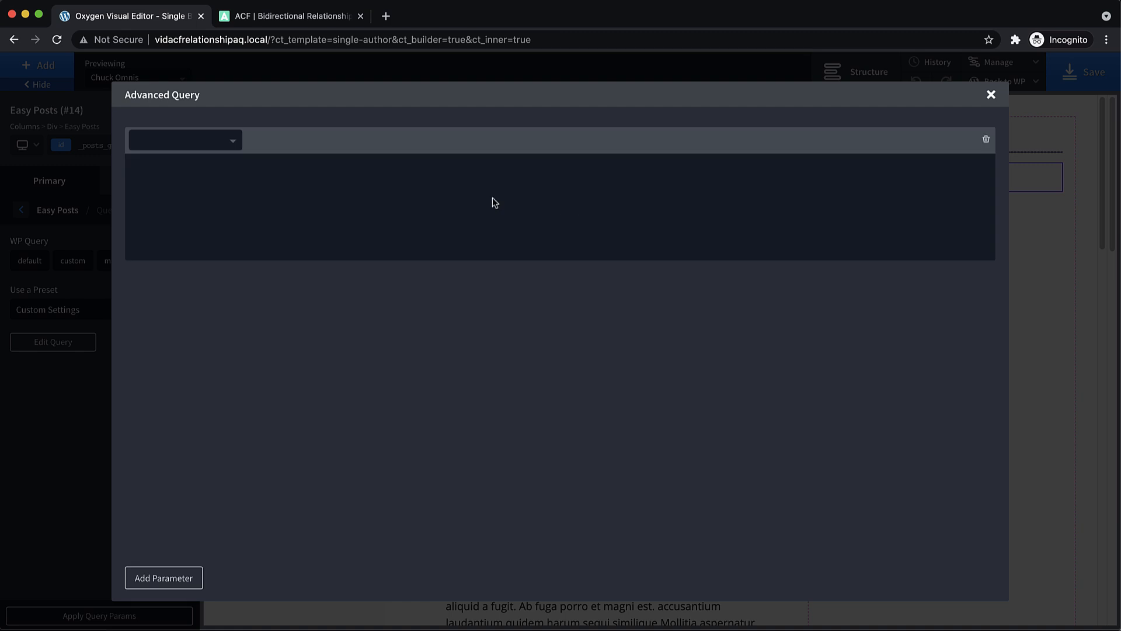
left_click(185, 141)
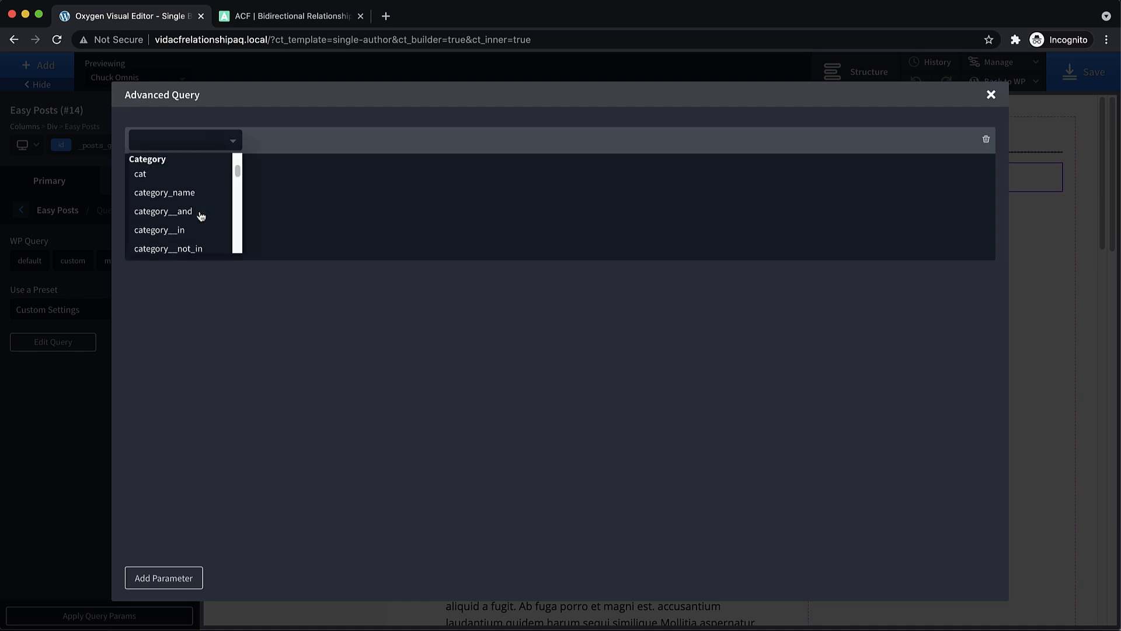
scroll("down", 3)
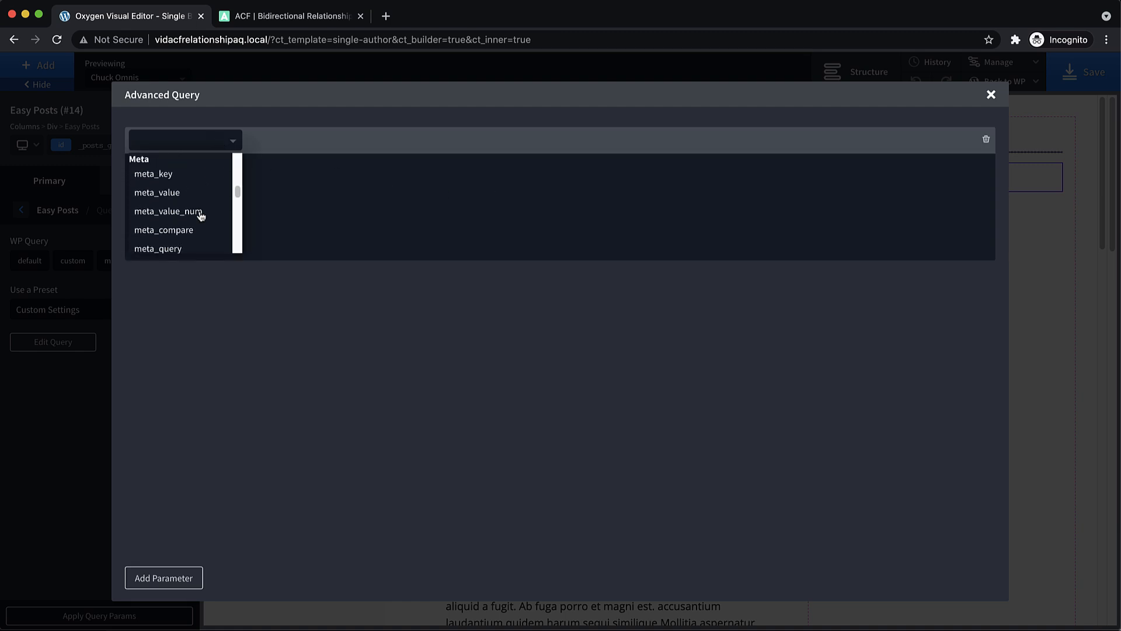
scroll("down", 3)
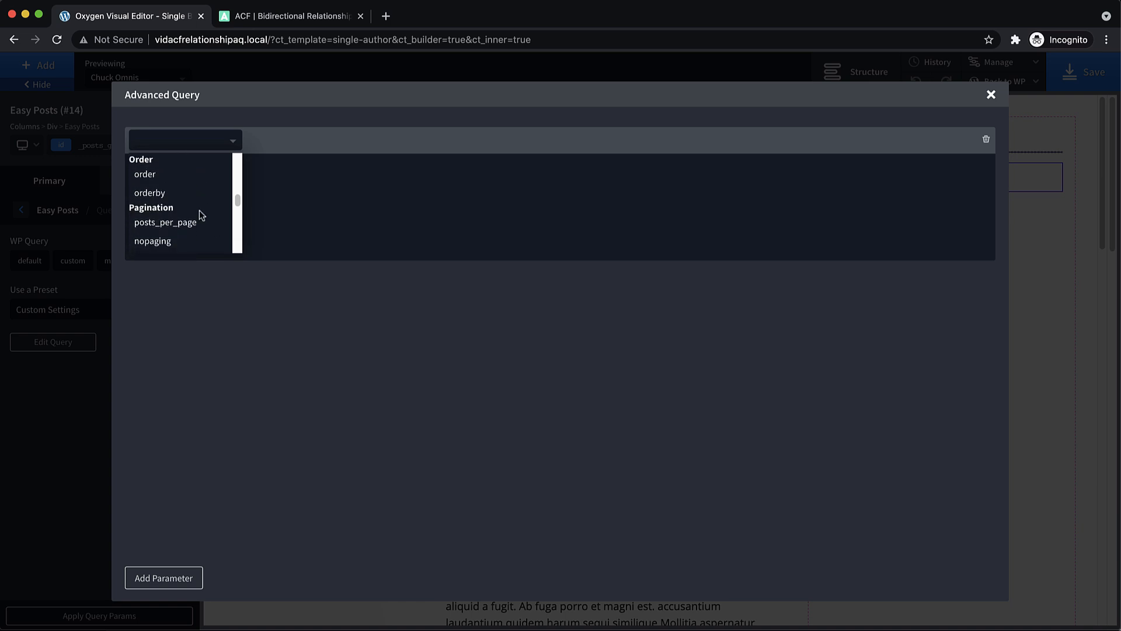
scroll("down", 3)
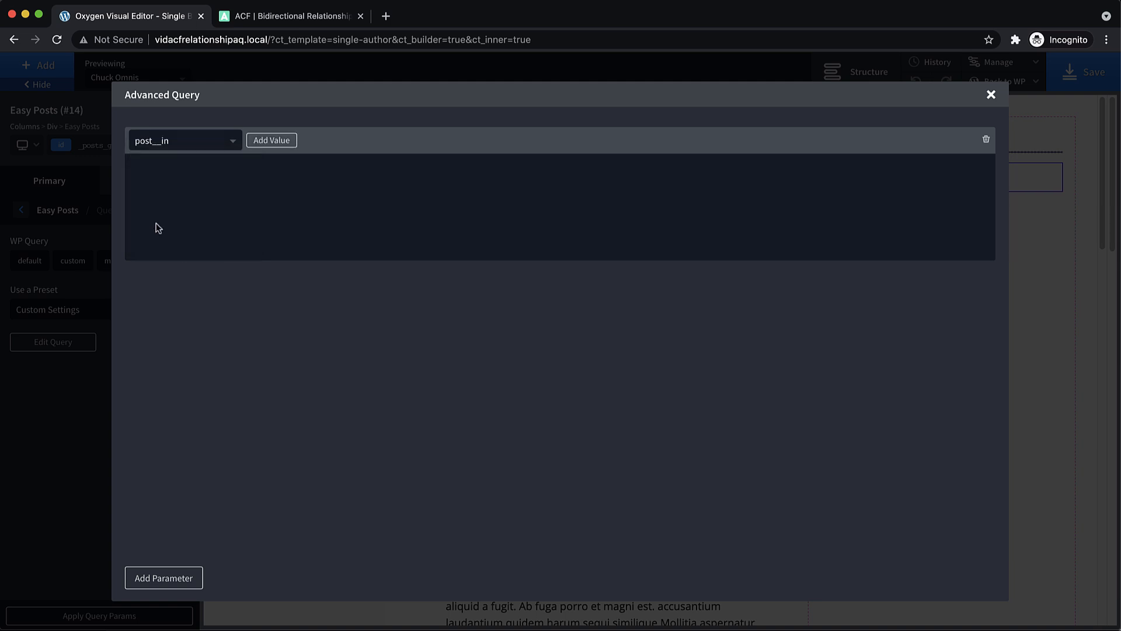
left_click(271, 140)
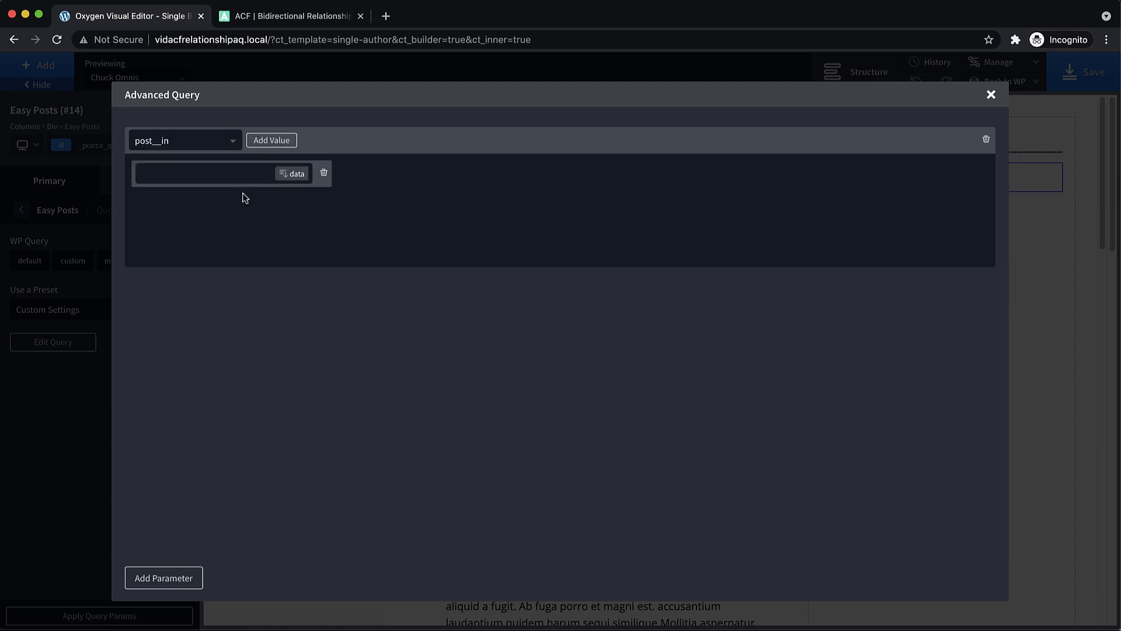
mouse_move(292, 177)
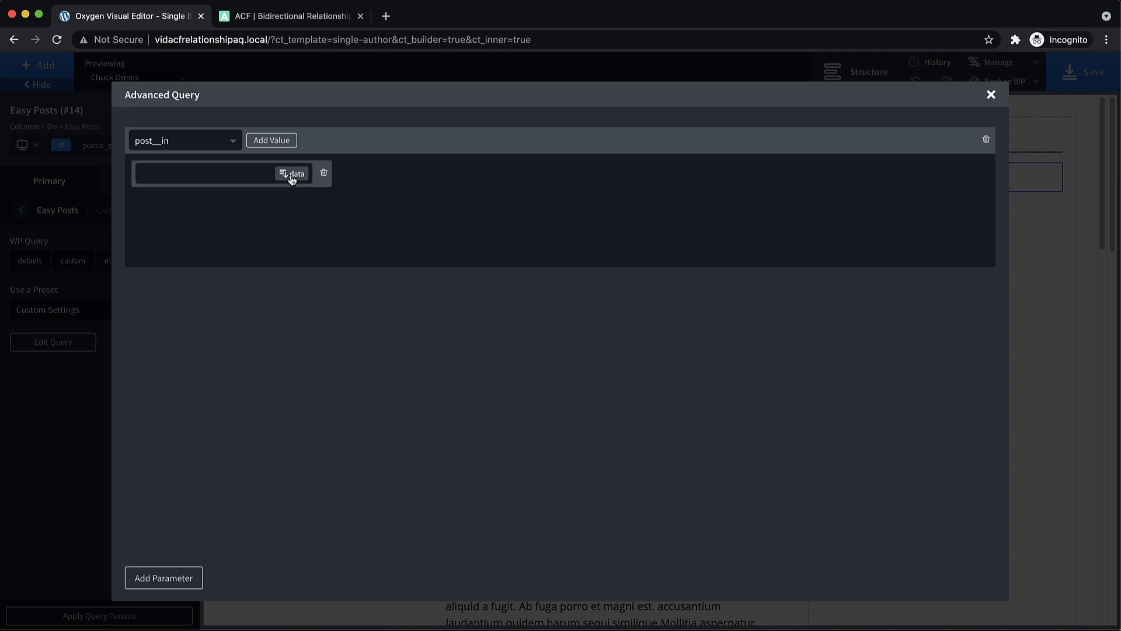
Step: Fill the value with the Associated With ACF field's post IDs, comma-separated
left_click(292, 173)
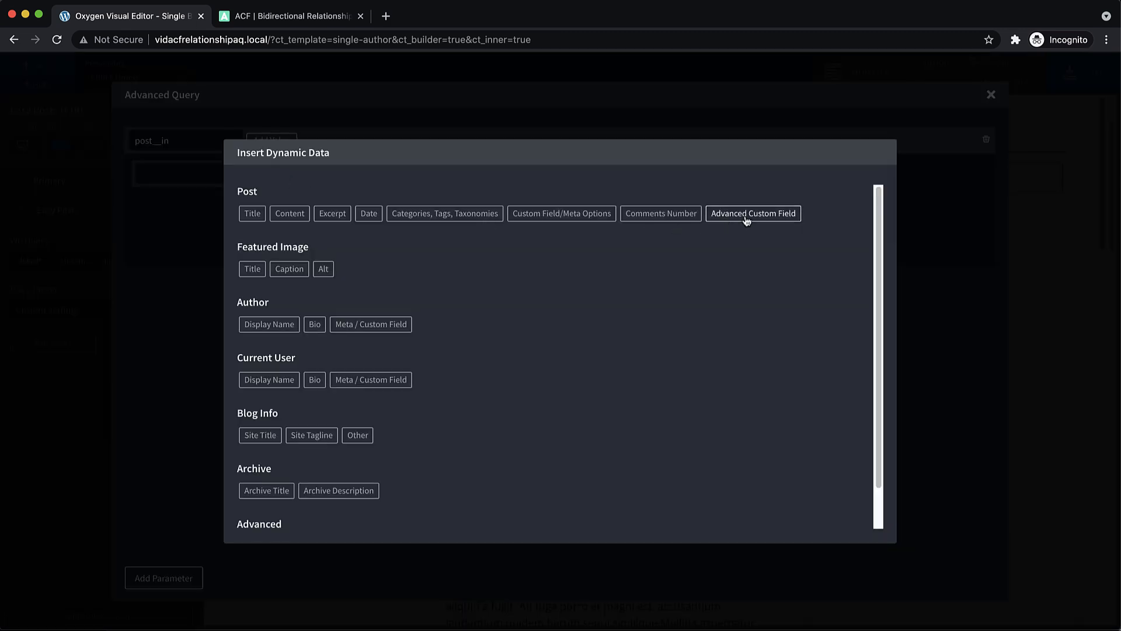
left_click(753, 213)
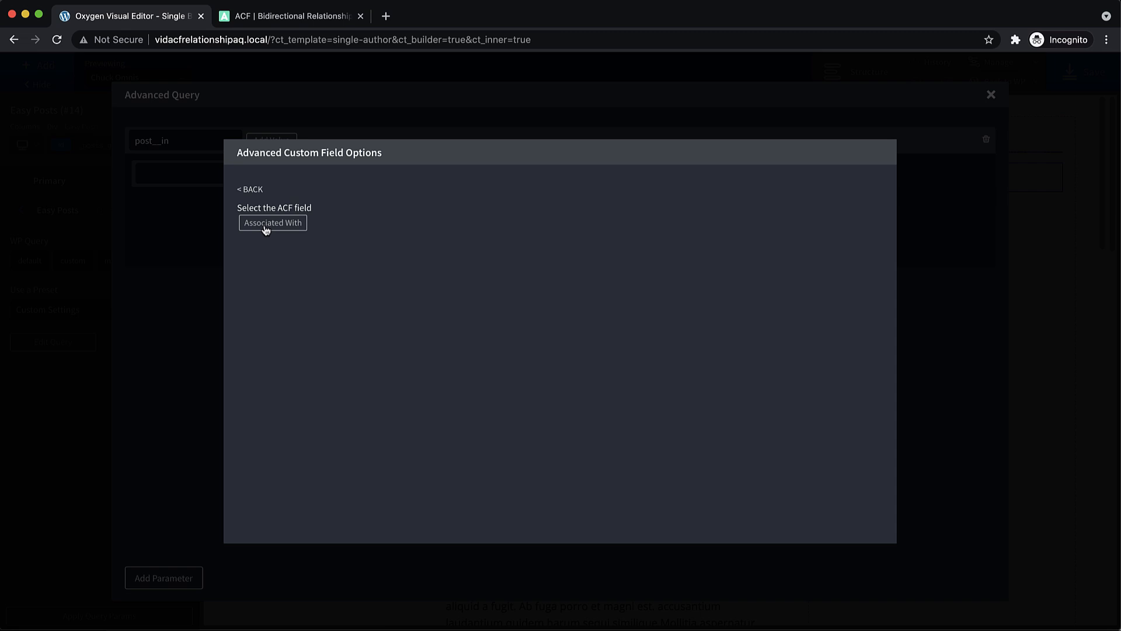
left_click(273, 222)
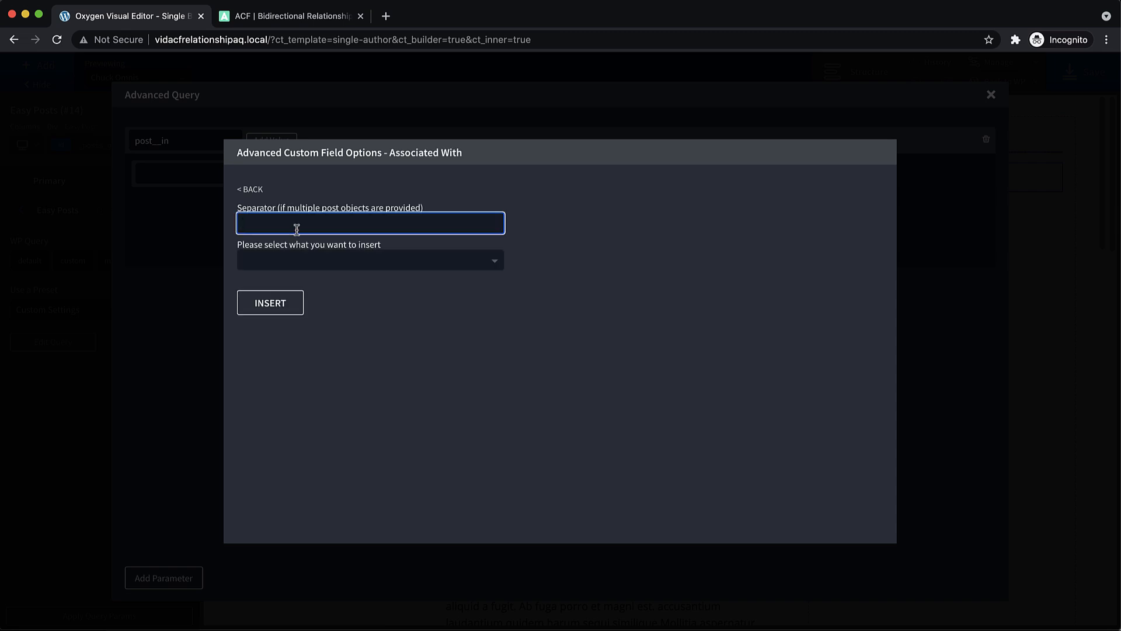
type(",")
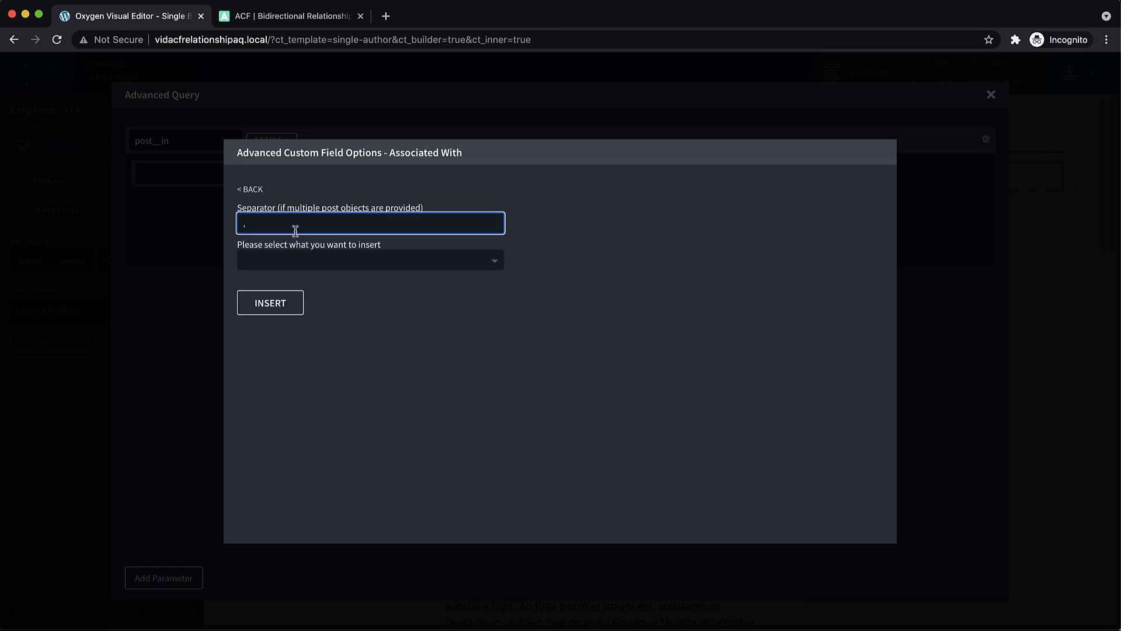
left_click(369, 260)
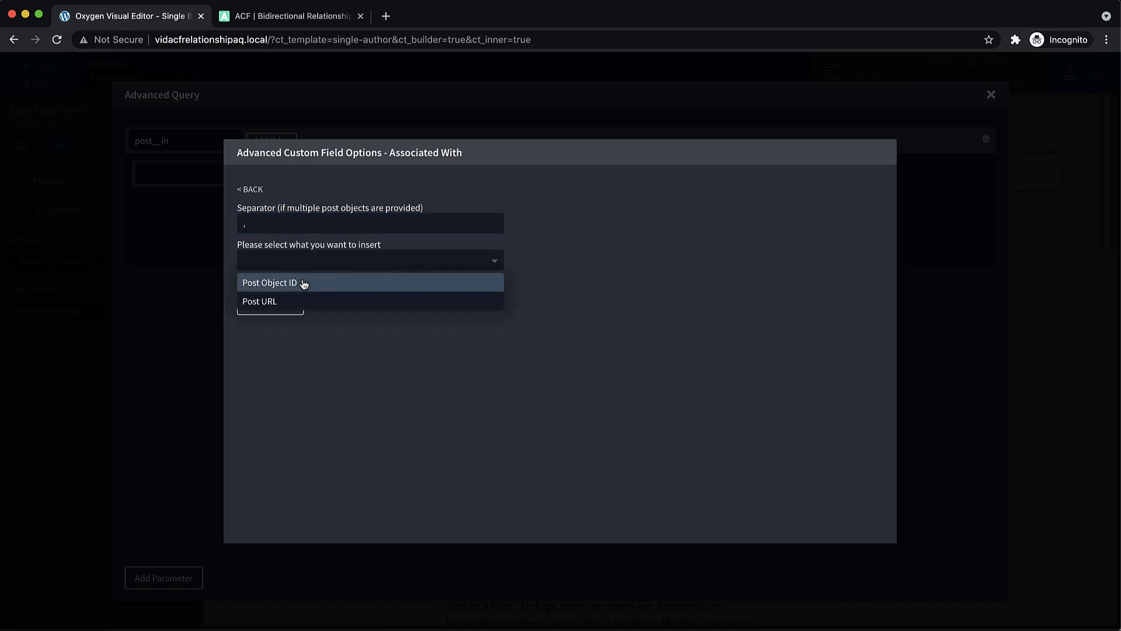
left_click(280, 283)
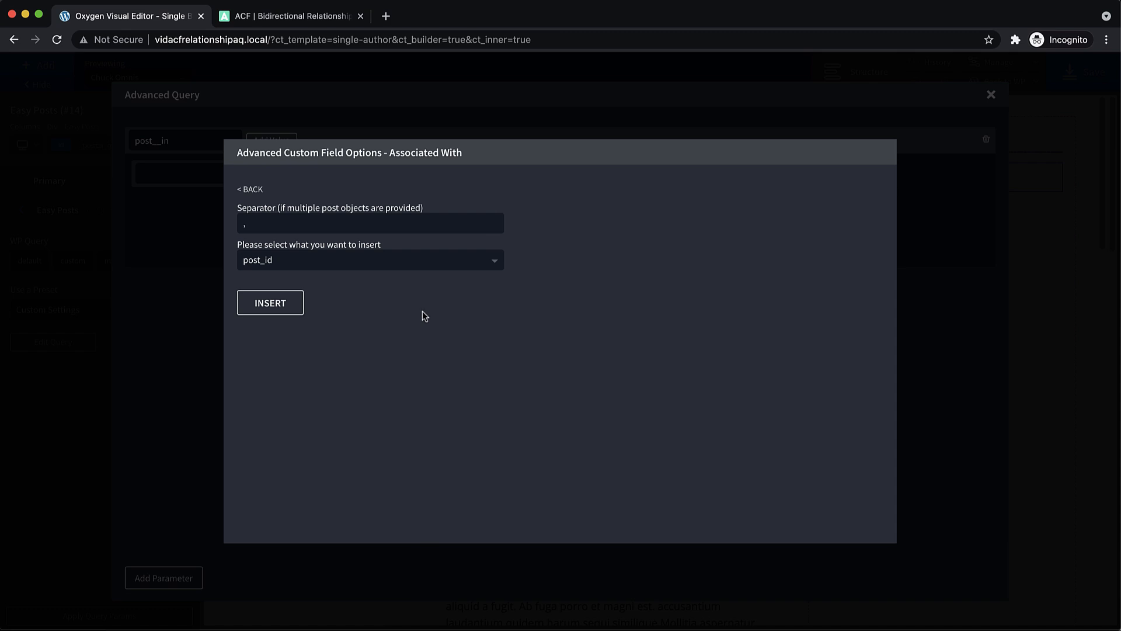
mouse_move(420, 314)
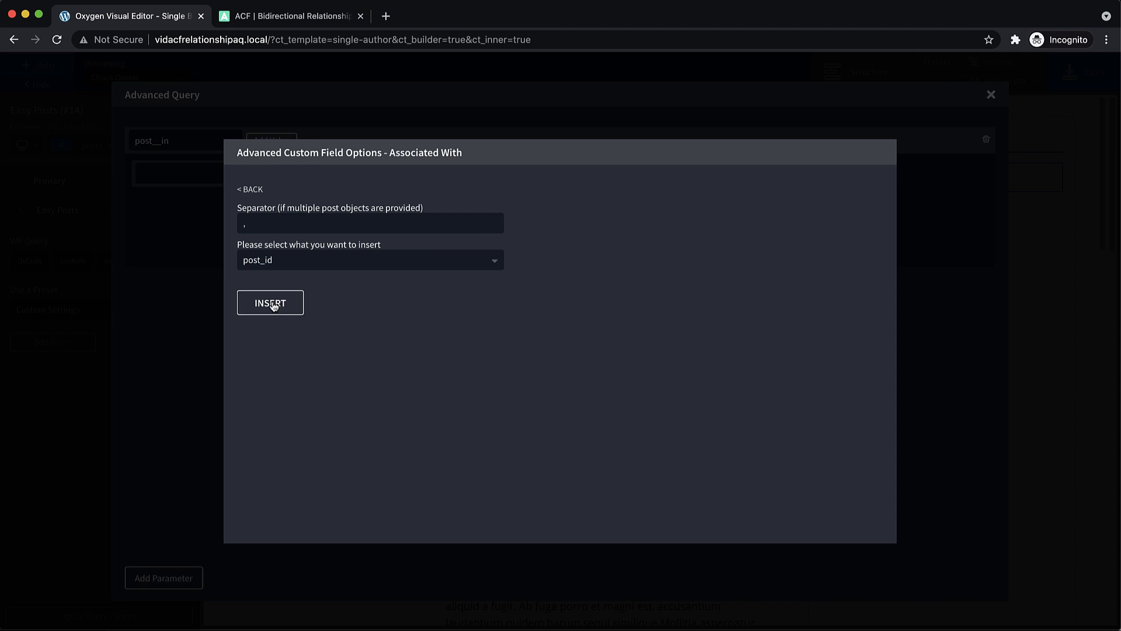
left_click(271, 303)
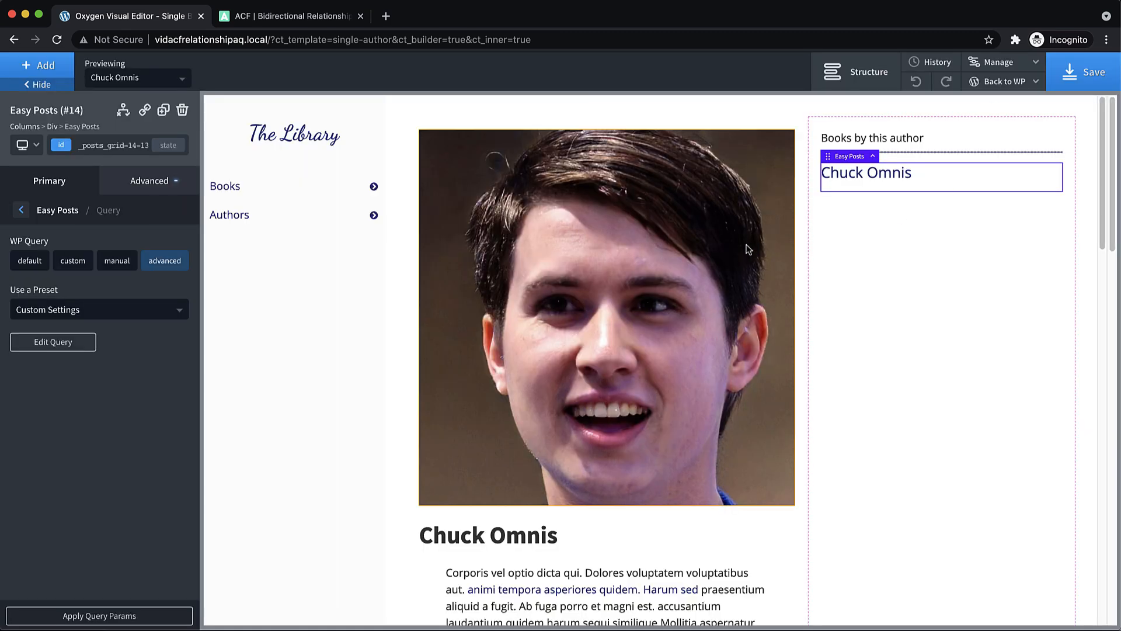
Step: Apply the query so six books list, and retype the duplicated heading as 'Written by'
left_click(98, 615)
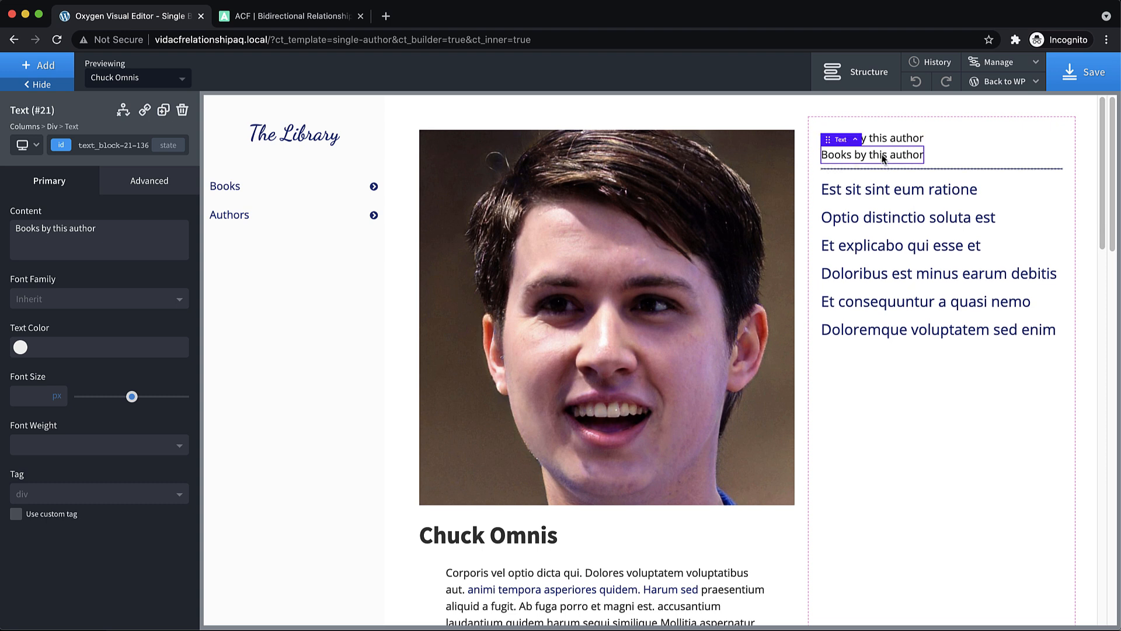
double_click(881, 154)
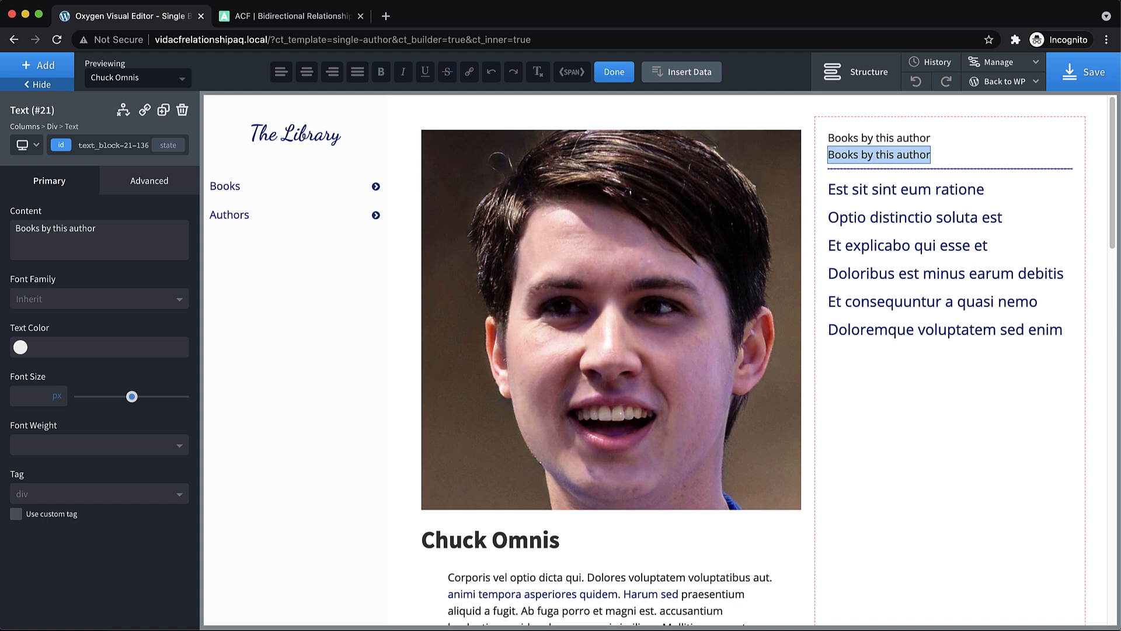
type("Written by")
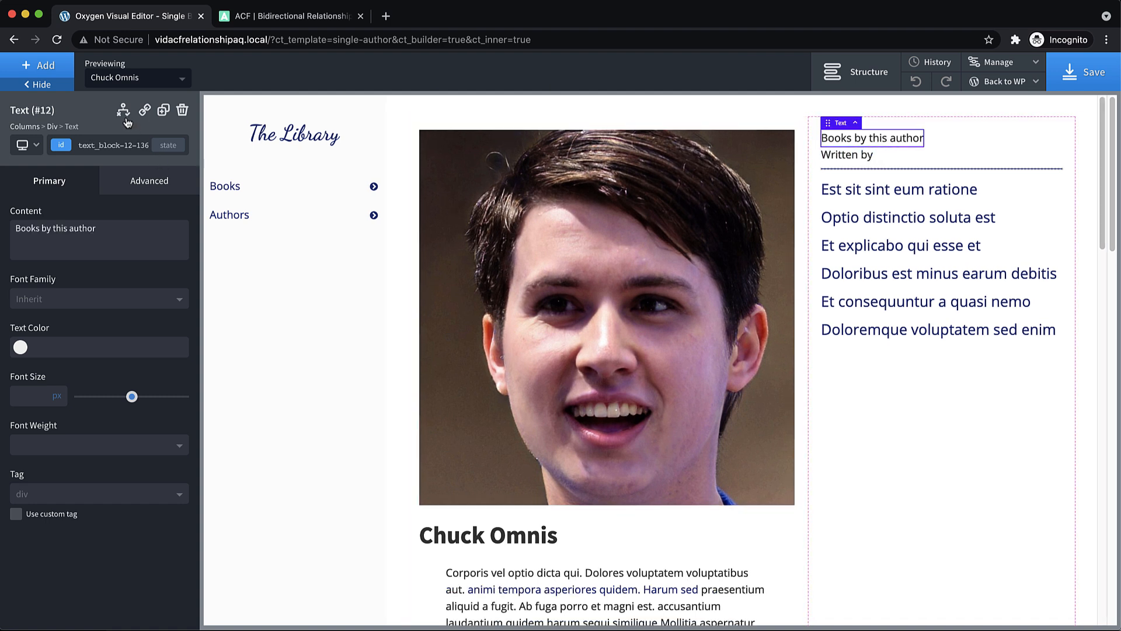
mouse_move(124, 110)
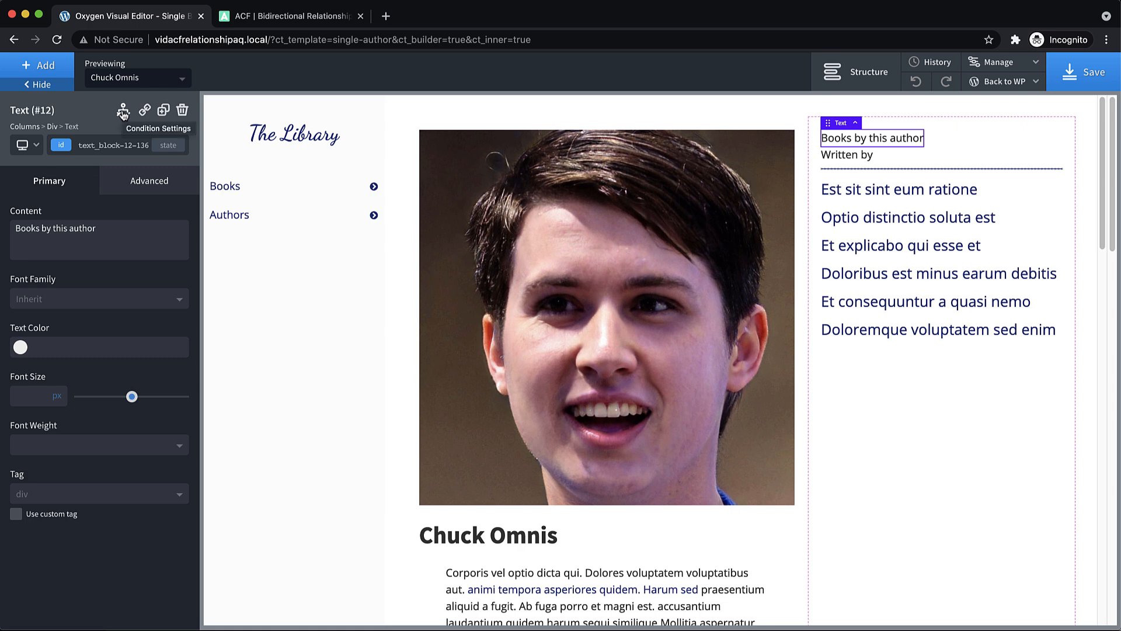
Step: Show 'Books by this author' only when Post Type == book_author
left_click(124, 110)
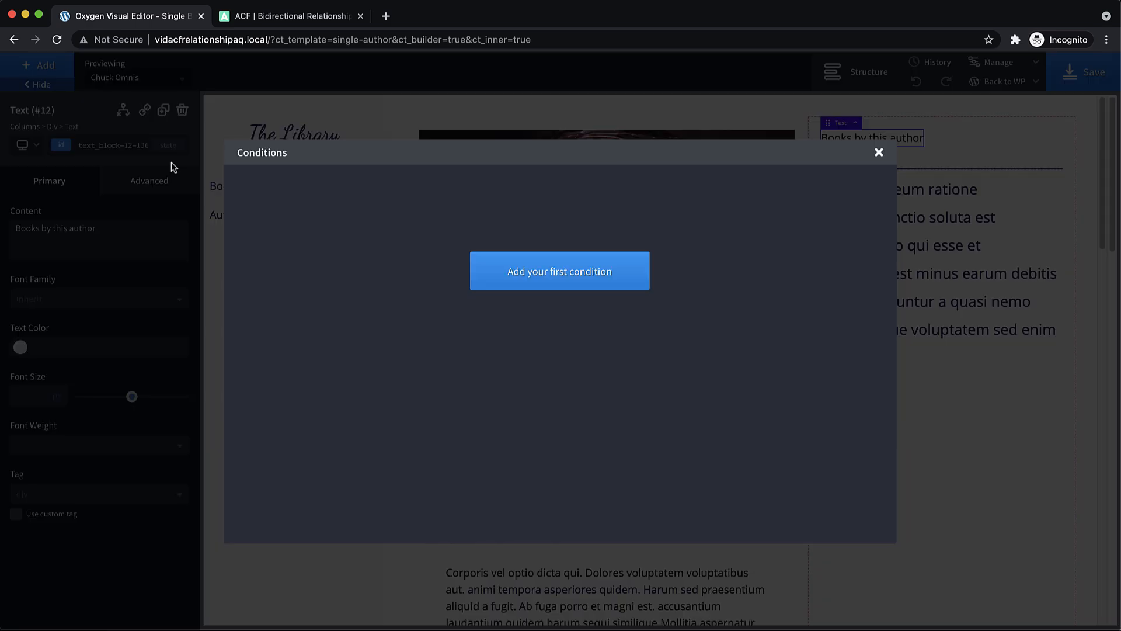
left_click(559, 271)
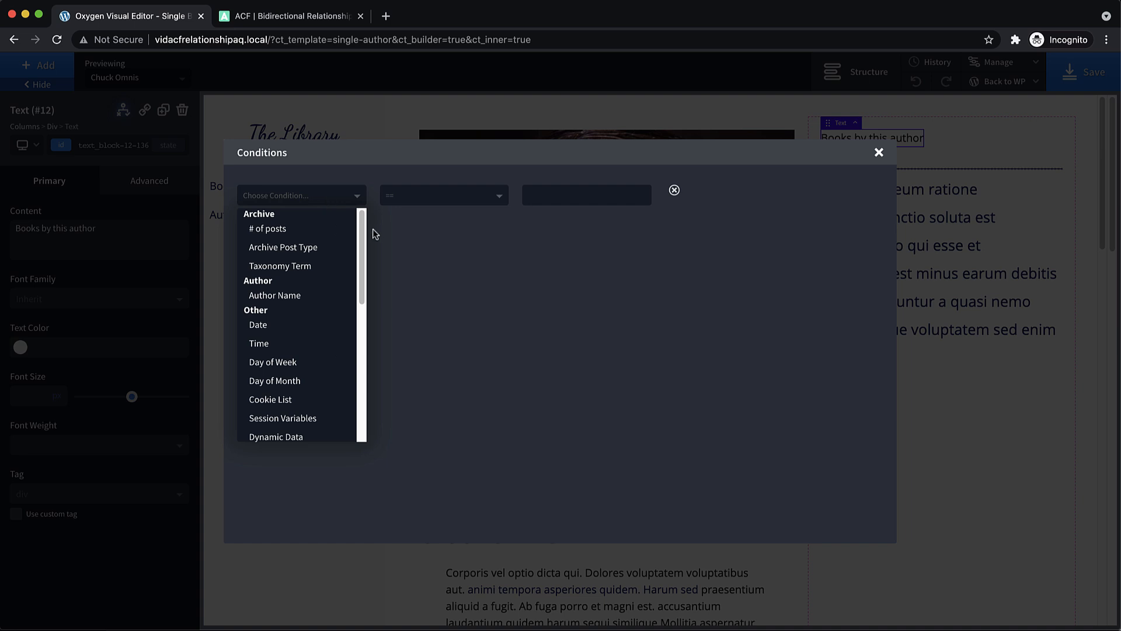
scroll("down", 3)
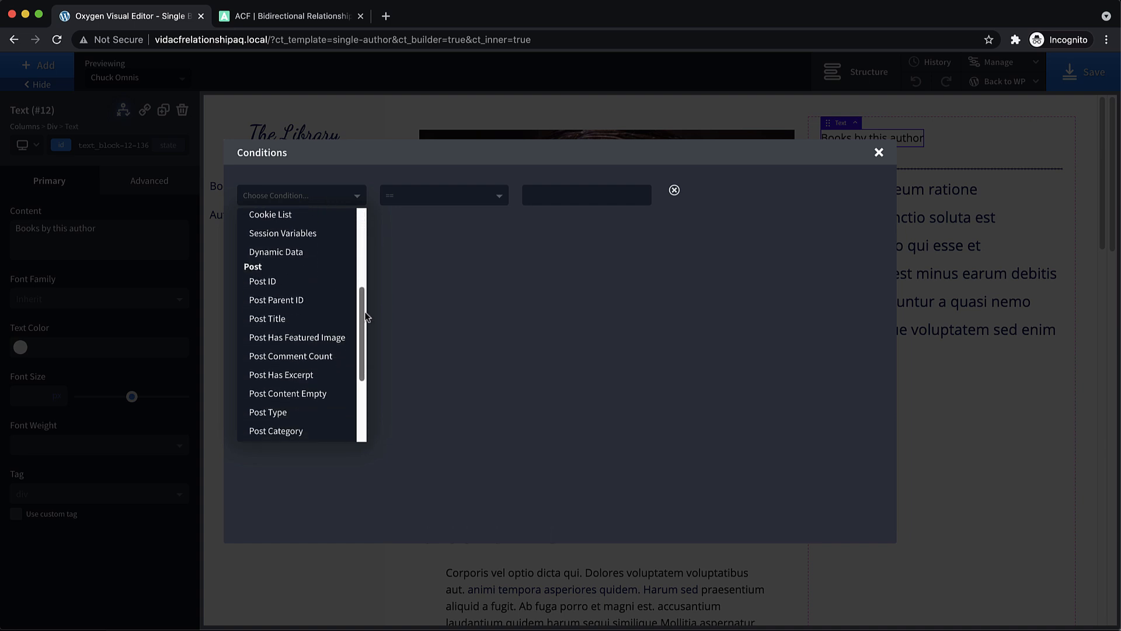
left_click(268, 413)
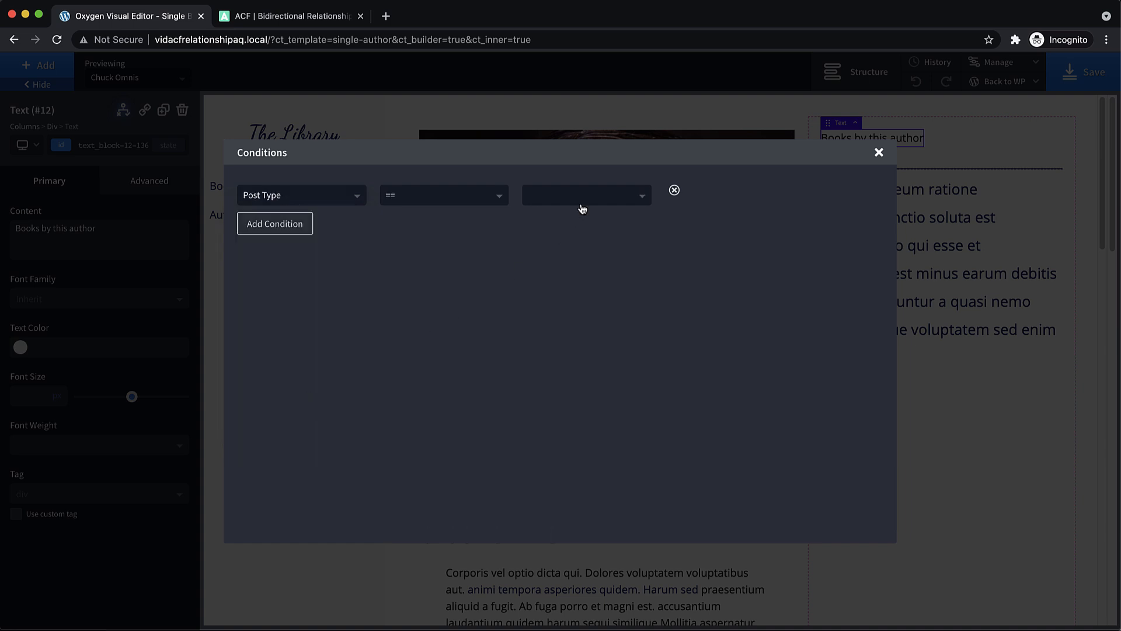
left_click(587, 195)
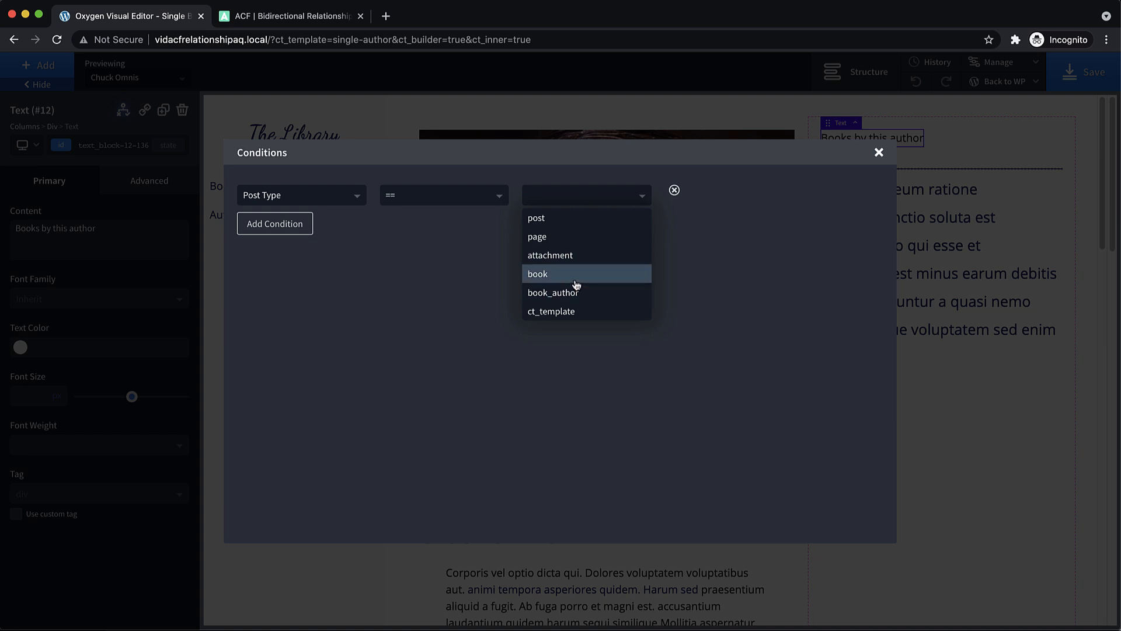
left_click(554, 292)
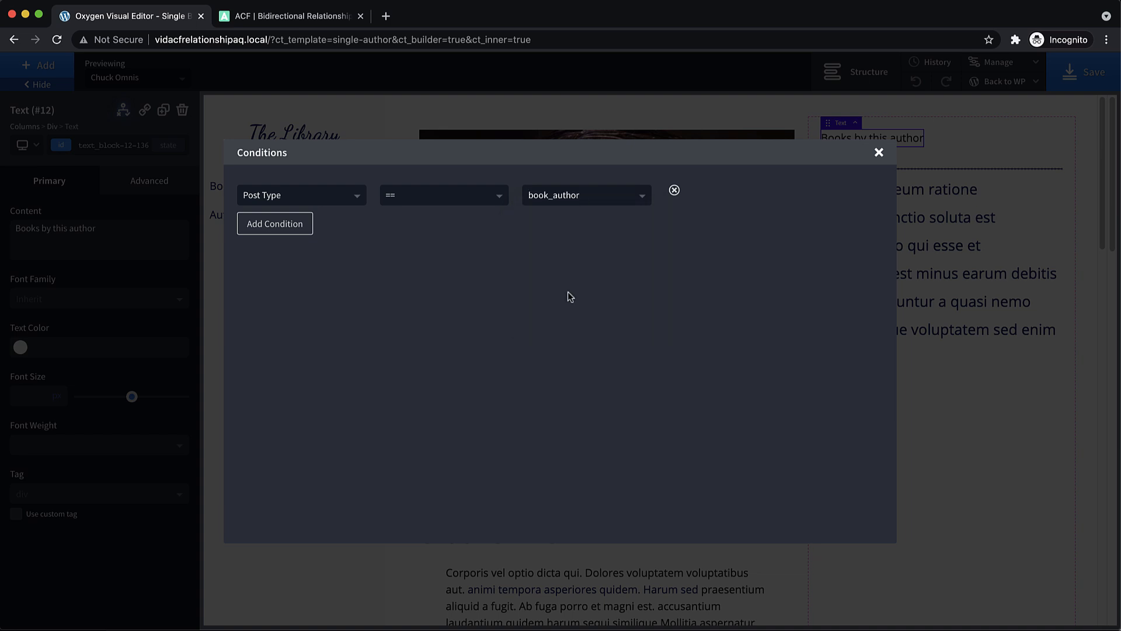
left_click(878, 152)
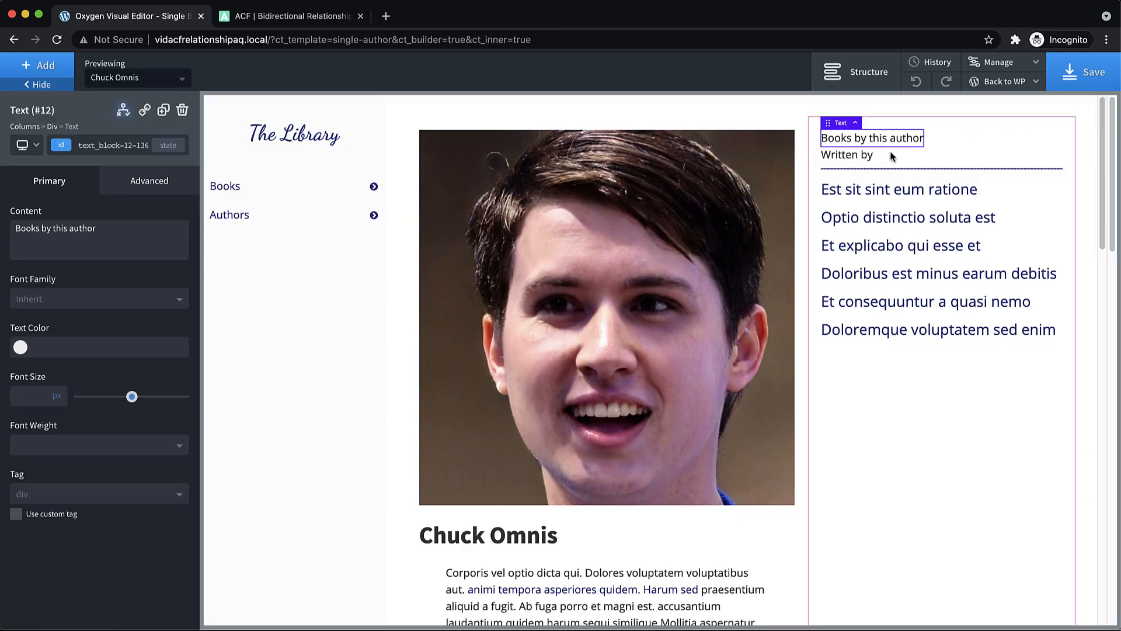
Step: Show 'Written by' only when Post Type == book
left_click(848, 154)
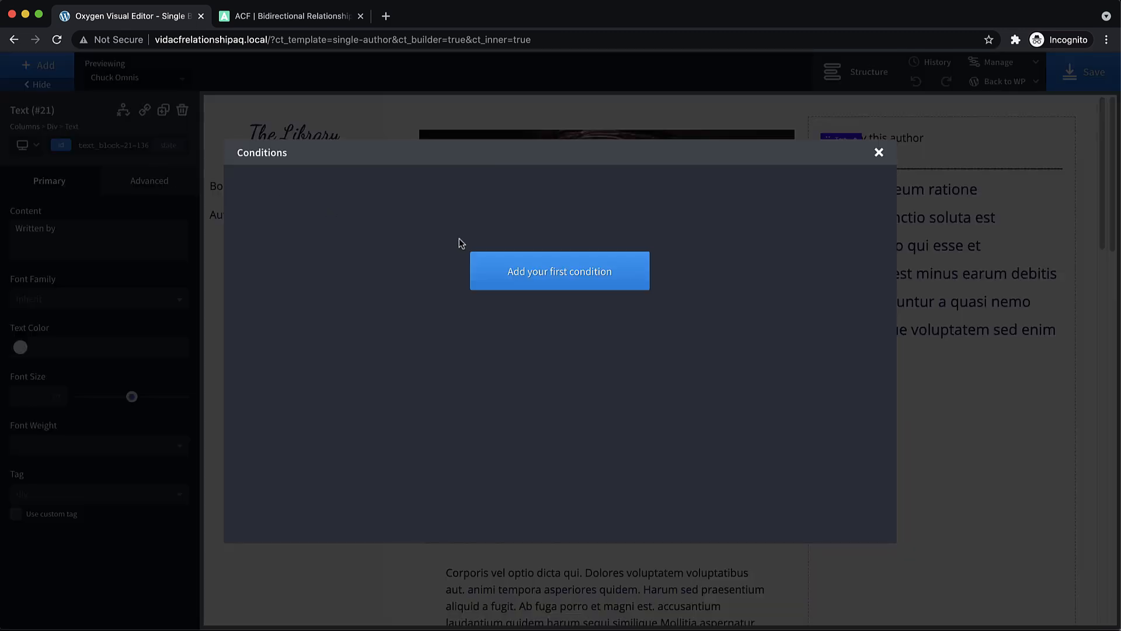
left_click(561, 271)
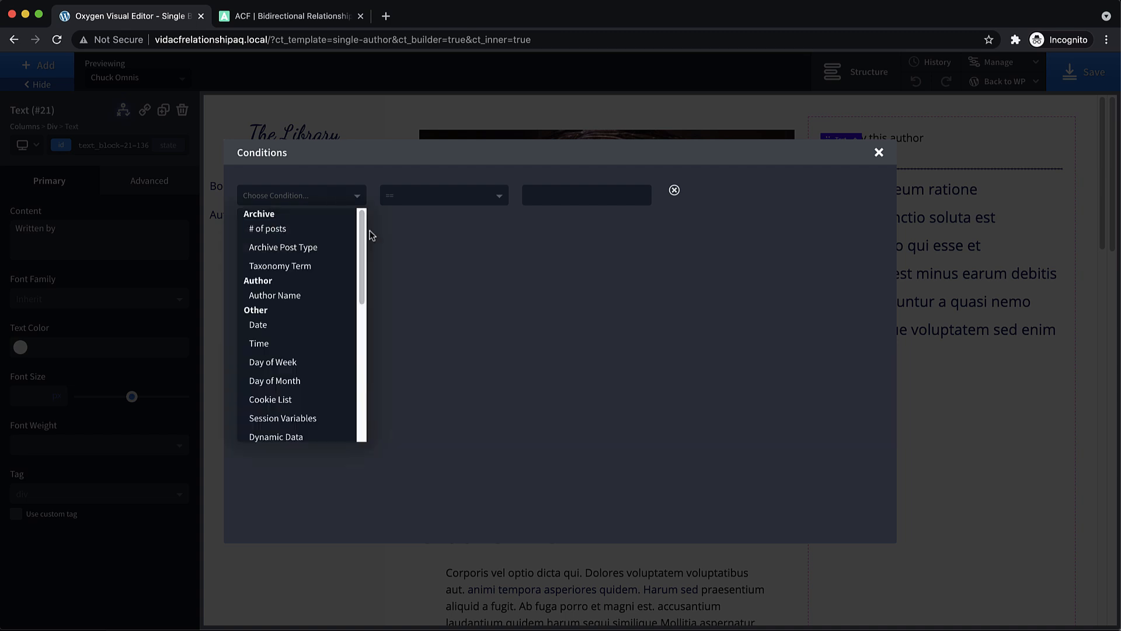
scroll("down", 3)
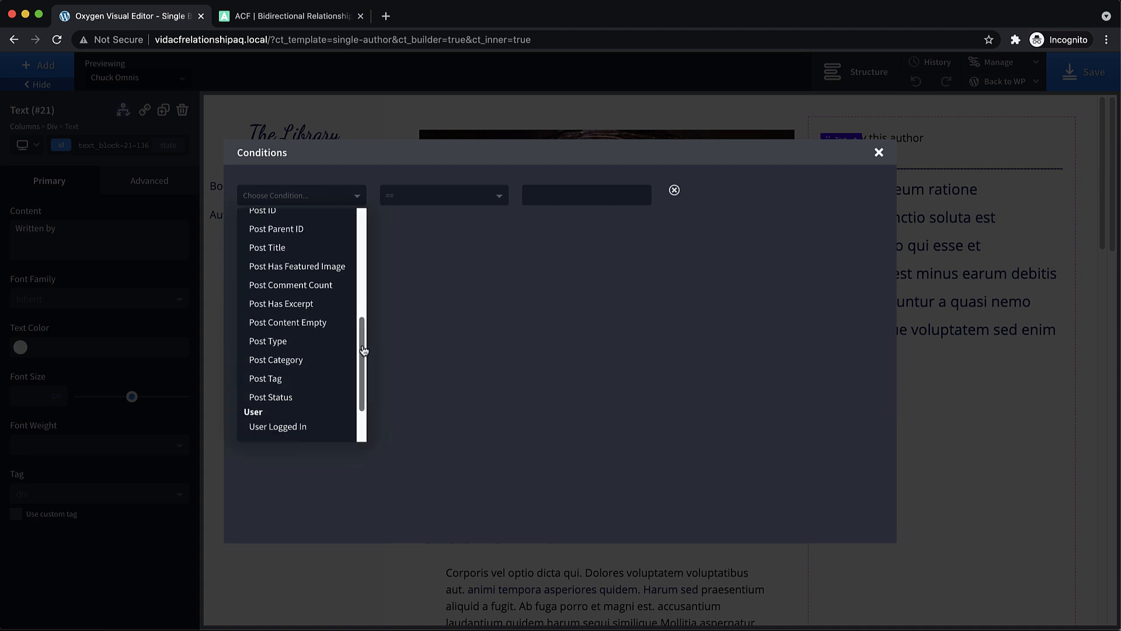
left_click(268, 341)
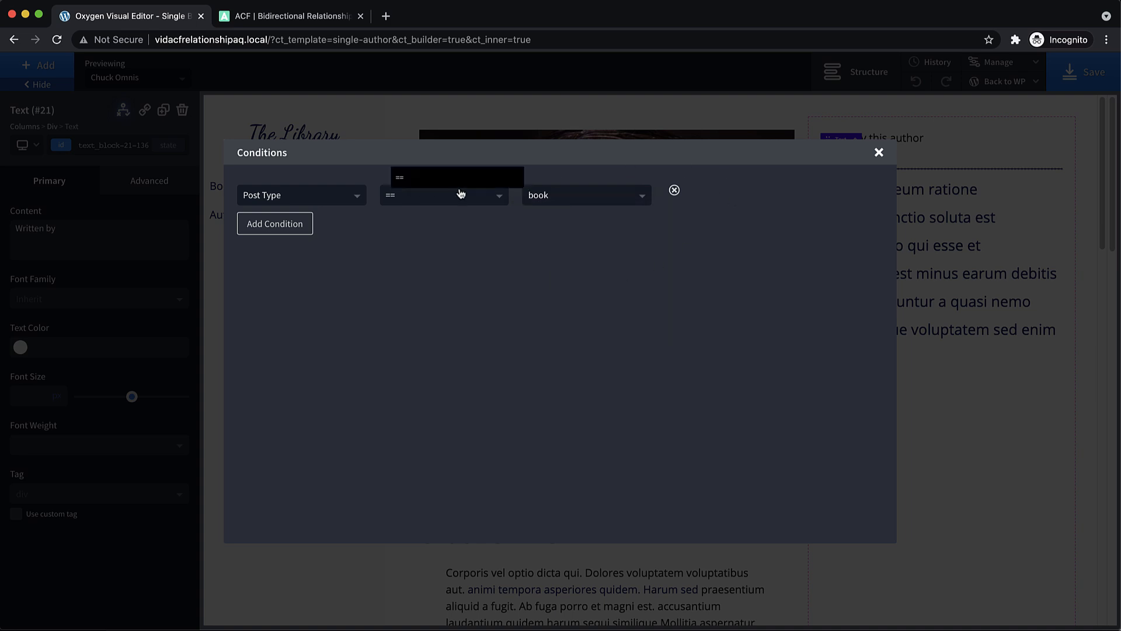
left_click(878, 151)
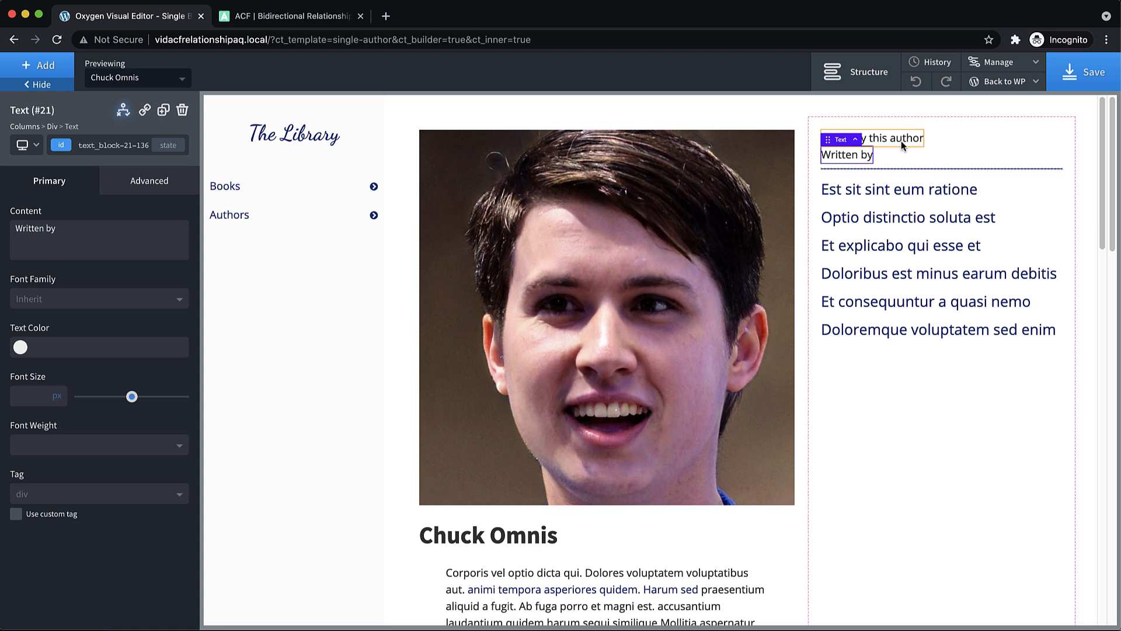
left_click(899, 138)
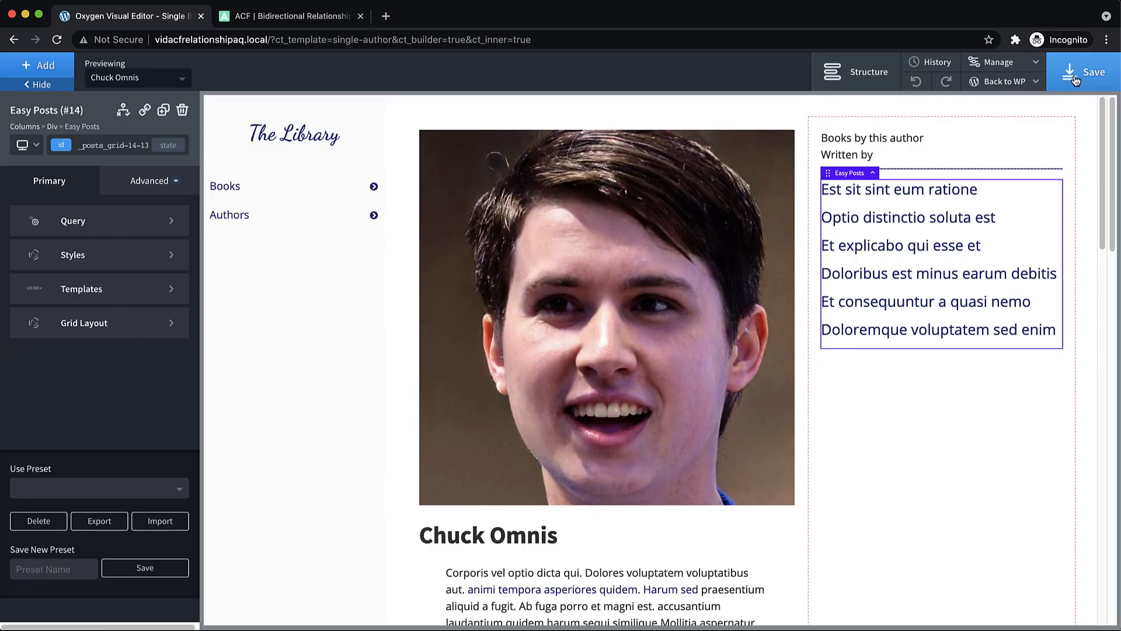
right_click(883, 189)
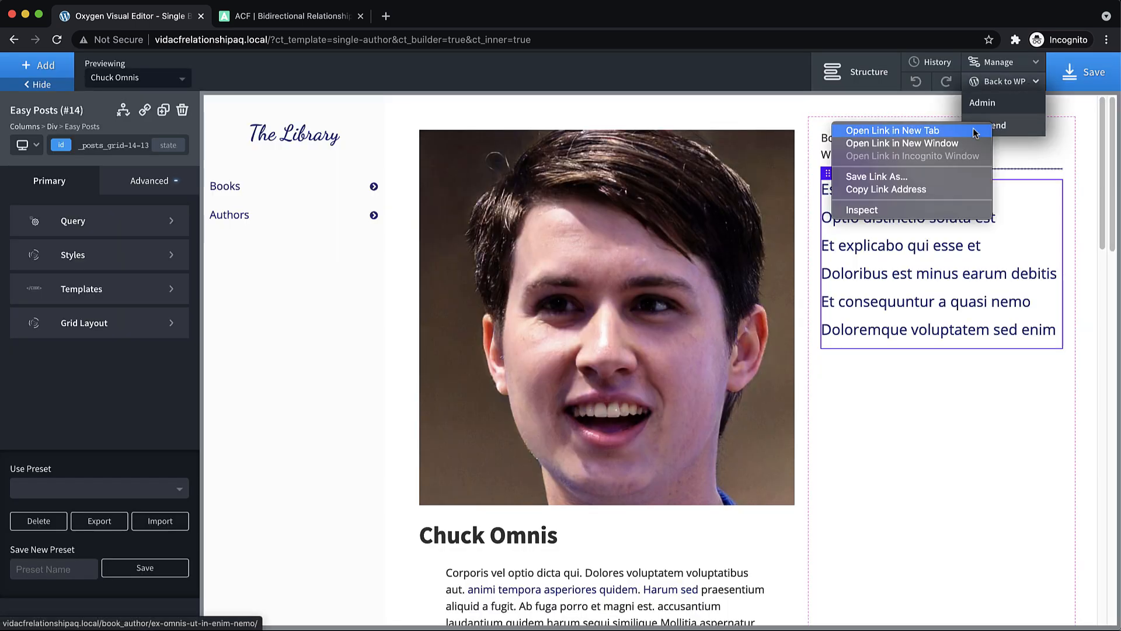
left_click(892, 131)
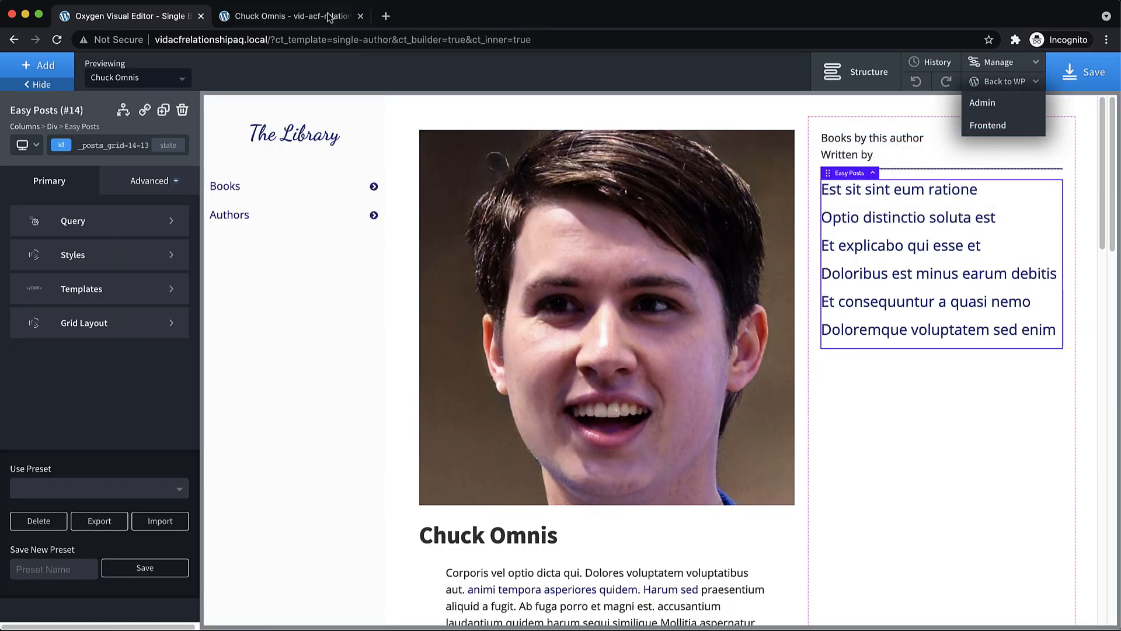
Step: Browse Chuck Omnis's books and their author pages to check both headings
left_click(988, 125)
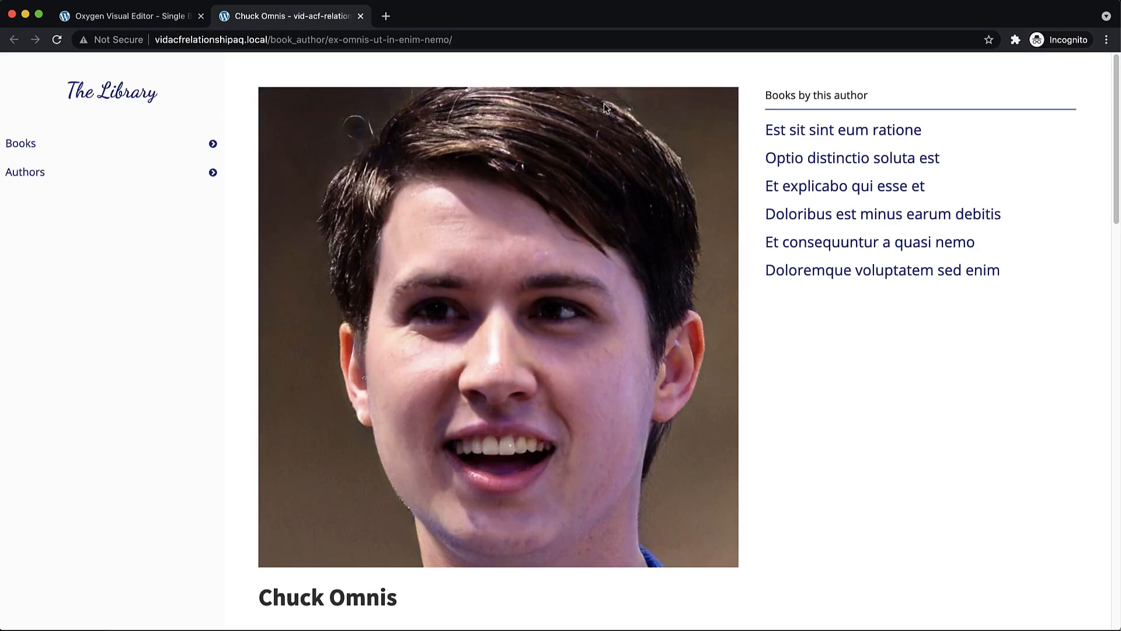
mouse_move(809, 140)
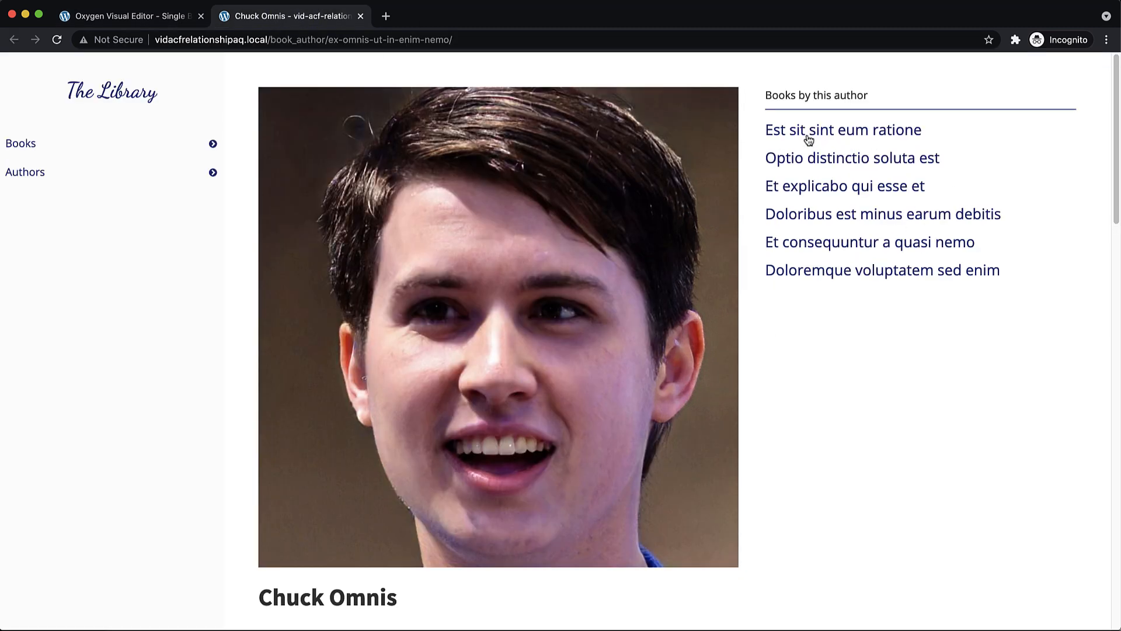
mouse_move(861, 220)
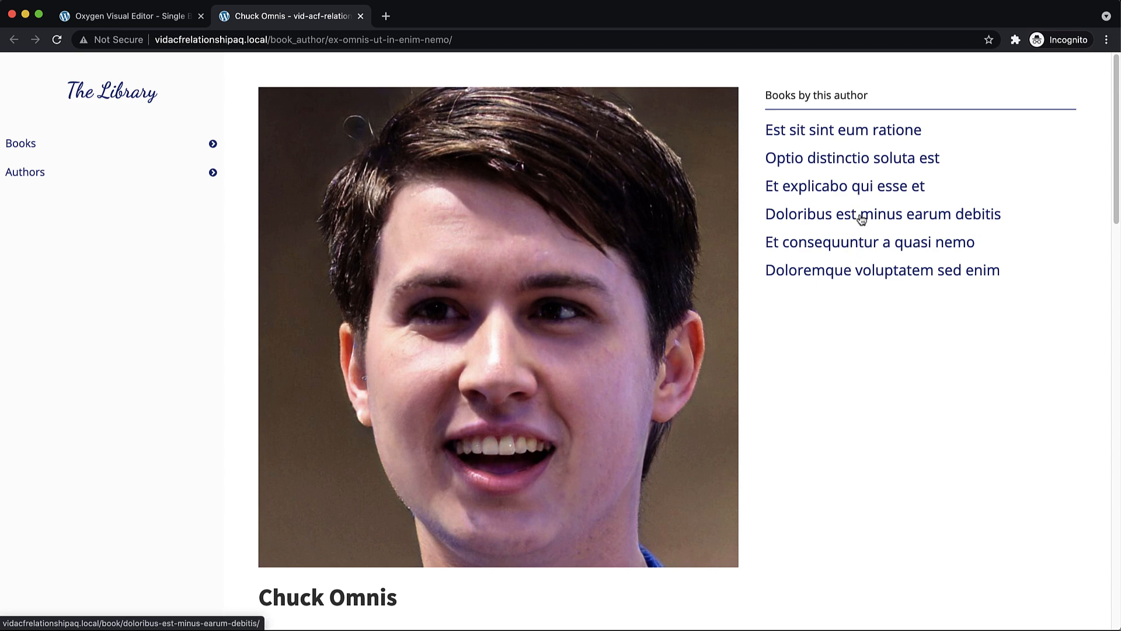
left_click(851, 130)
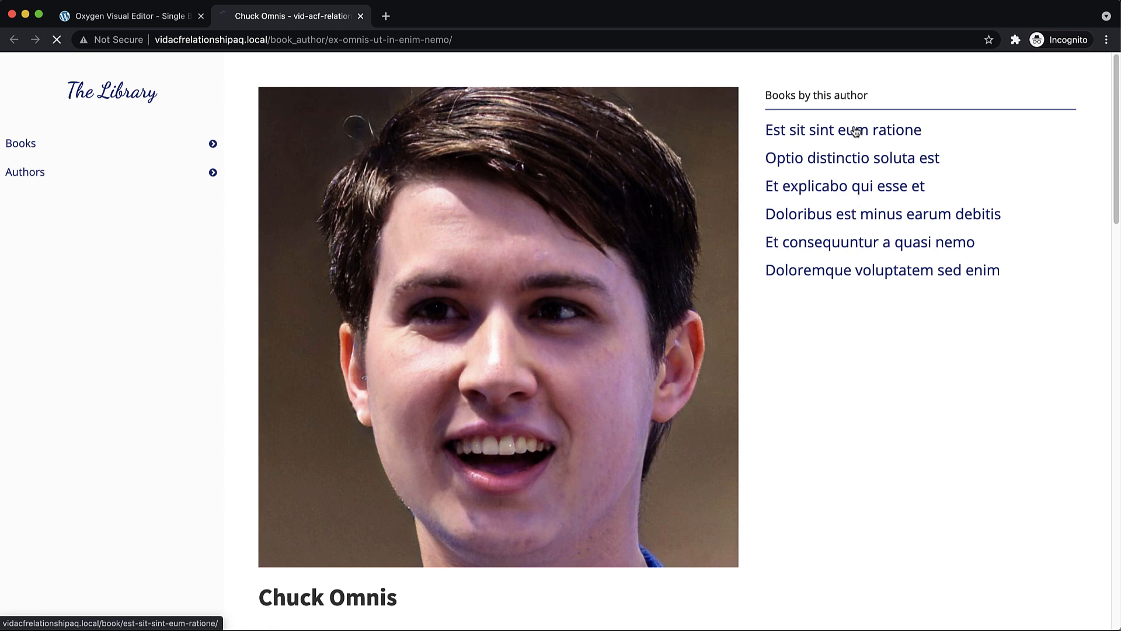
left_click(846, 130)
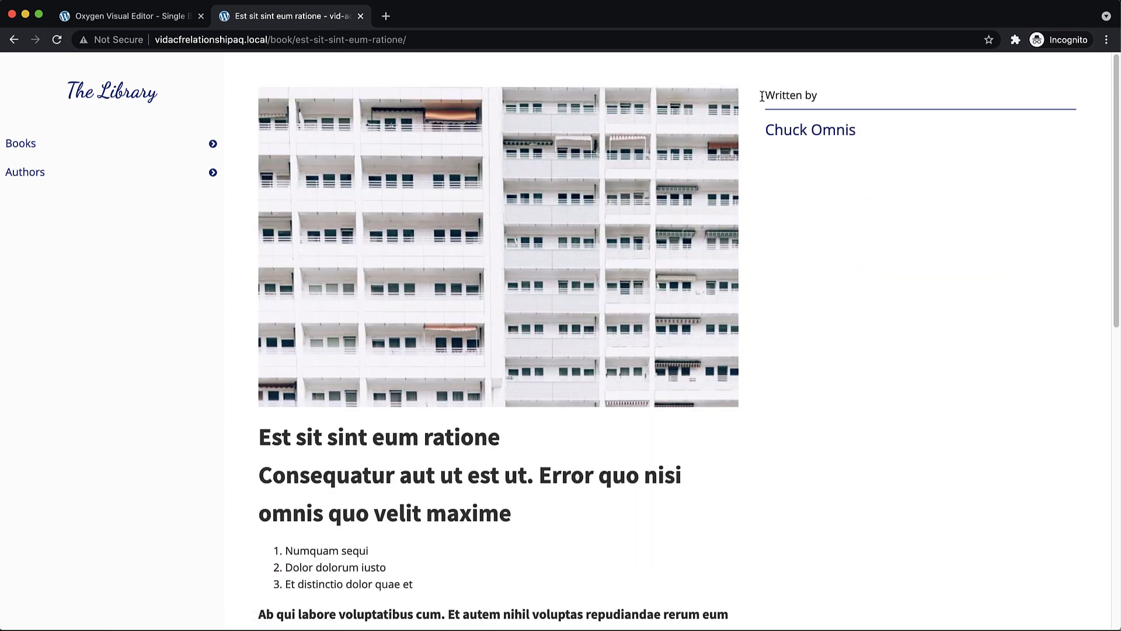
left_click(811, 130)
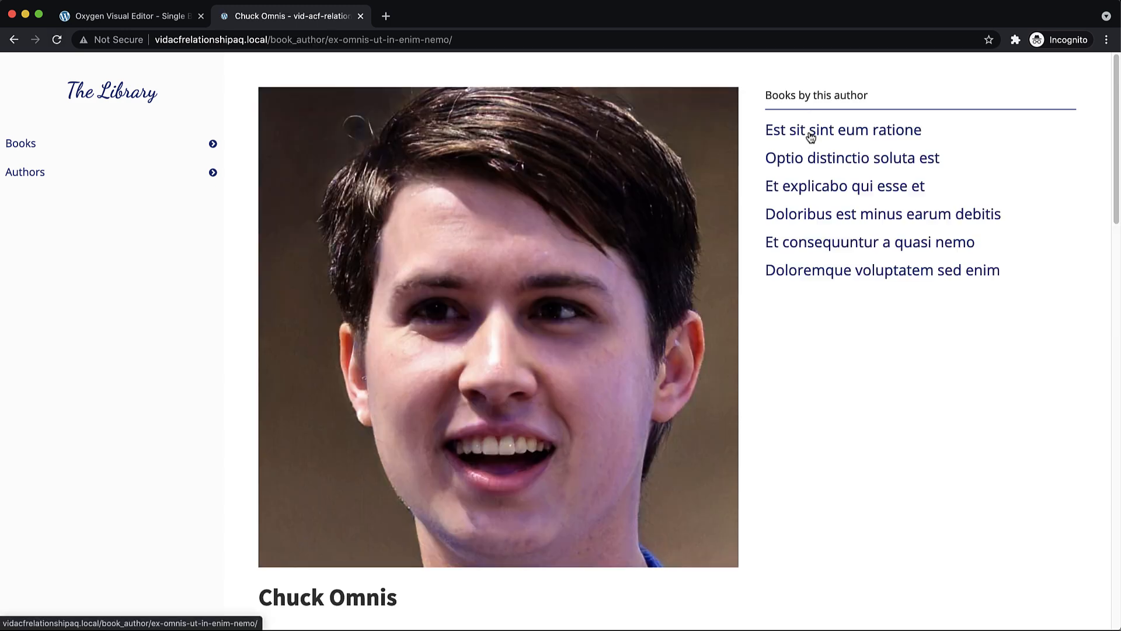
left_click(852, 158)
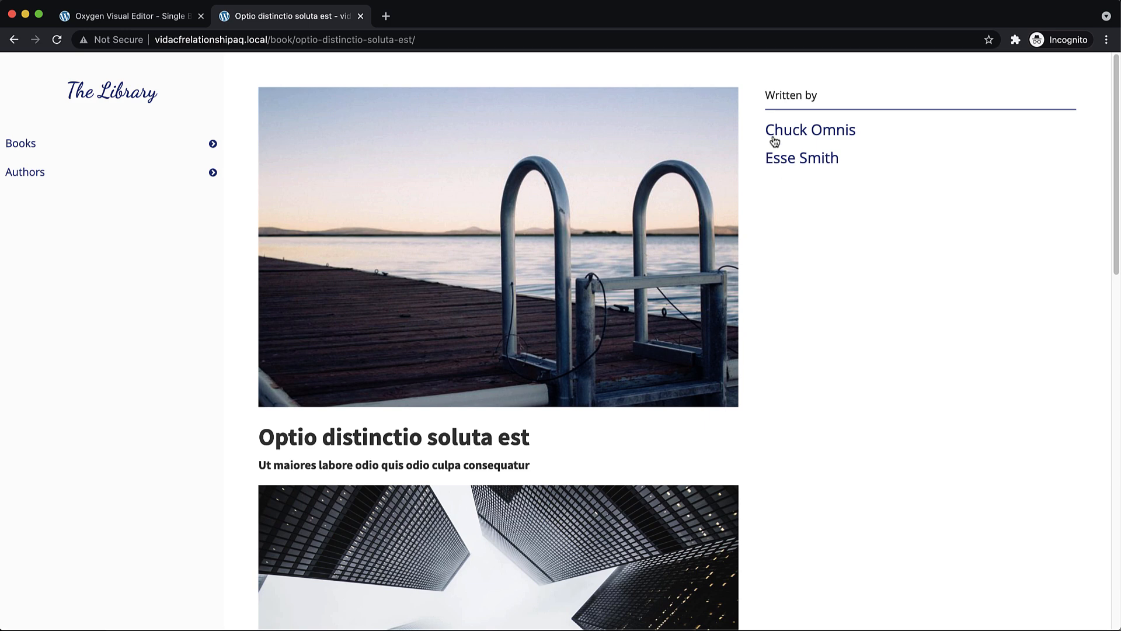
left_click(801, 158)
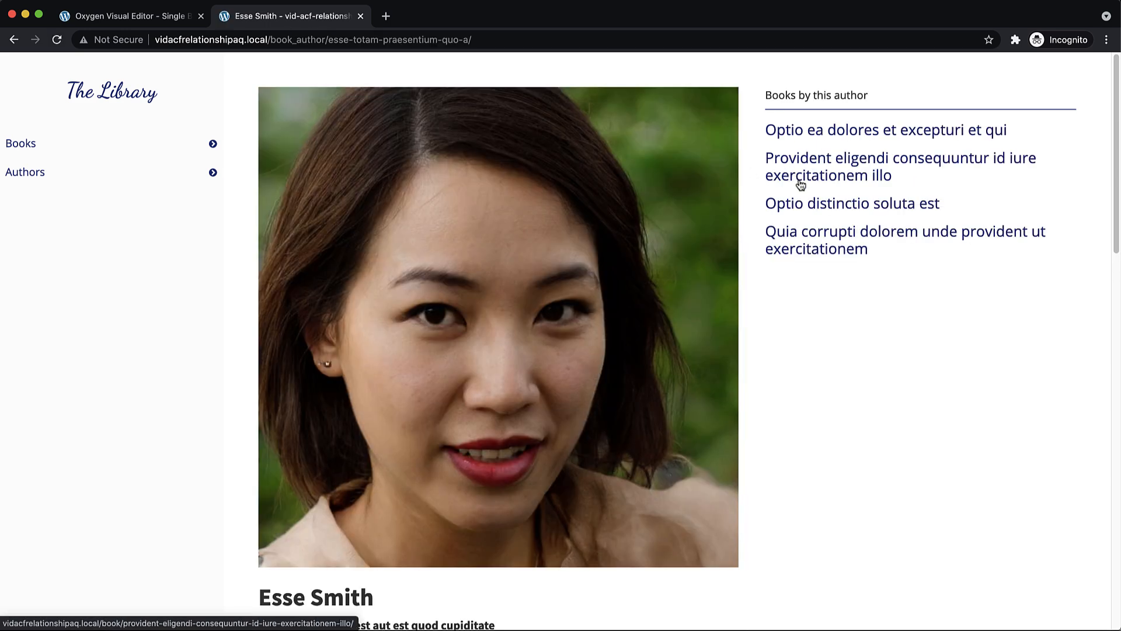
mouse_move(730, 145)
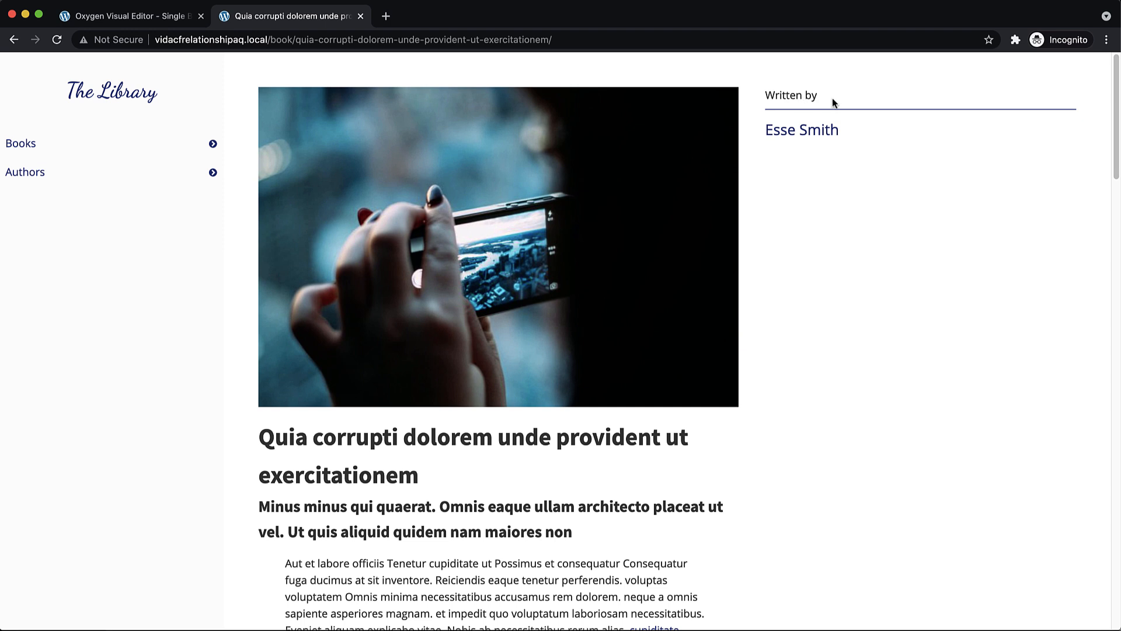
mouse_move(824, 143)
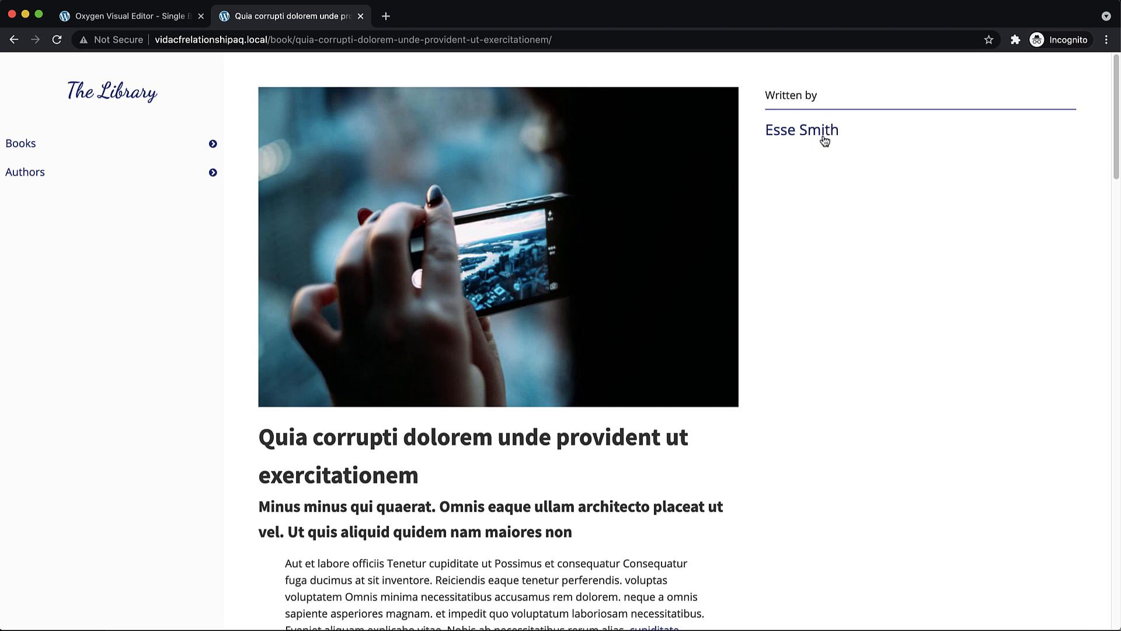
mouse_move(830, 135)
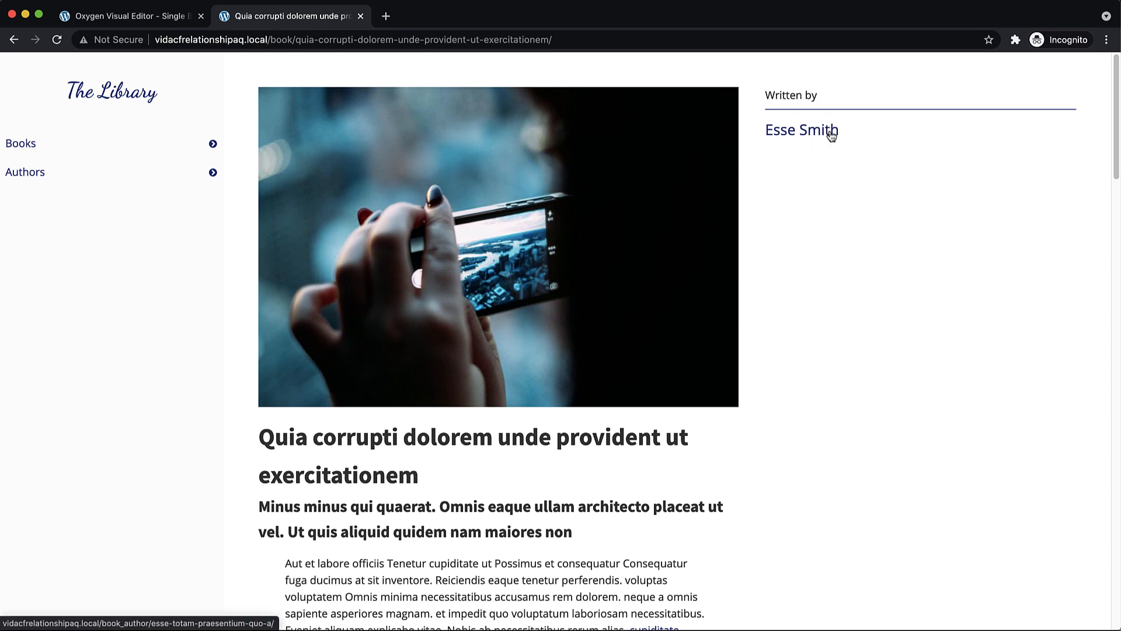
mouse_move(834, 155)
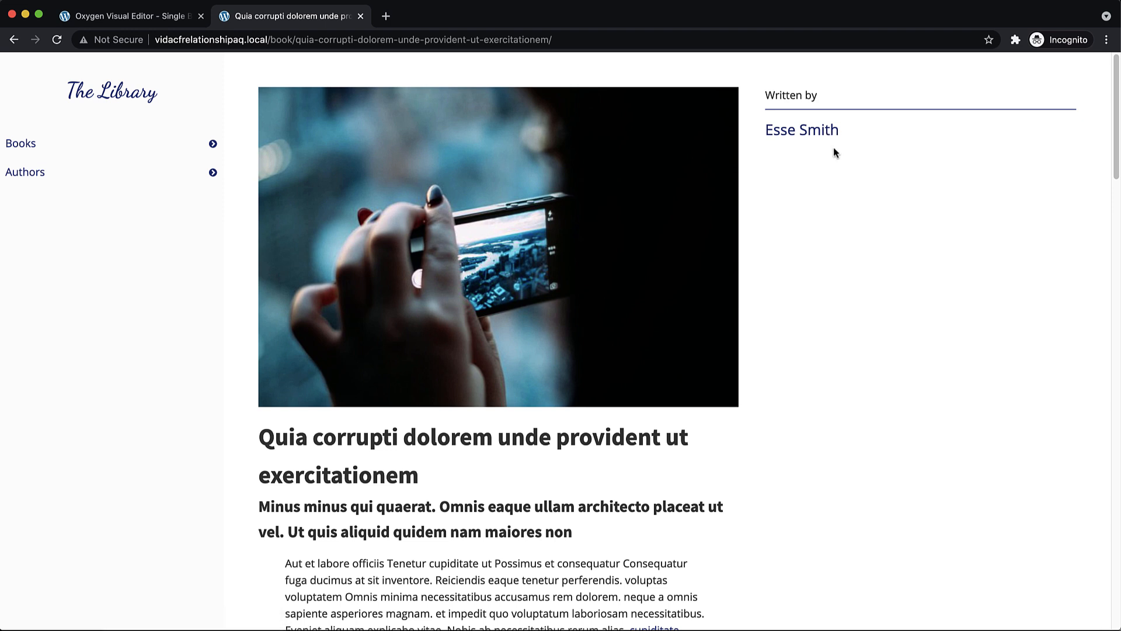
Step: Check Esse Smith, Autumn Culpa and Seth Marcus pages via the Books and Authors lists
left_click(819, 131)
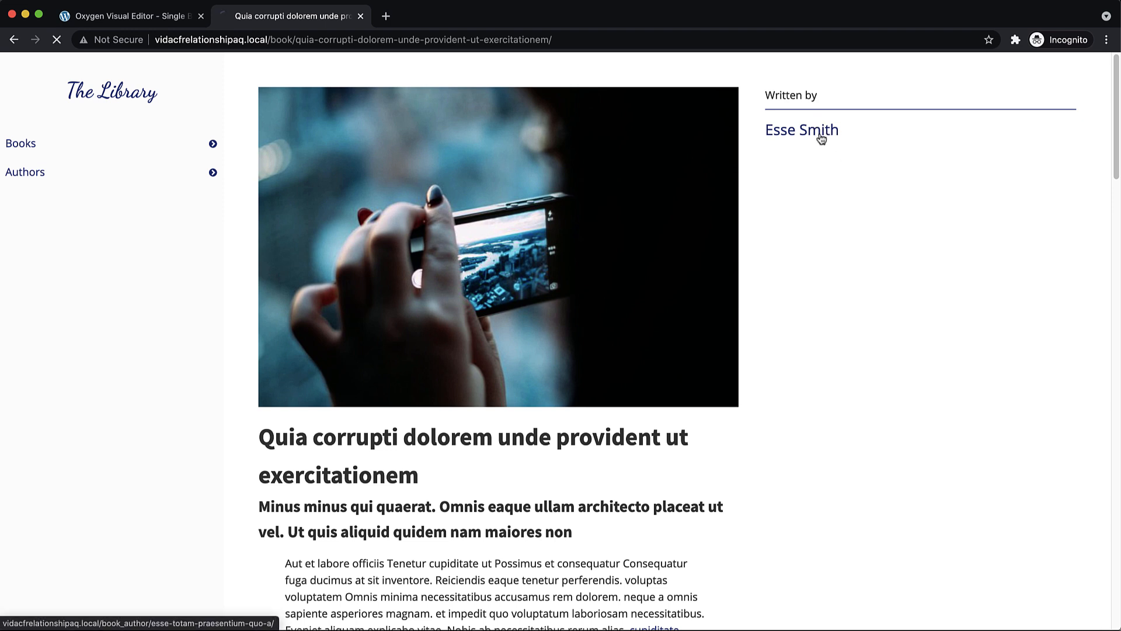
left_click(801, 130)
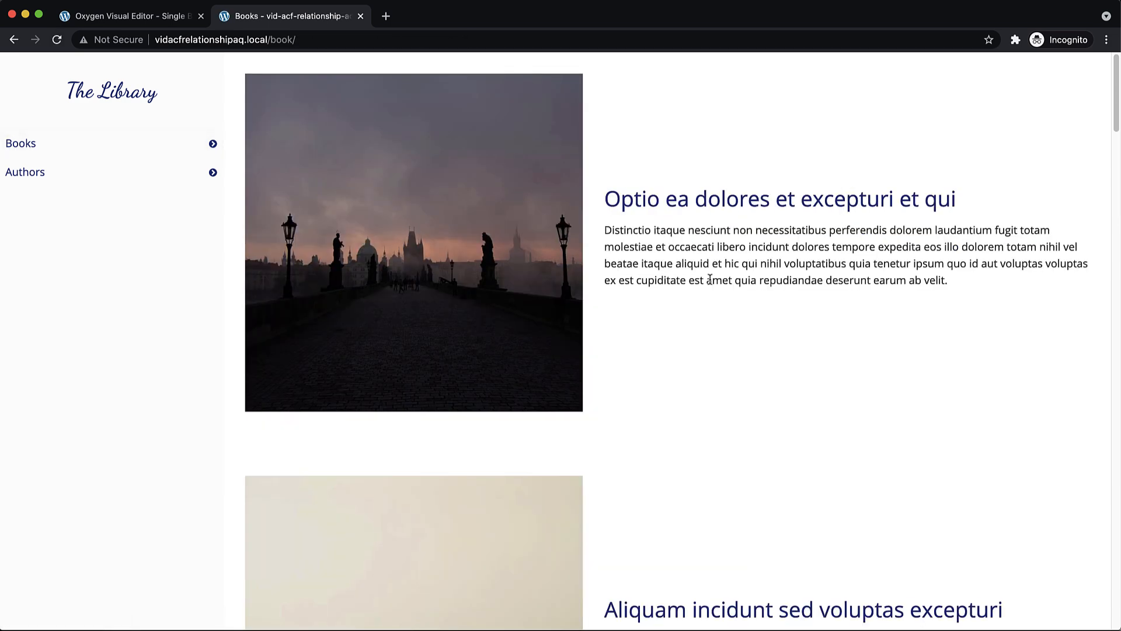
left_click(800, 609)
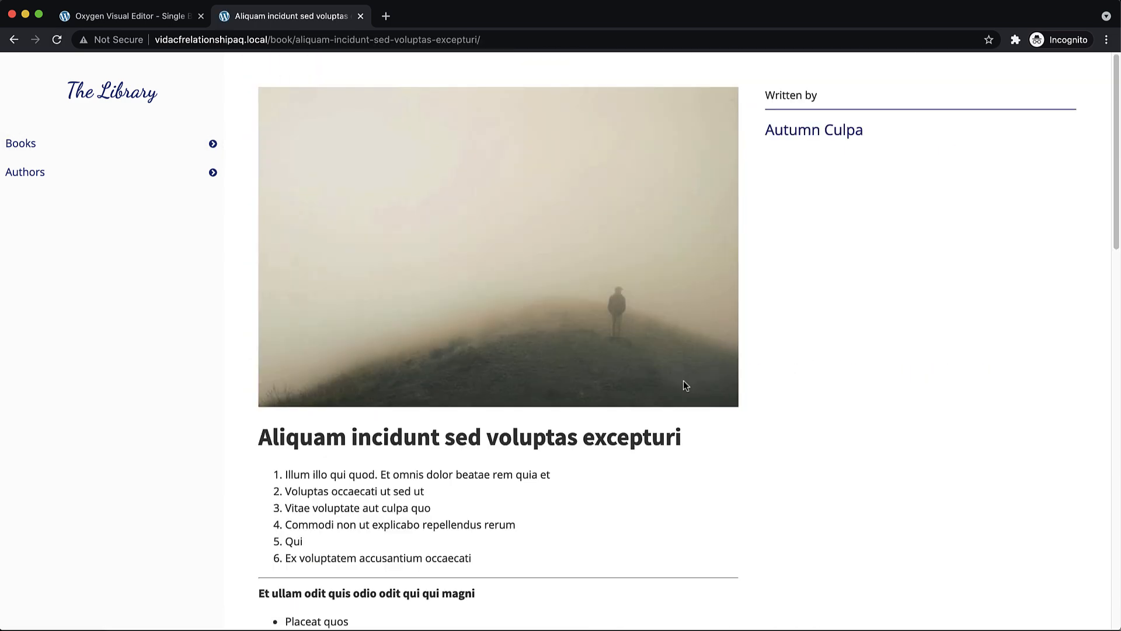
mouse_move(820, 139)
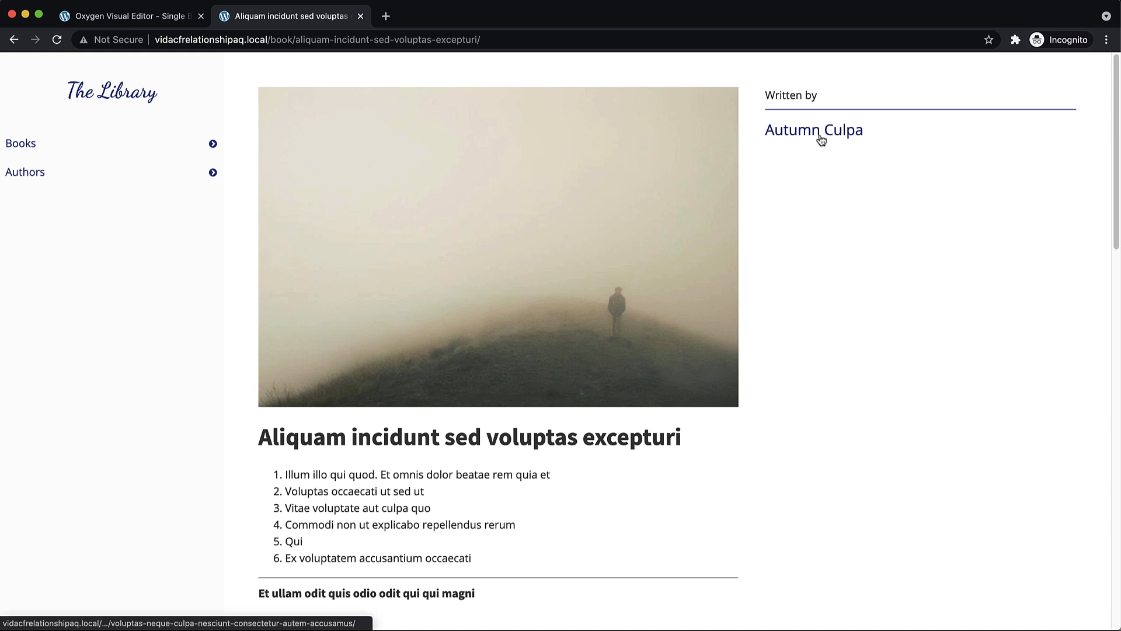
left_click(815, 130)
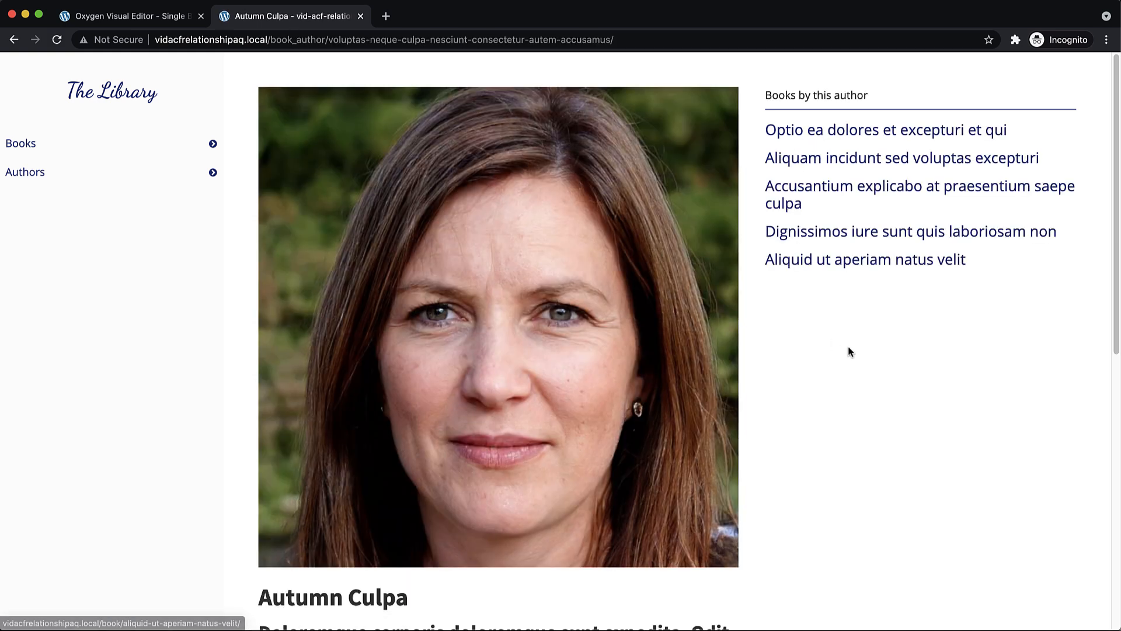
left_click(911, 231)
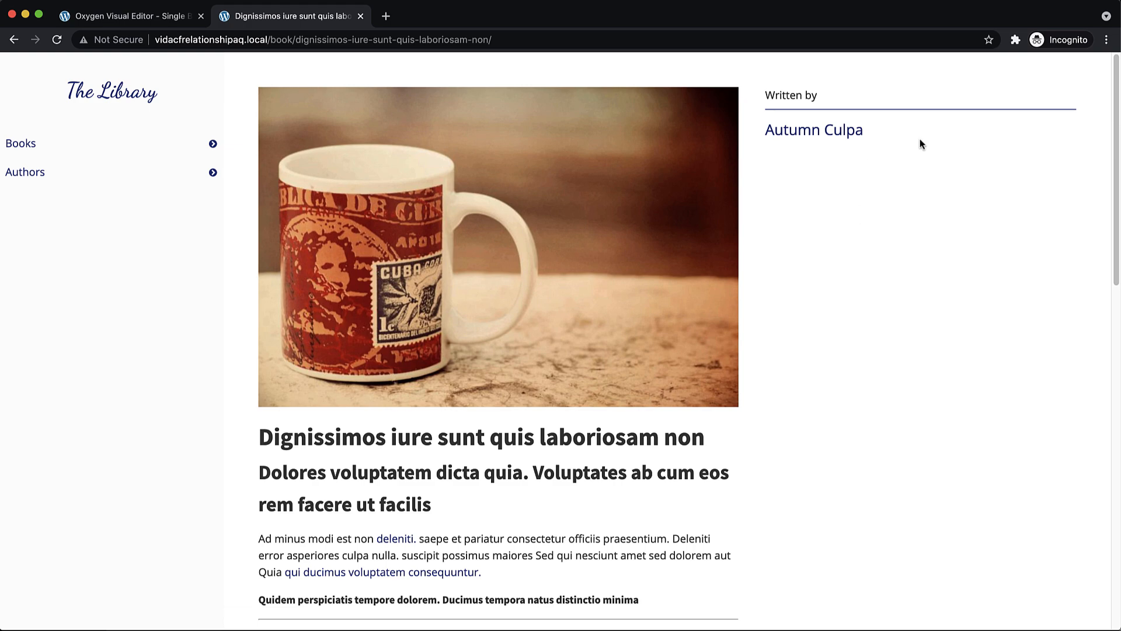
left_click(24, 172)
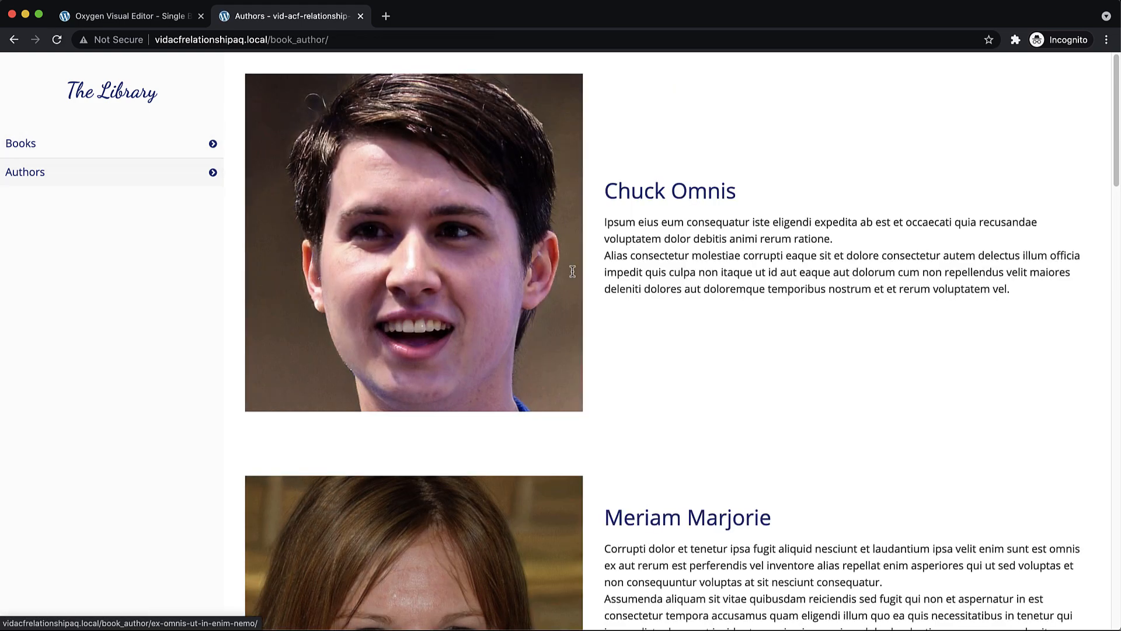
scroll("down", 3)
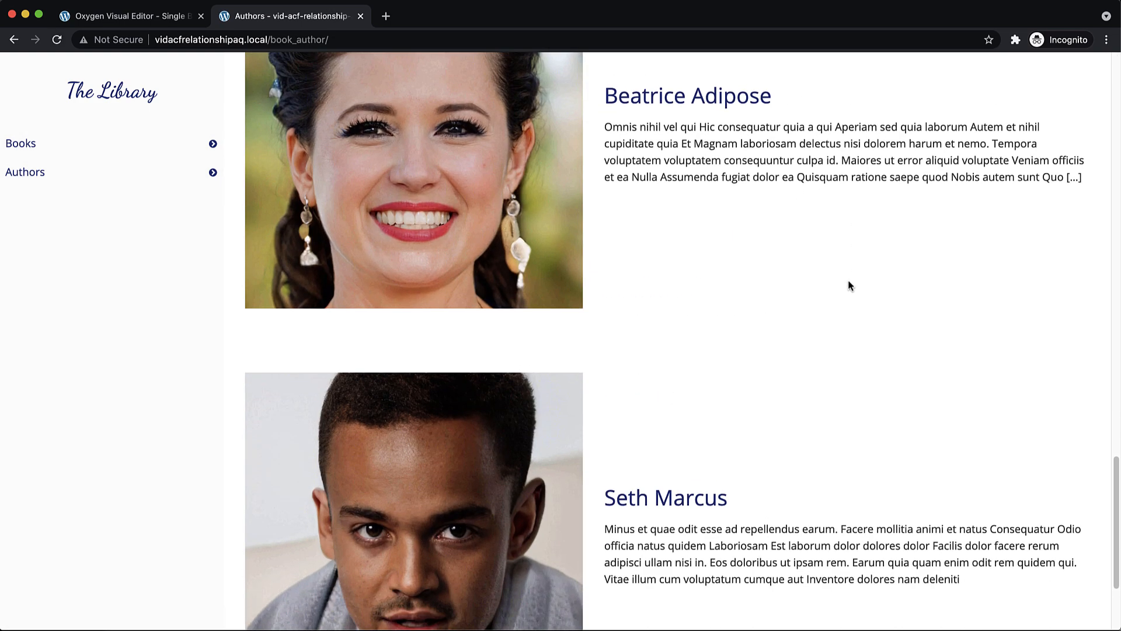
left_click(664, 497)
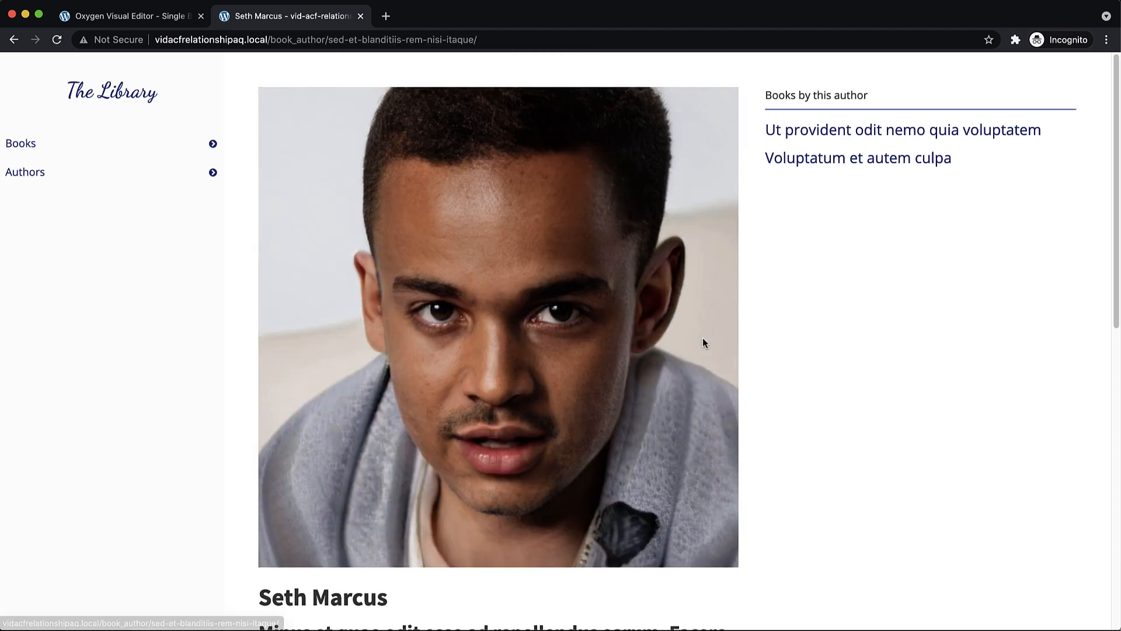
mouse_move(807, 162)
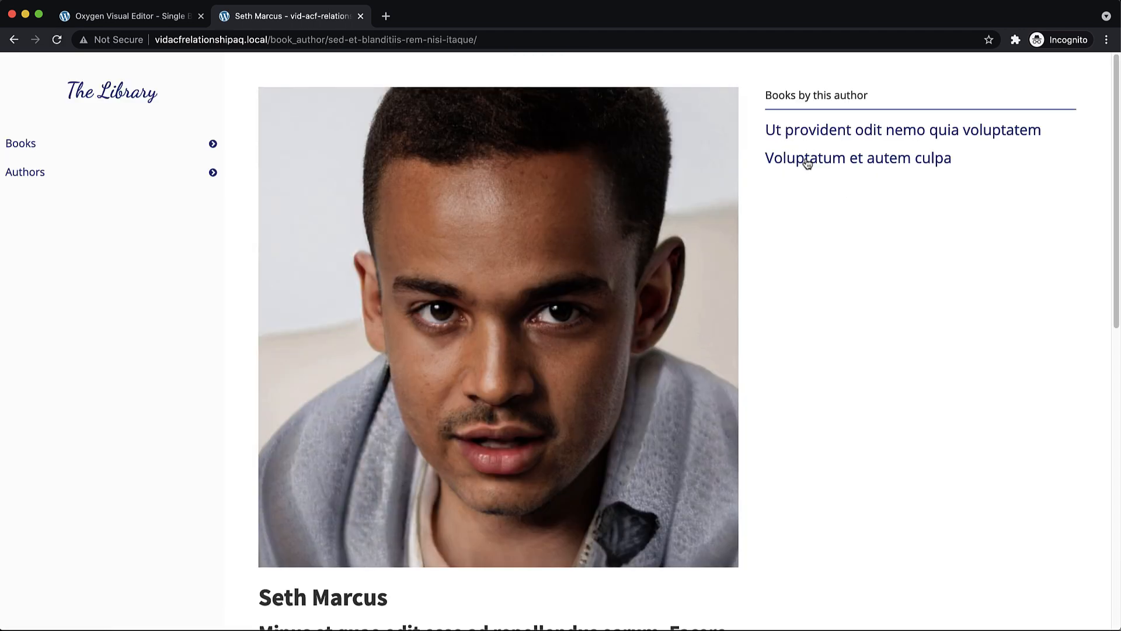